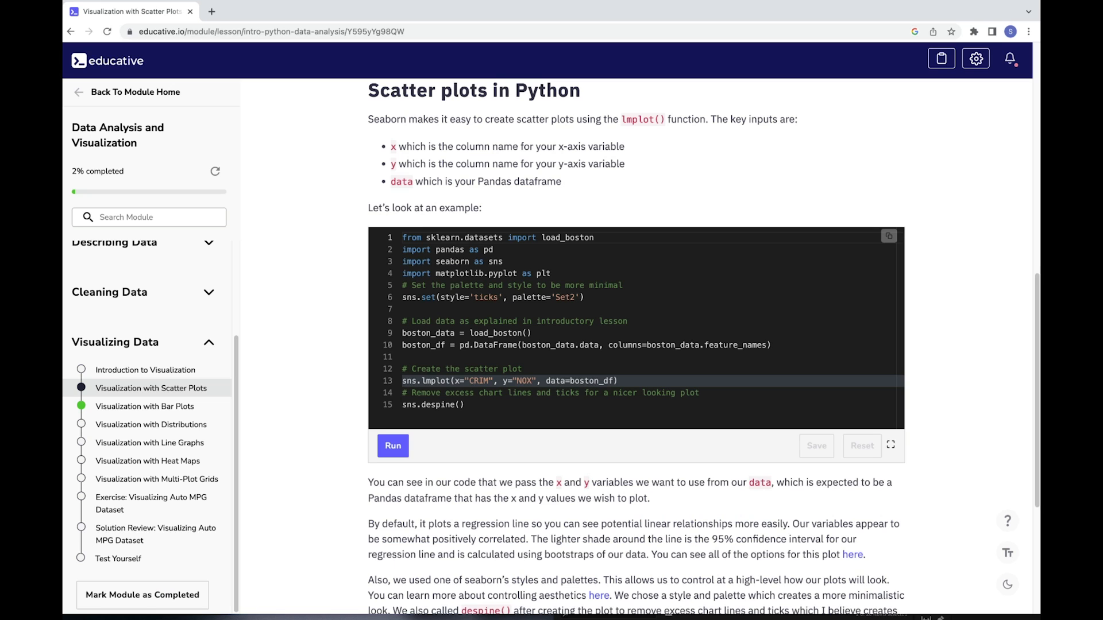
Step: Run the scatter plot example, then run the first histogram in the Distributions lesson
click(393, 445)
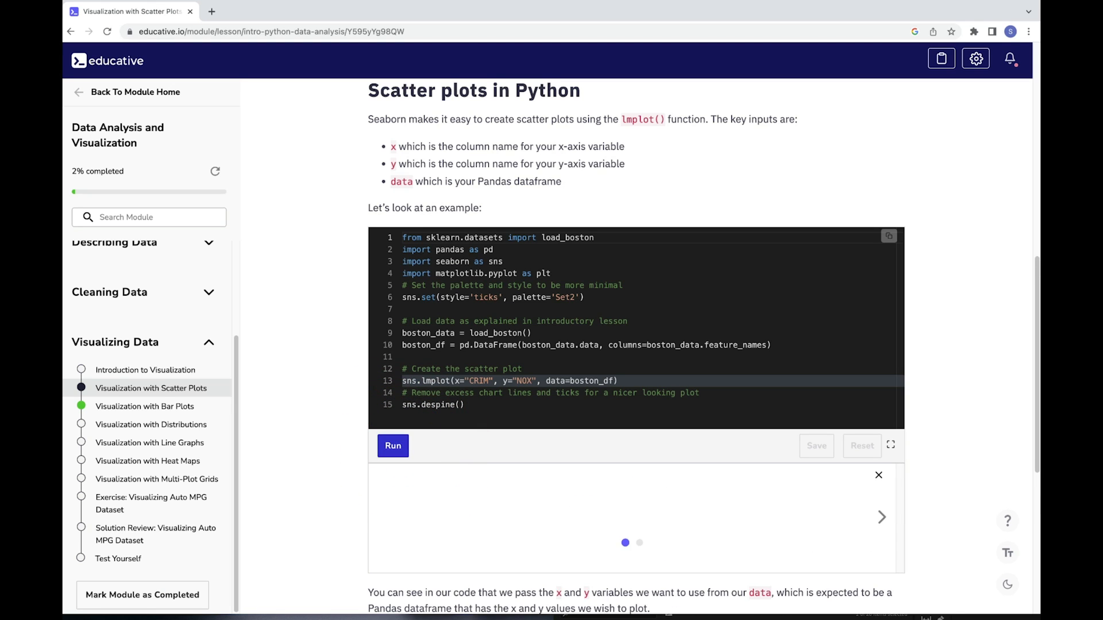
click(152, 424)
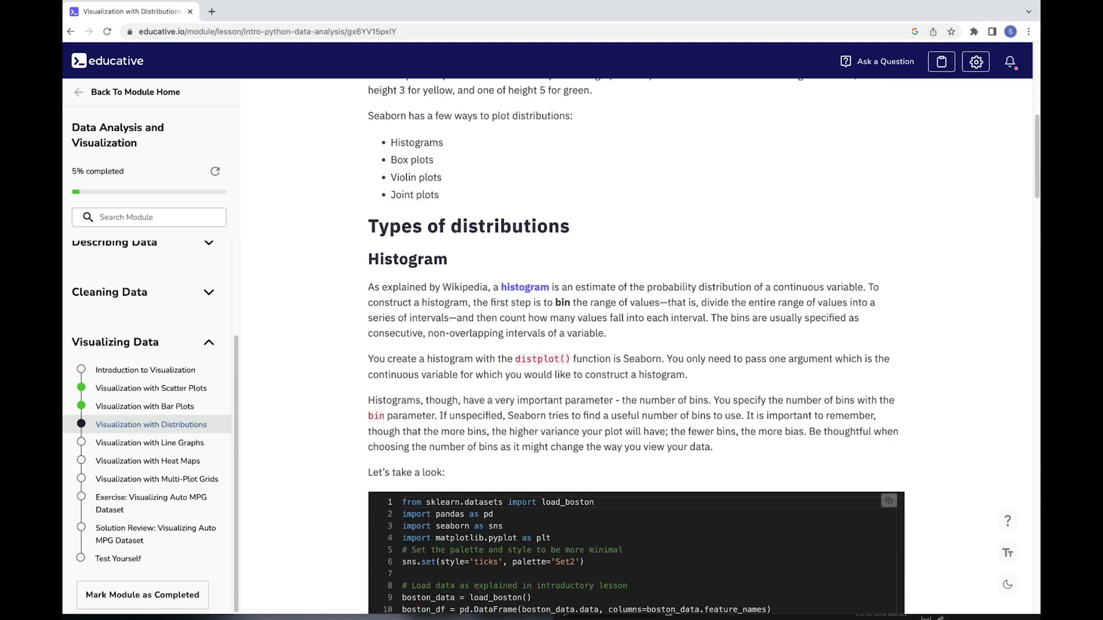
scroll(down, 3)
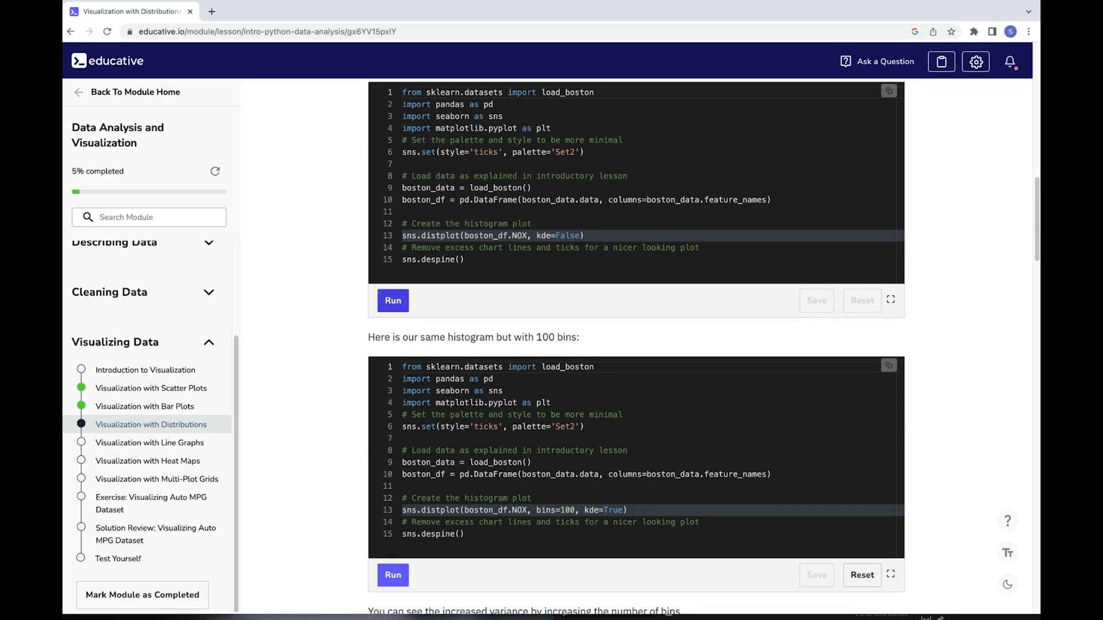
click(393, 300)
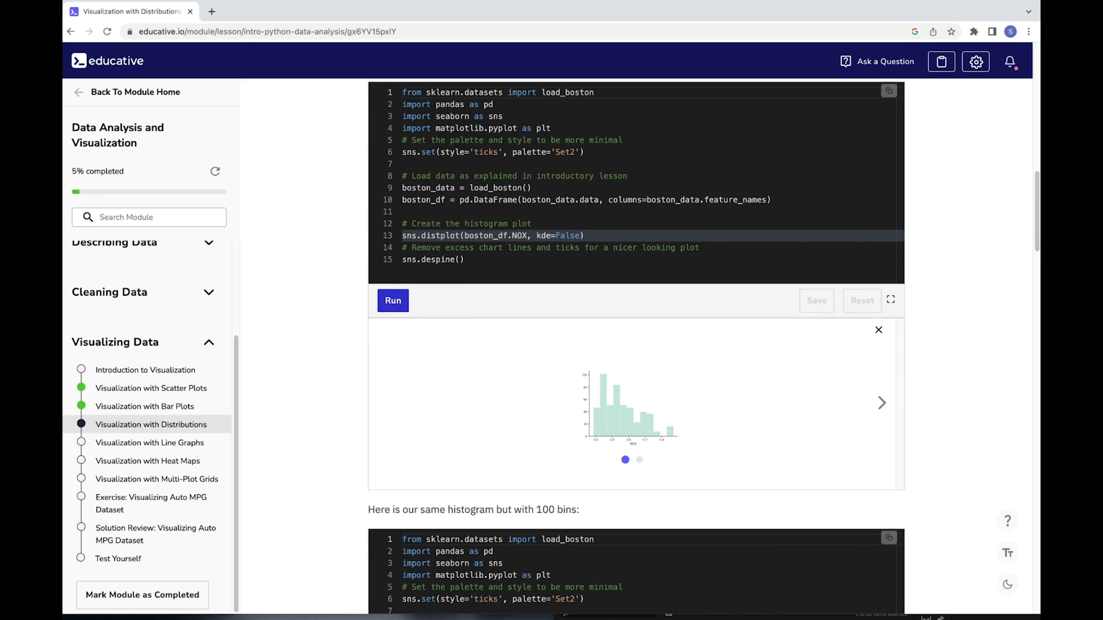
Step: Run the heat map example code in the Heat Maps lesson
click(148, 461)
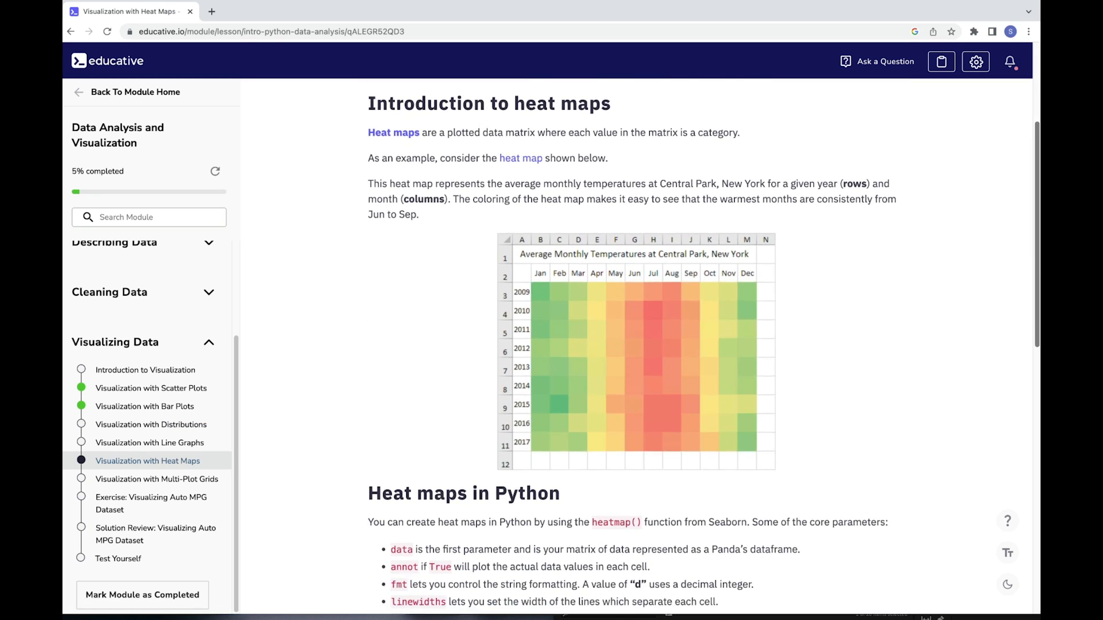
scroll(down, 3)
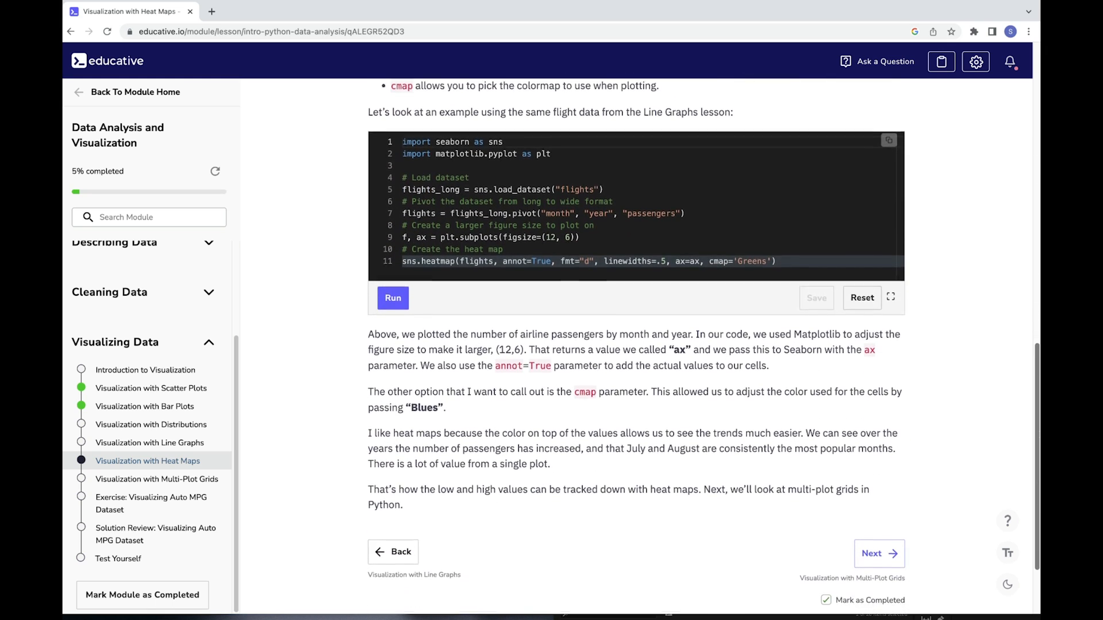
click(393, 297)
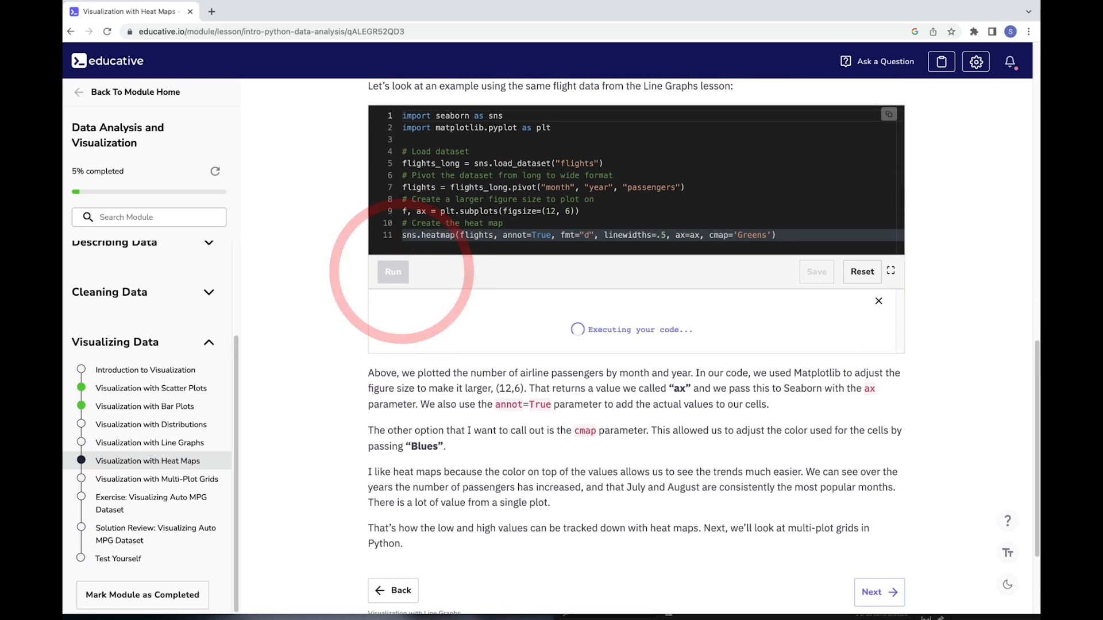
click(393, 271)
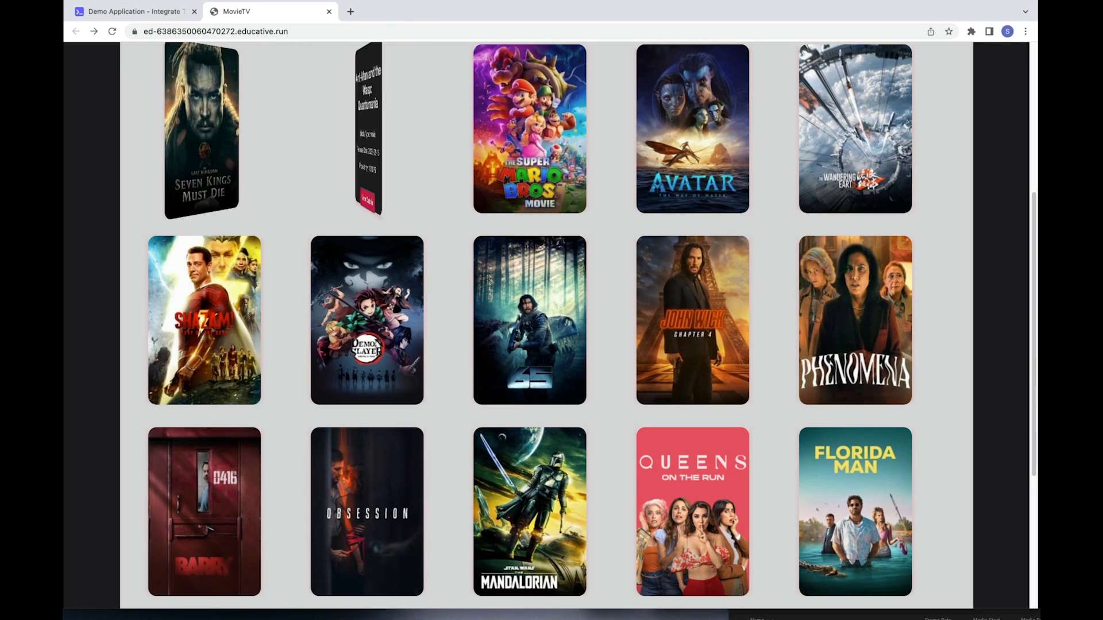
Step: Open The Wandering Earth II details page in the MovieTV demo
click(854, 129)
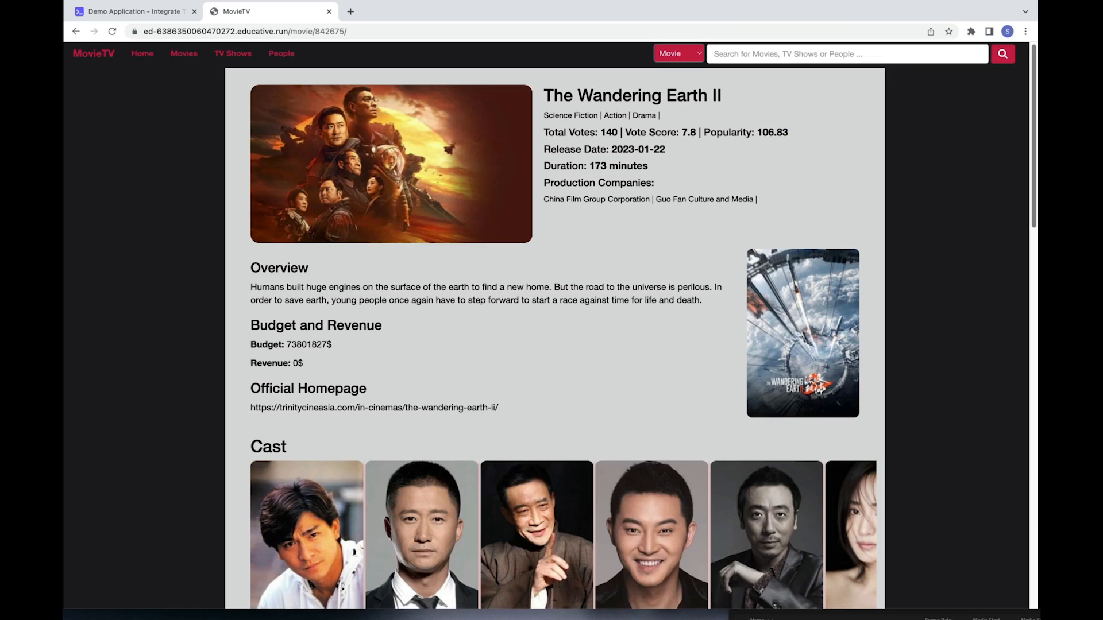
scroll(down, 3)
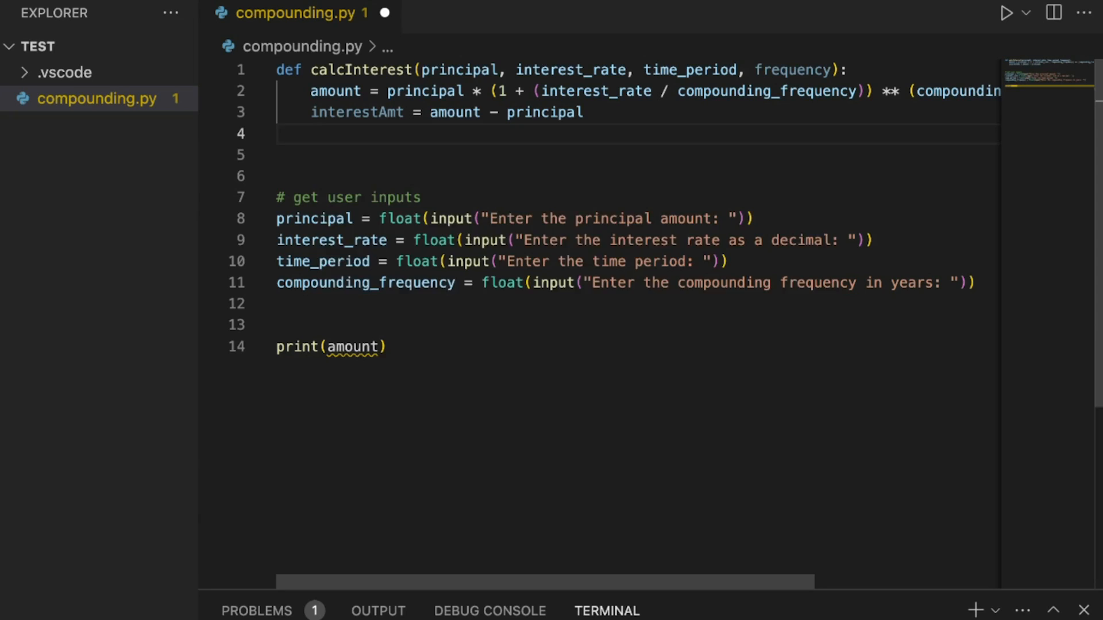
Step: Add 'return interestAmt' on line 4 of compounding.py, accepting the autocomplete
text(return)
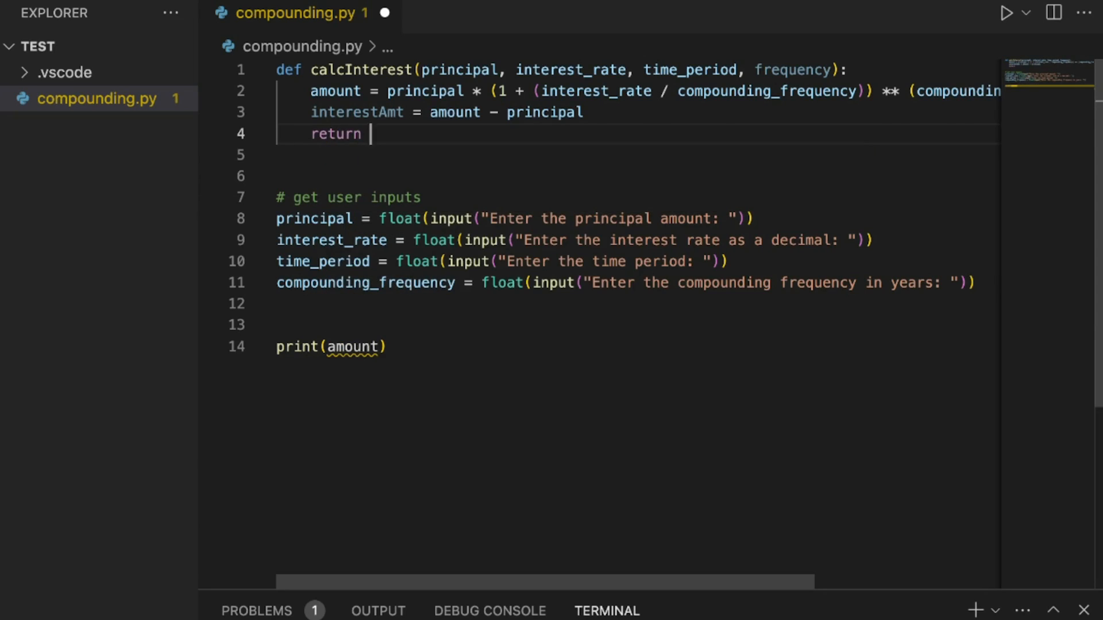
text(interestAmt)
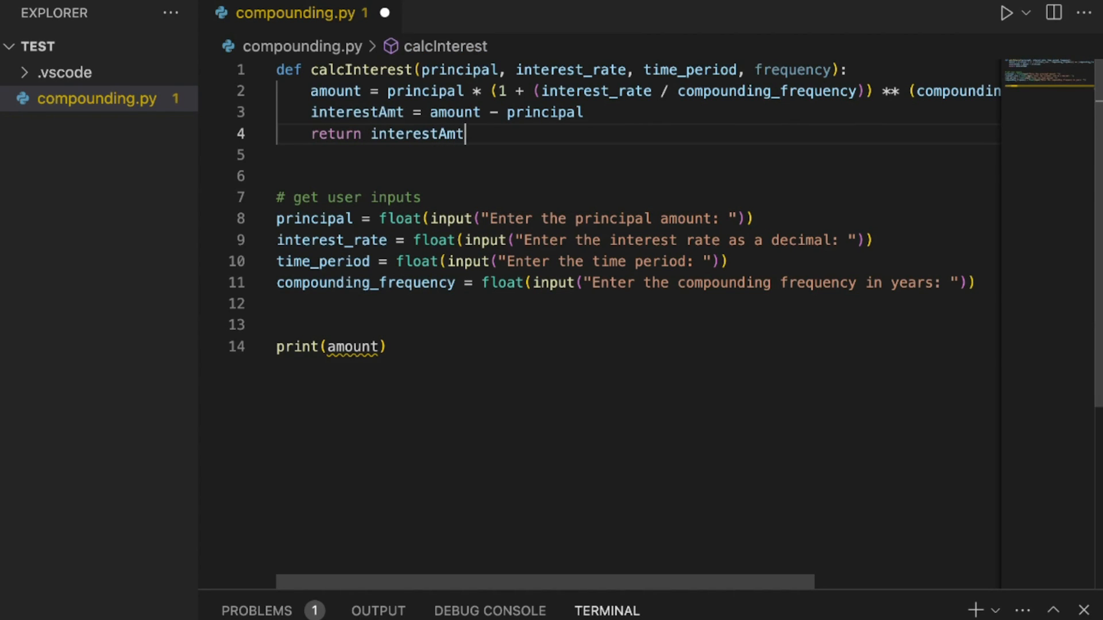
click(379, 346)
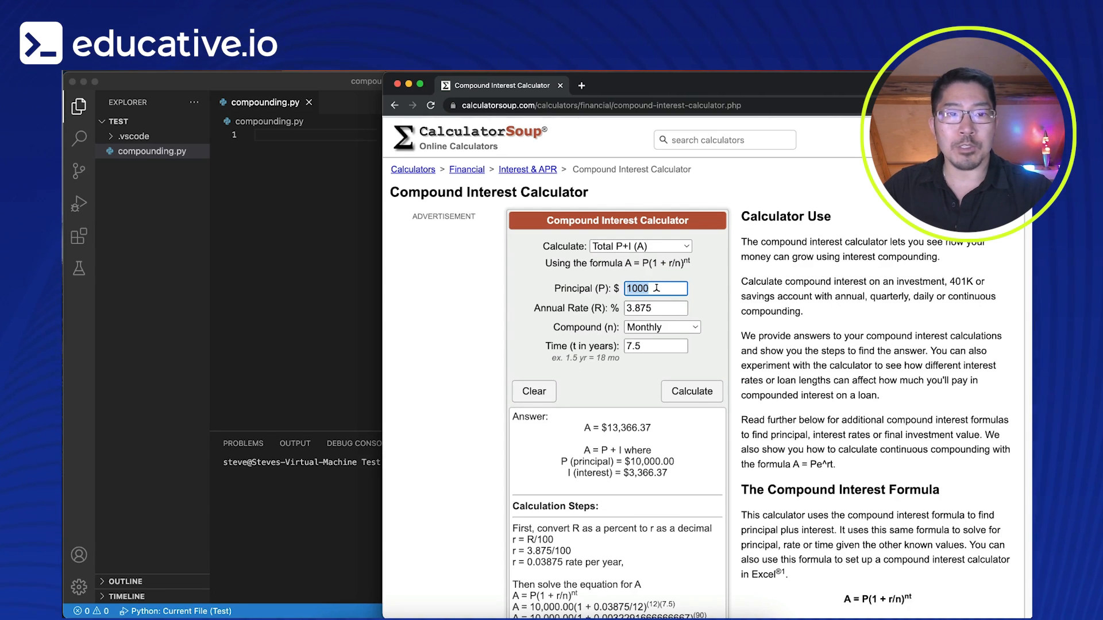
Step: Set rate 4%, compounding Annually, time 5 years and calculate, giving $1,216.65
click(654, 308)
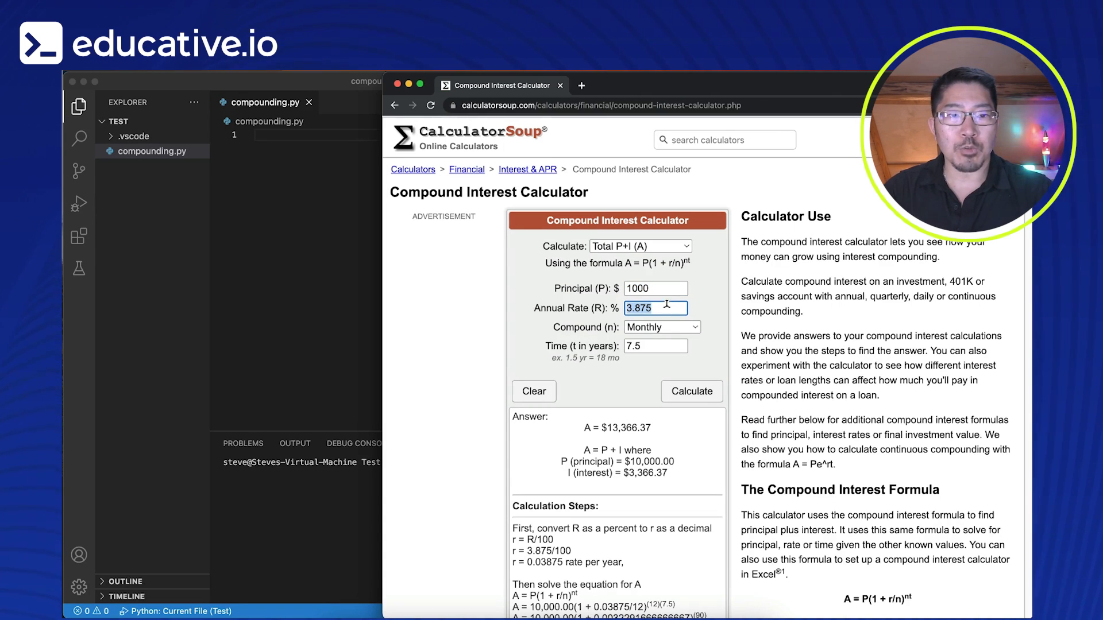
text(4)
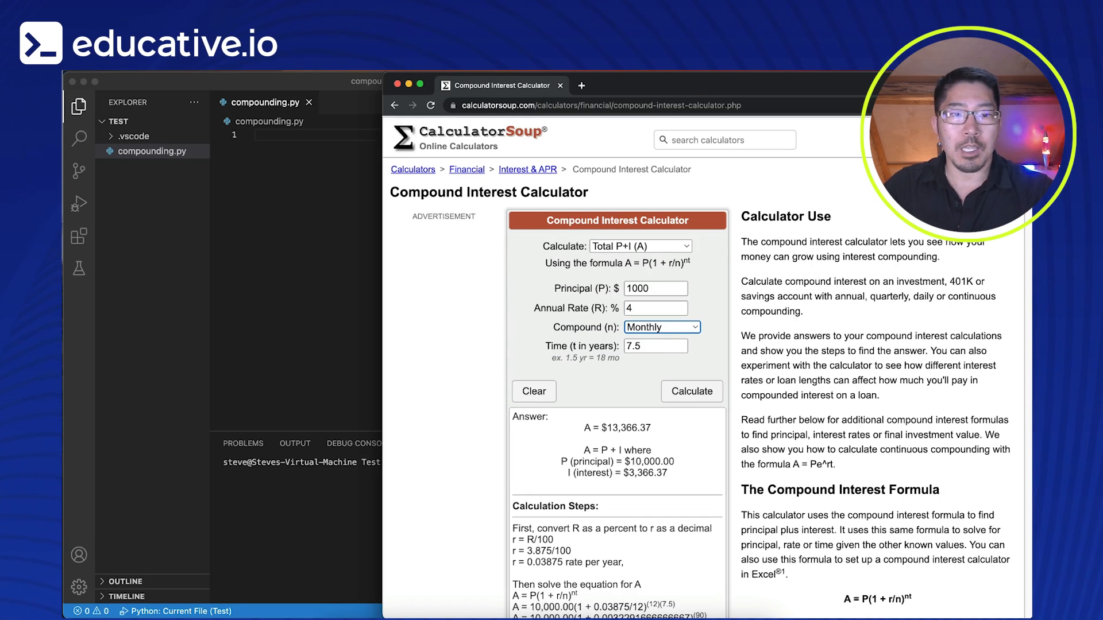
click(661, 327)
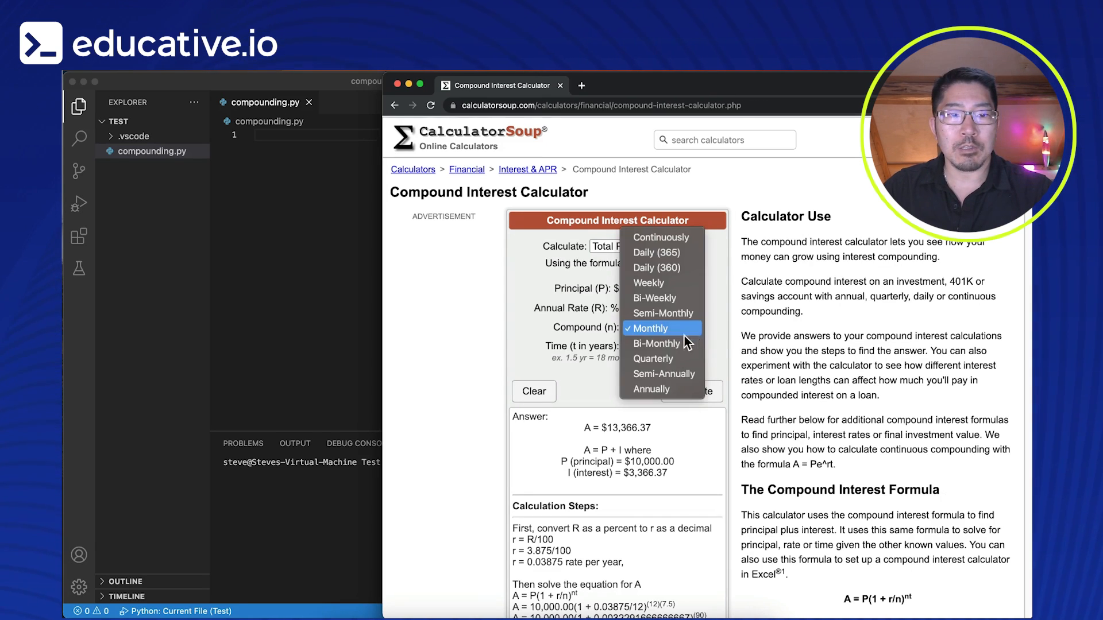
click(650, 389)
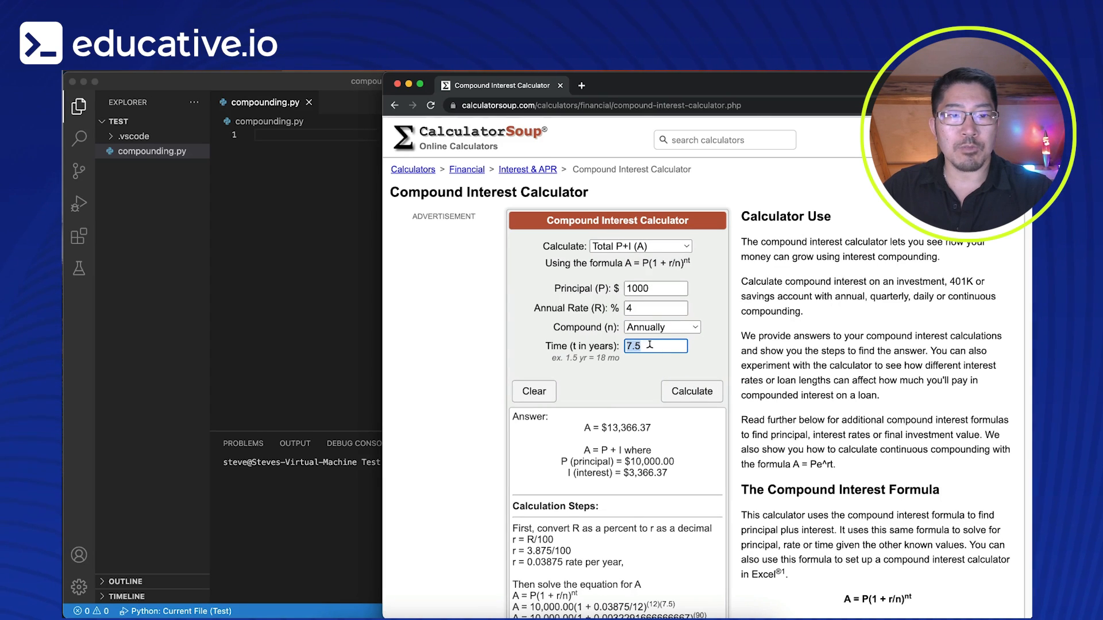
text(5)
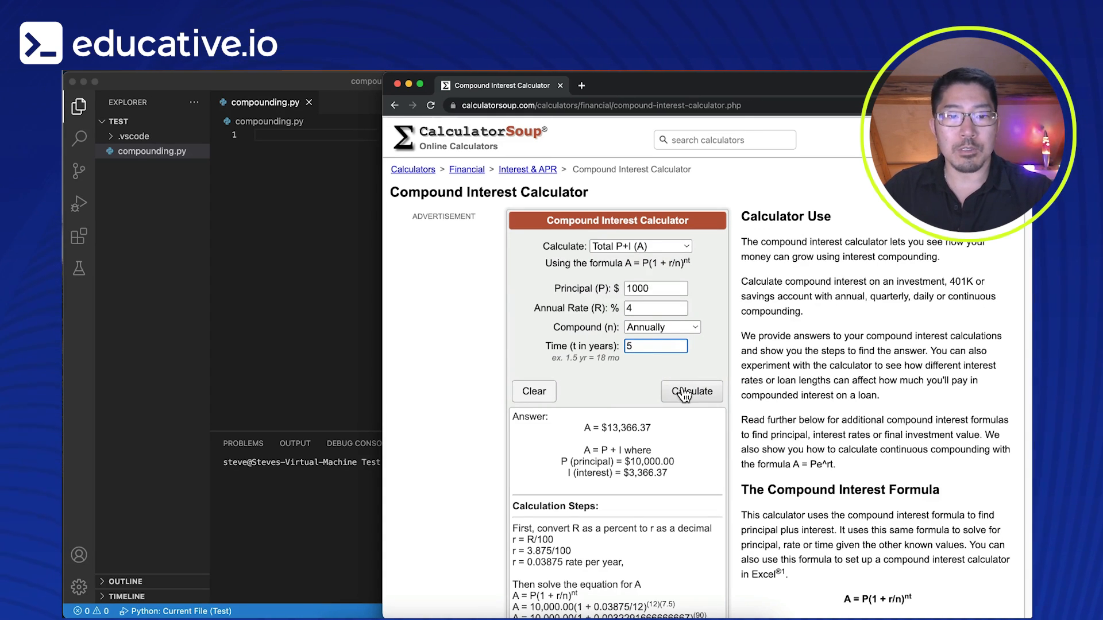
click(690, 391)
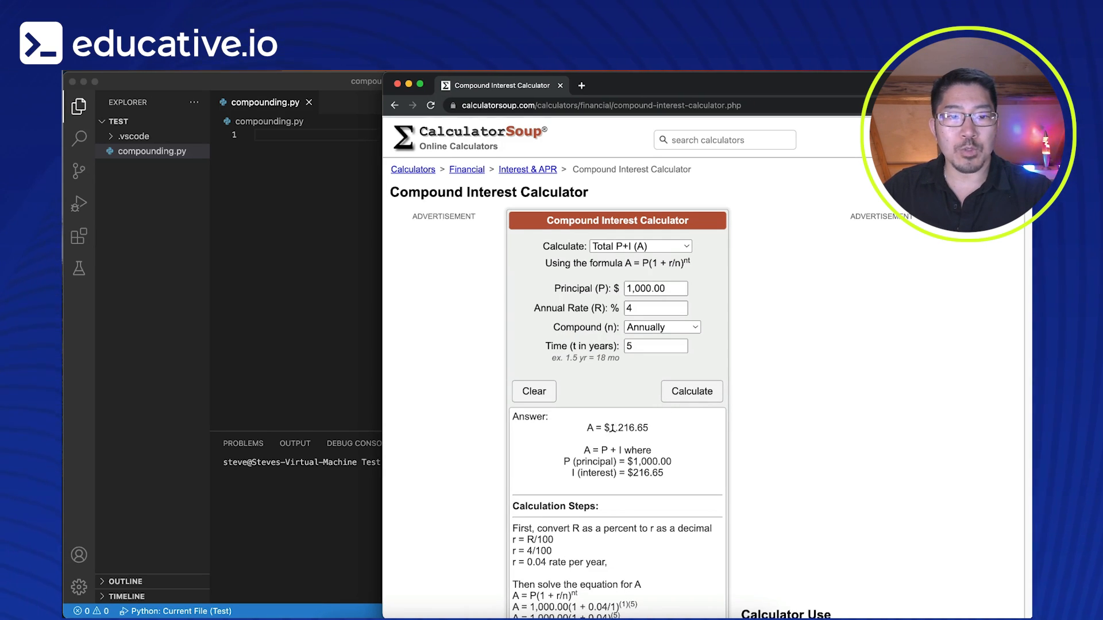
mouse_move(610, 446)
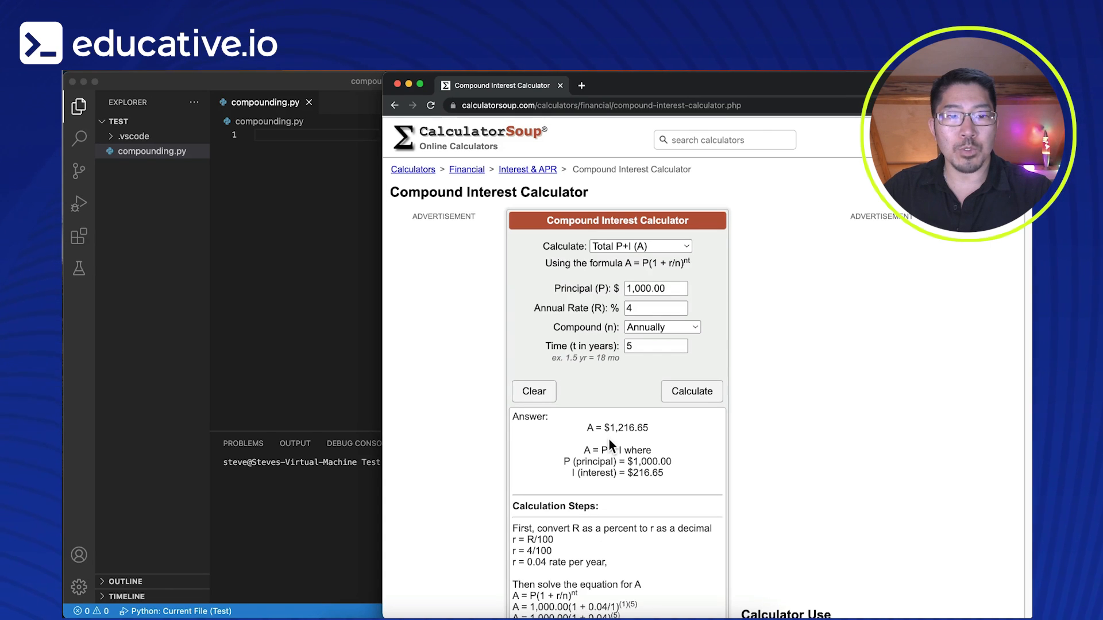
mouse_move(633, 444)
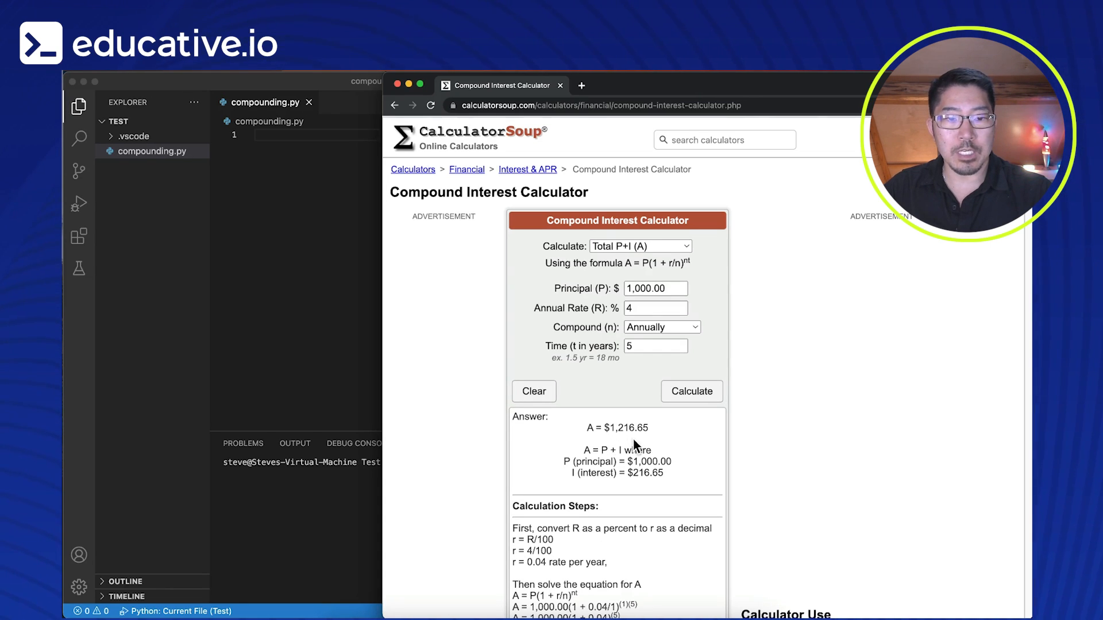
scroll(down, 3)
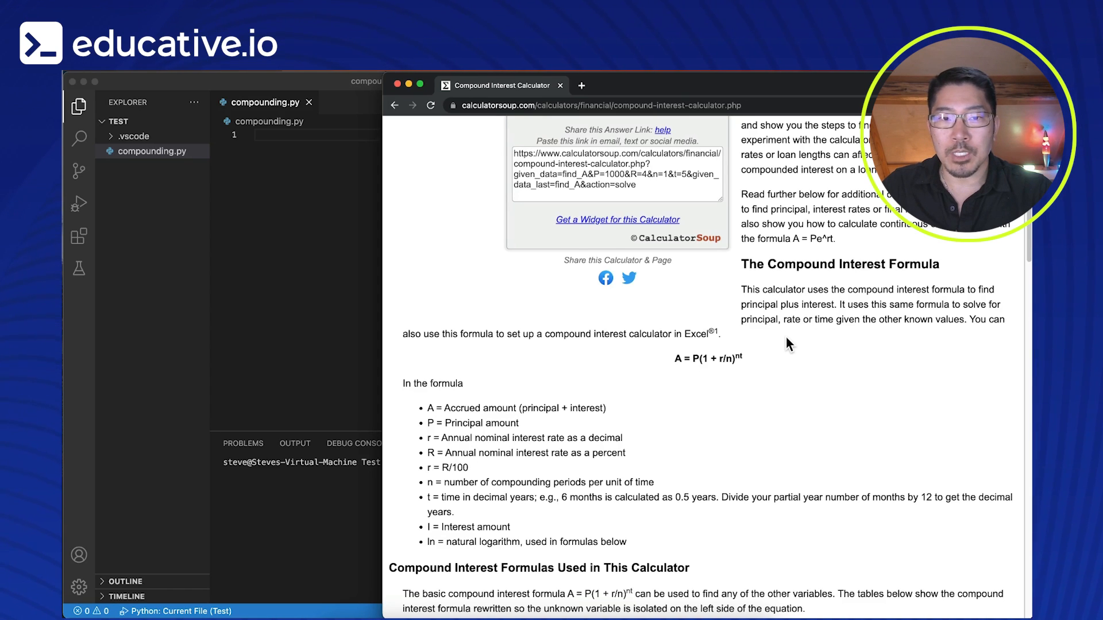
mouse_move(773, 353)
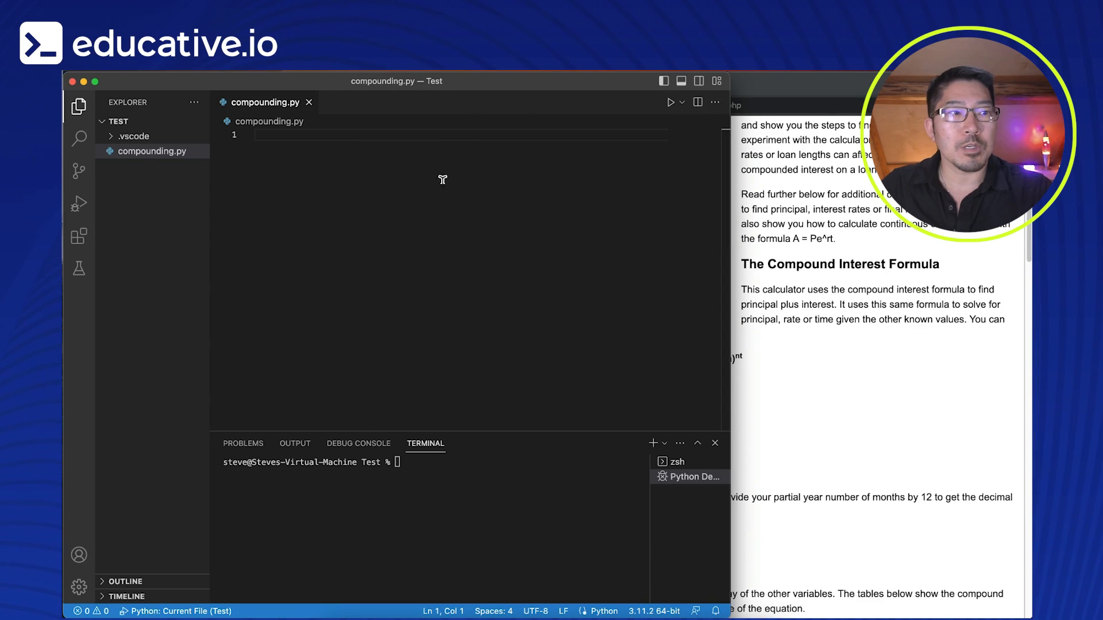
mouse_move(338, 155)
text(#)
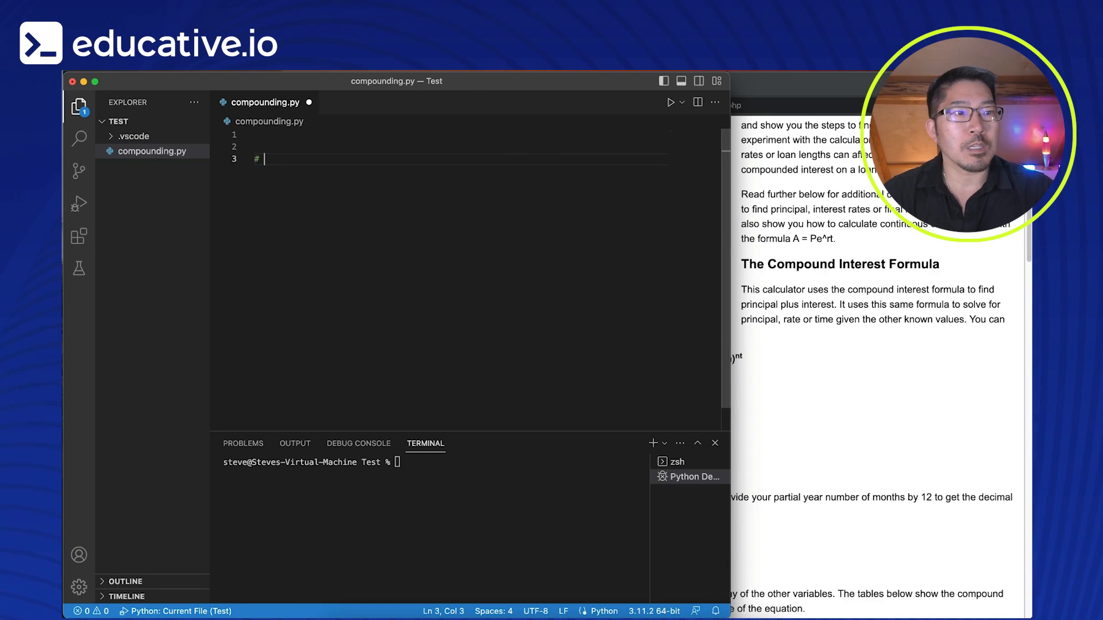
Step: Add '# get user inputs' and principal = input("Enter the principal amount: ")
text(get user input)
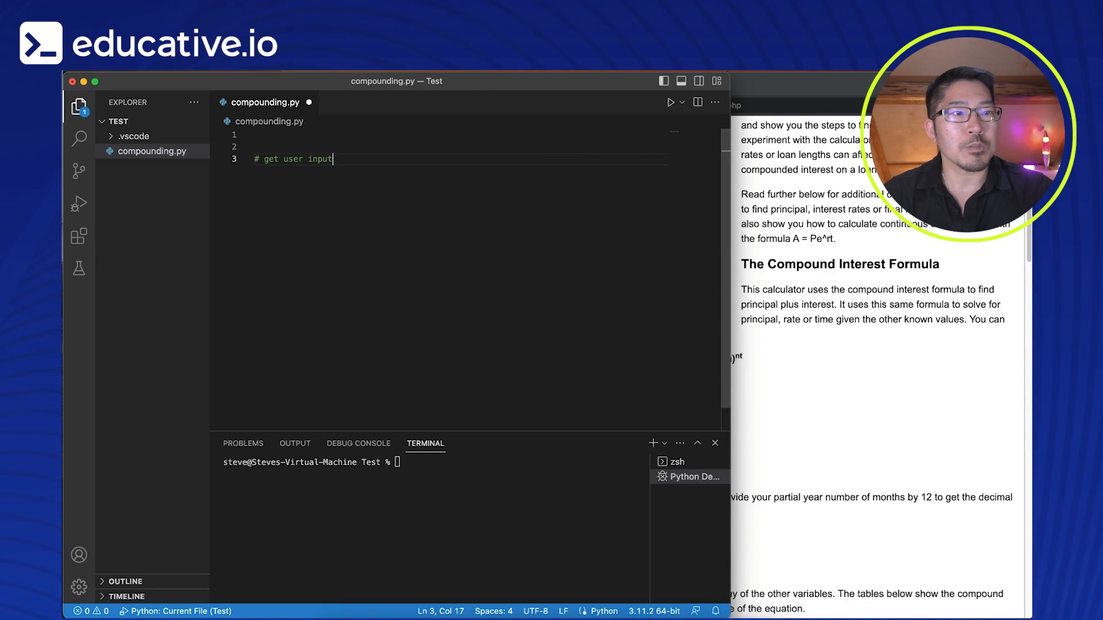
text(s)
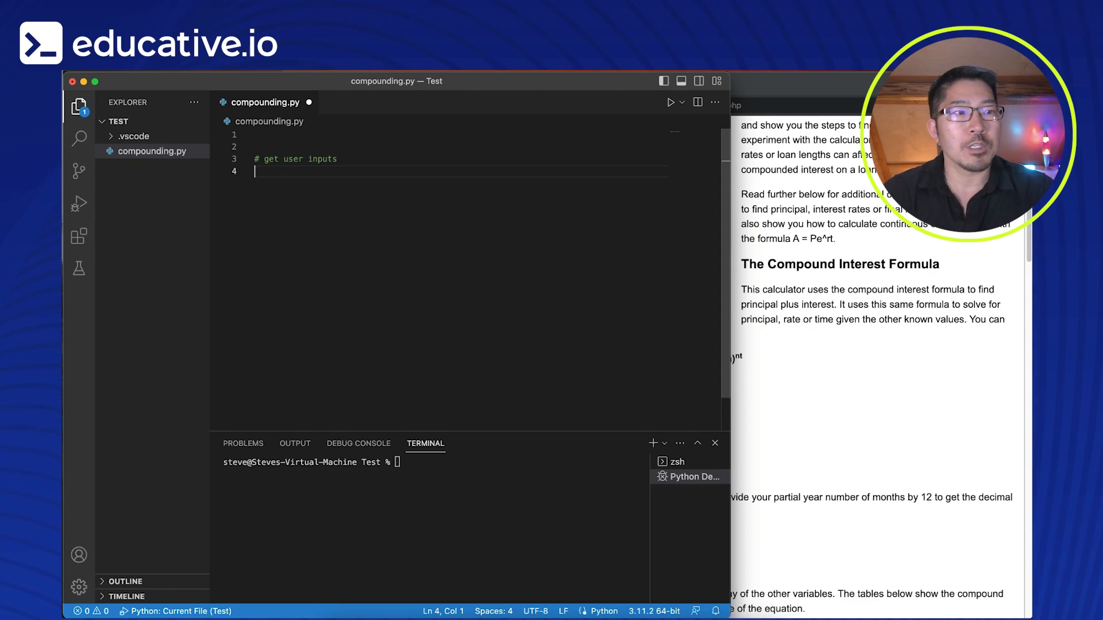
text(pri)
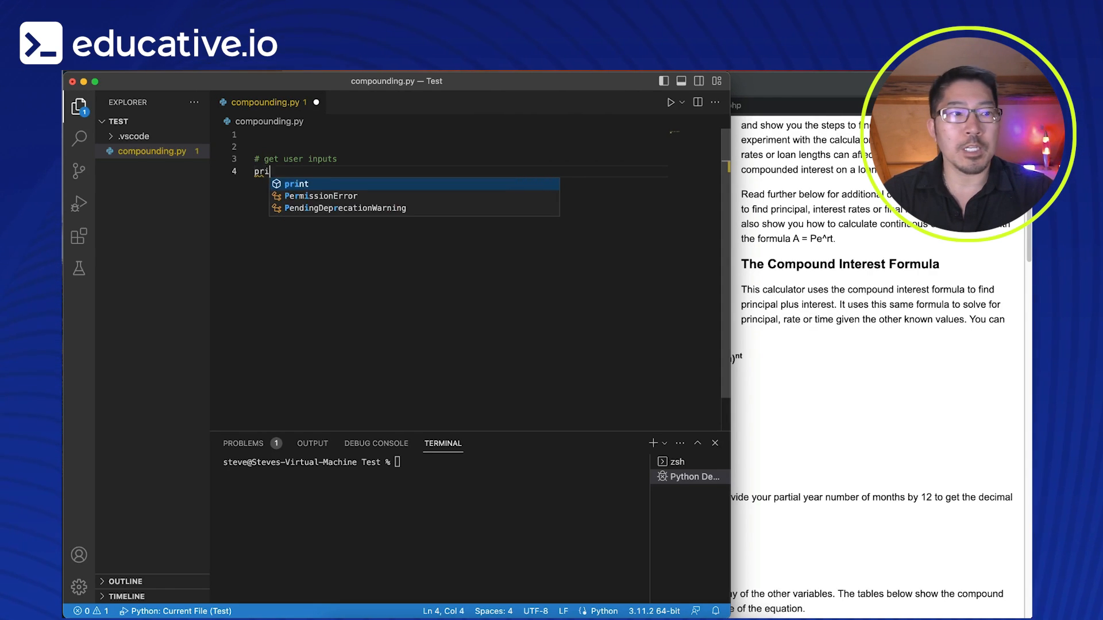
text(ncip)
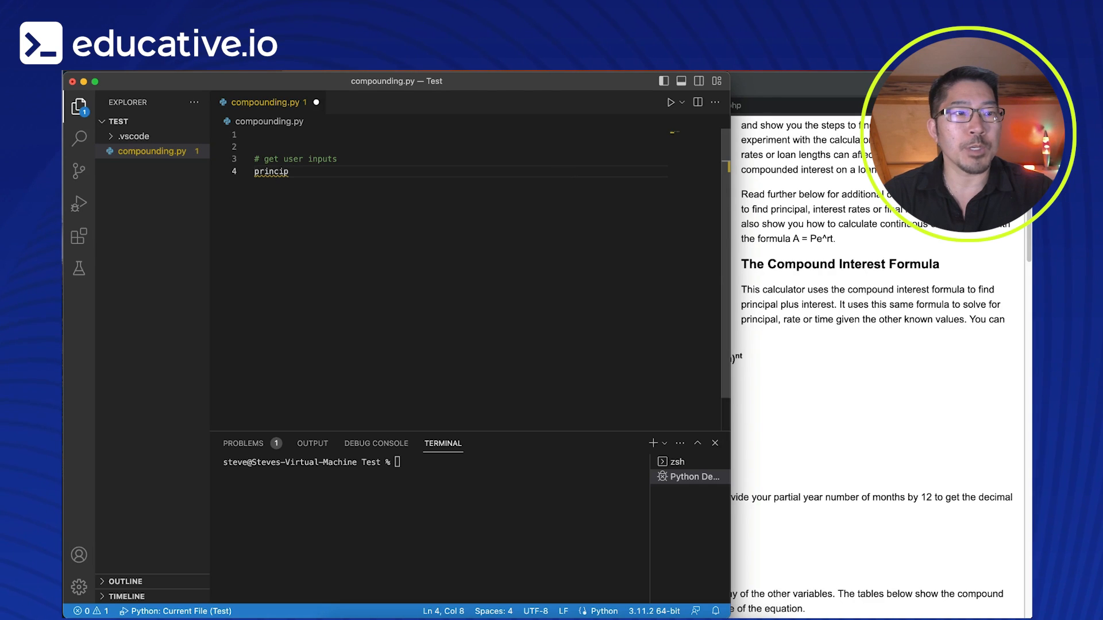
text(al =)
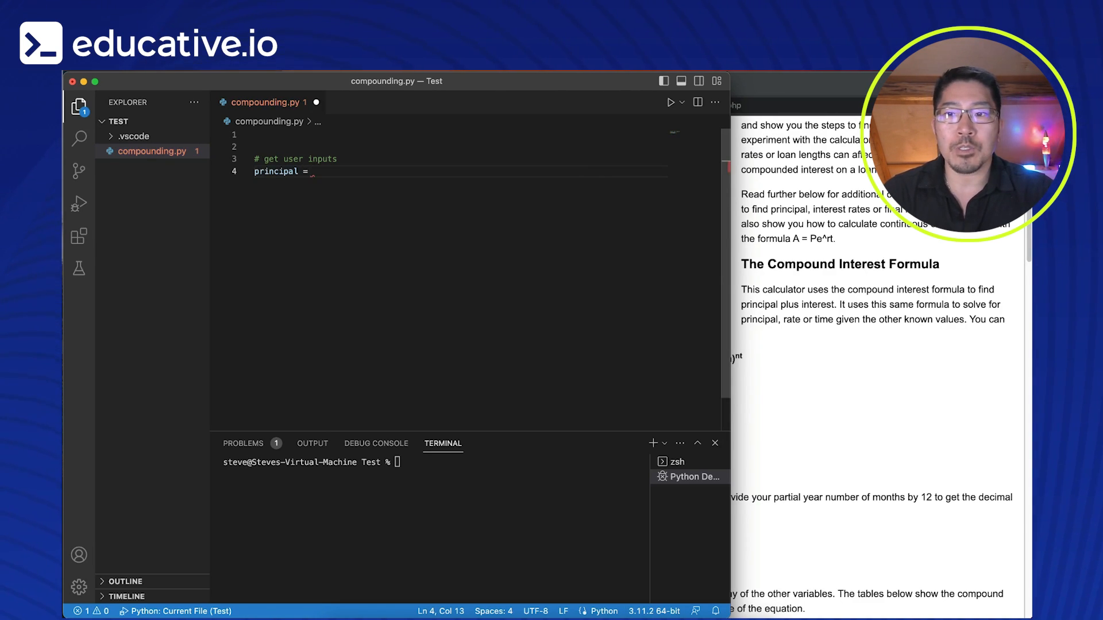
text(input("Enter the principal amount:)
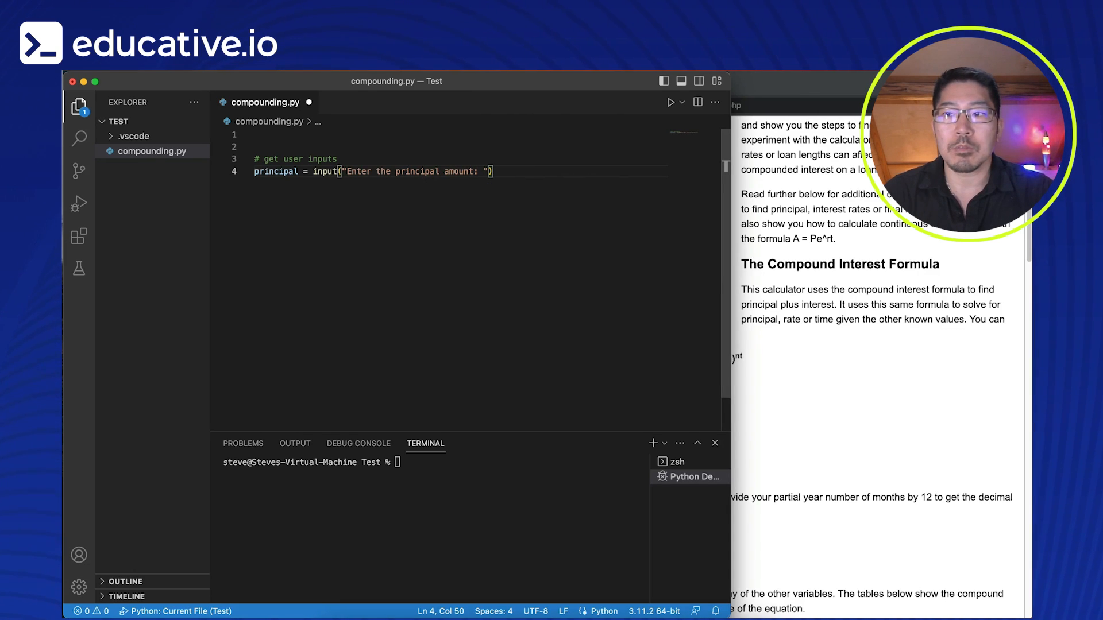
key(enter)
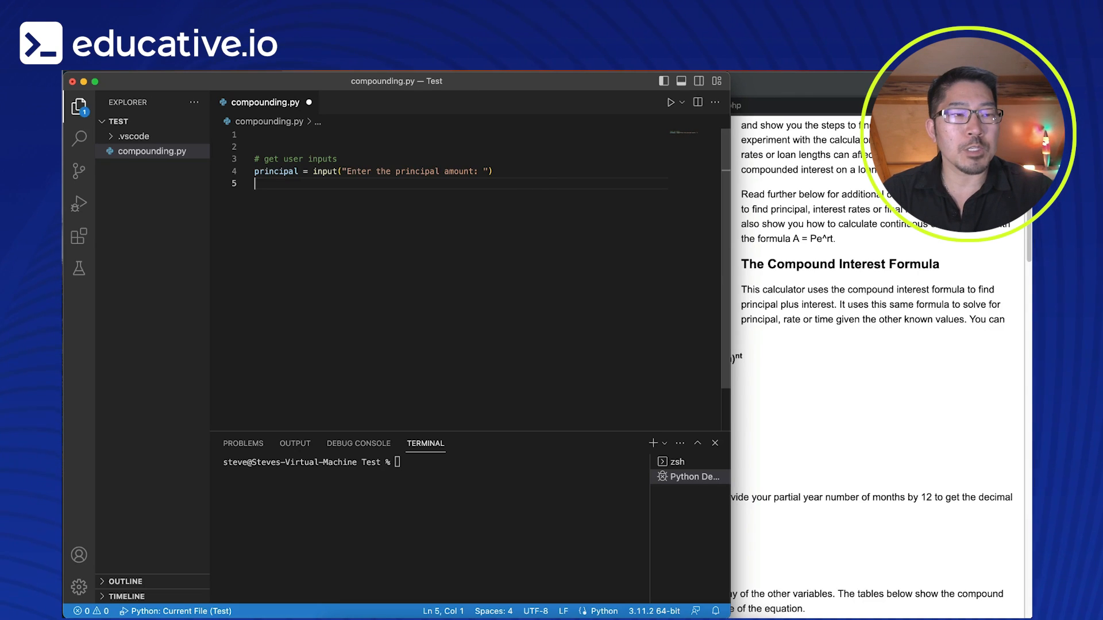
Step: Add print(principal) below and run compounding.py
text(pr)
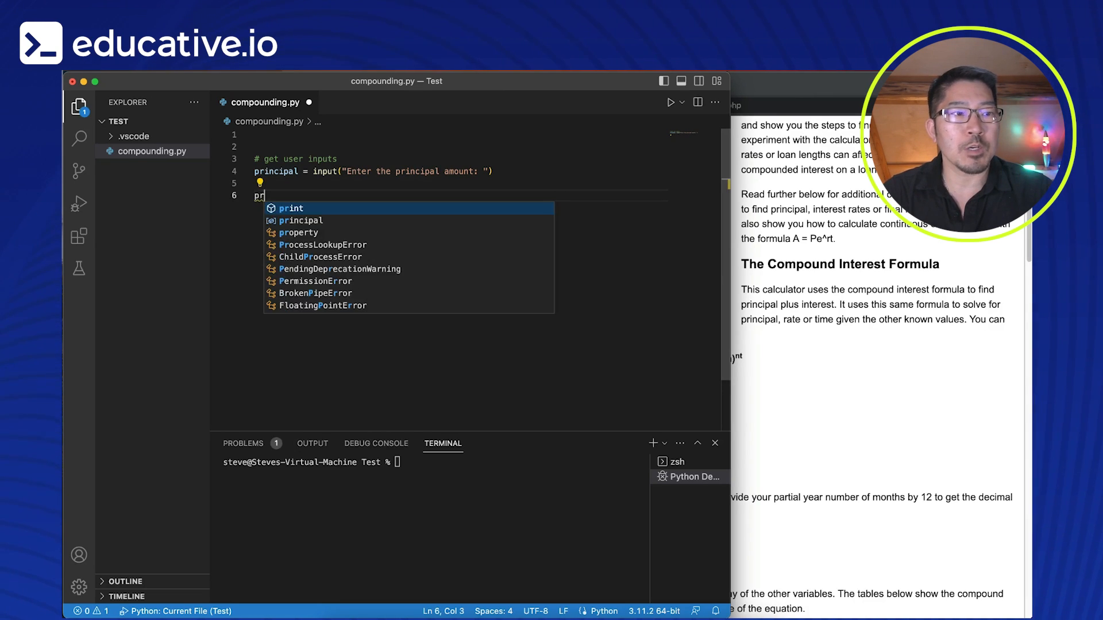
key(Tab)
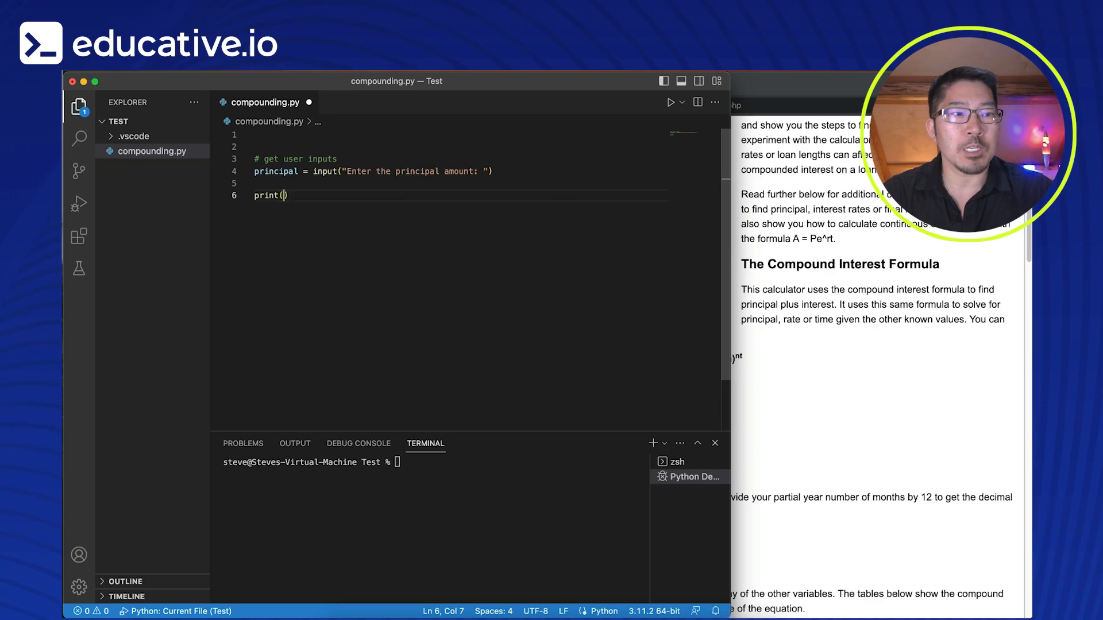
text(principal)
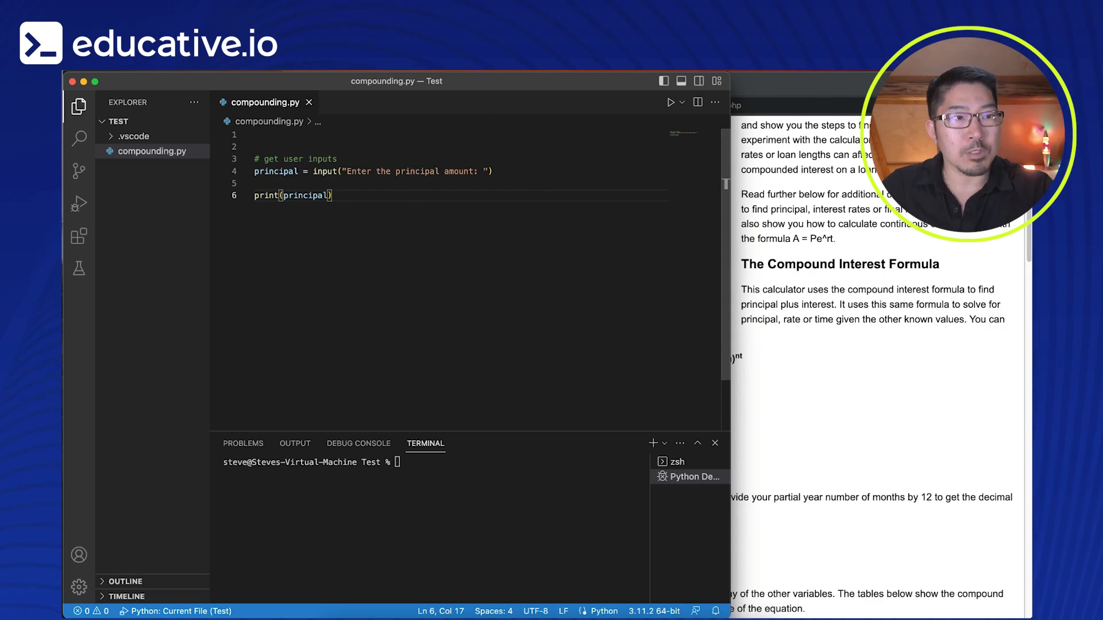
click(670, 102)
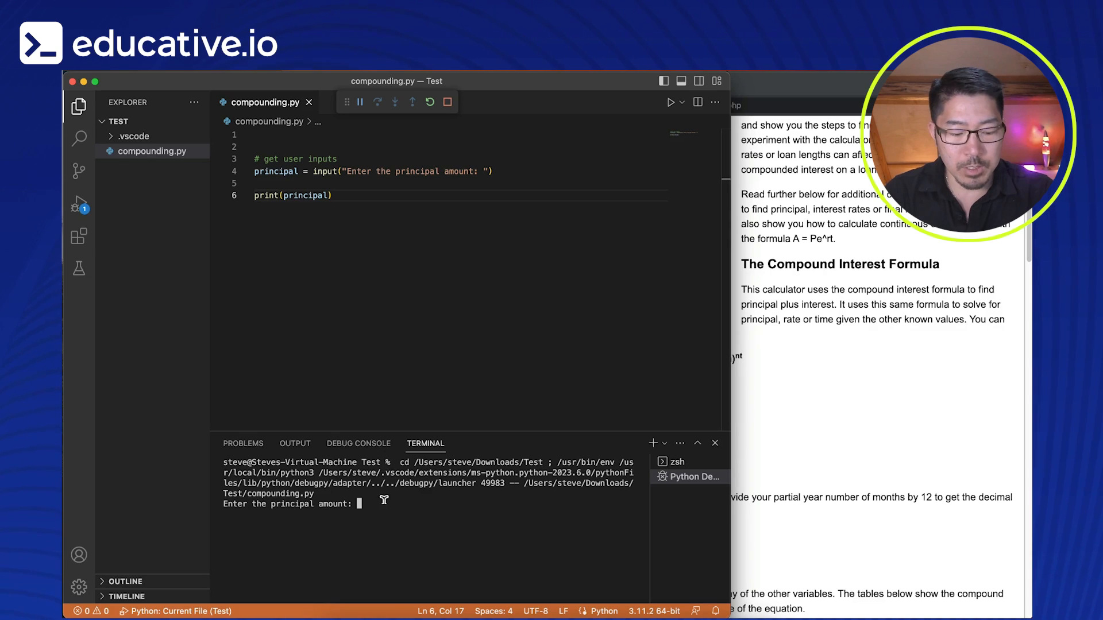
Step: Enter 1000 at the principal prompt, then remove the test print(principal) line
text(1000)
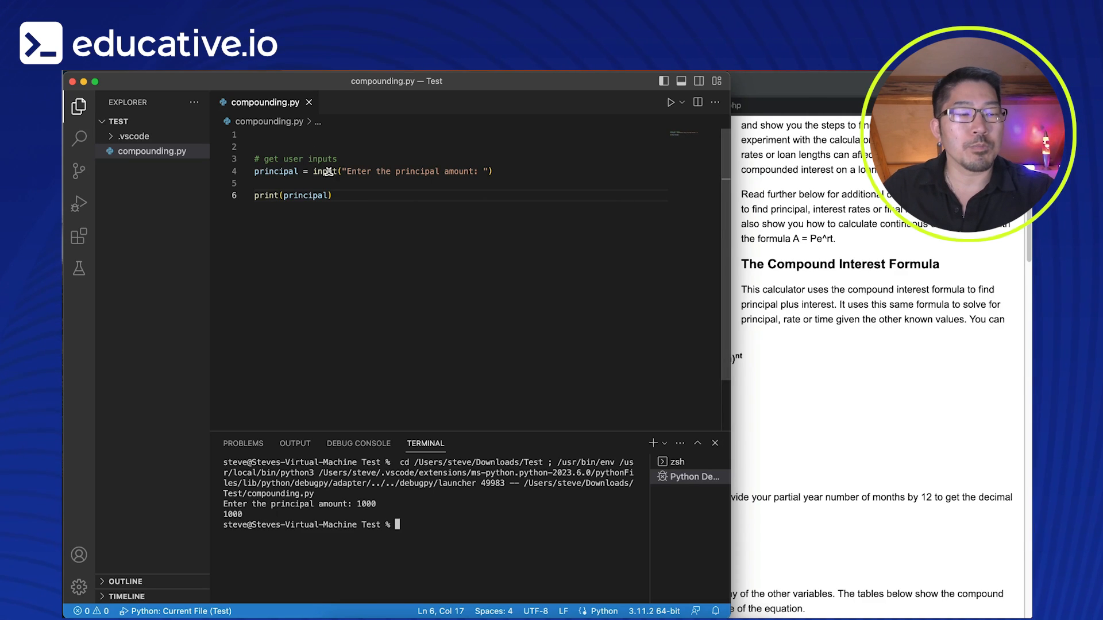
mouse_move(337, 187)
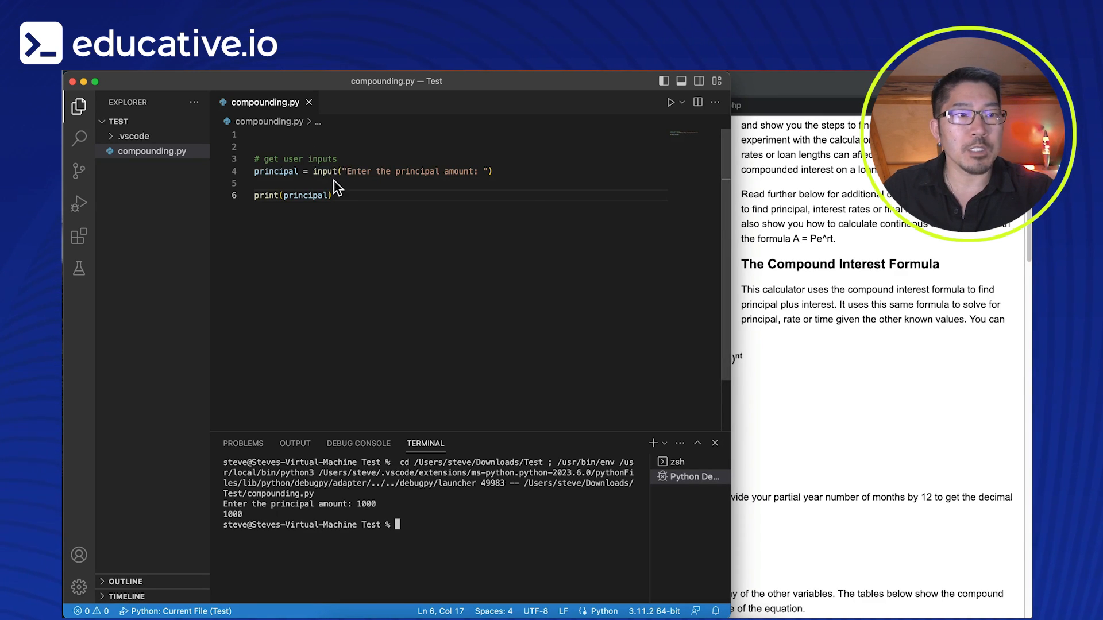
mouse_move(325, 171)
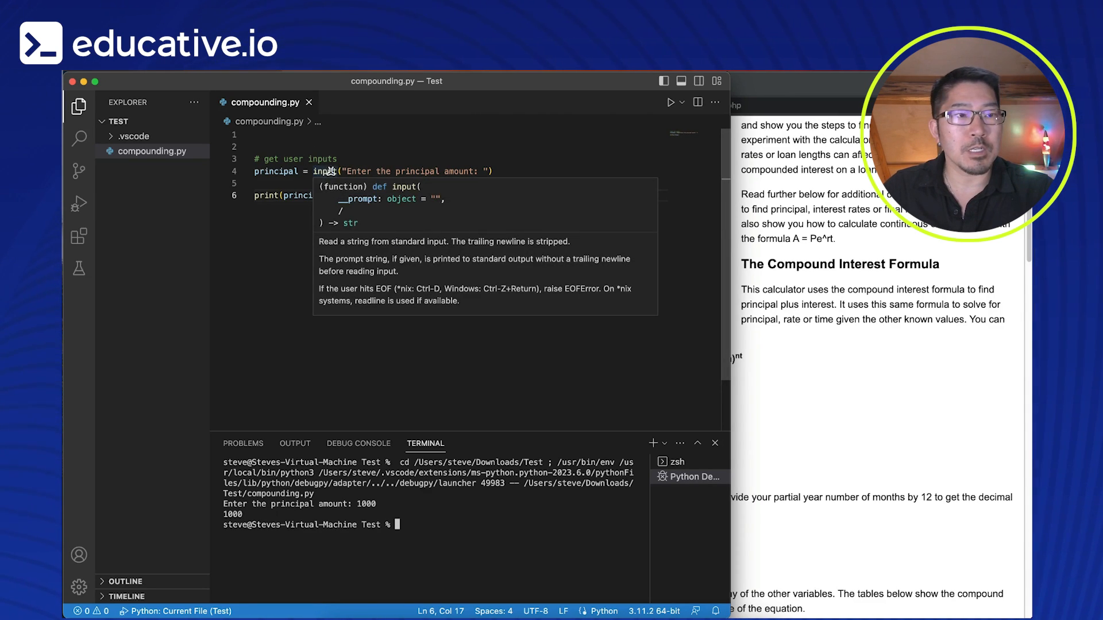
double_click(265, 196)
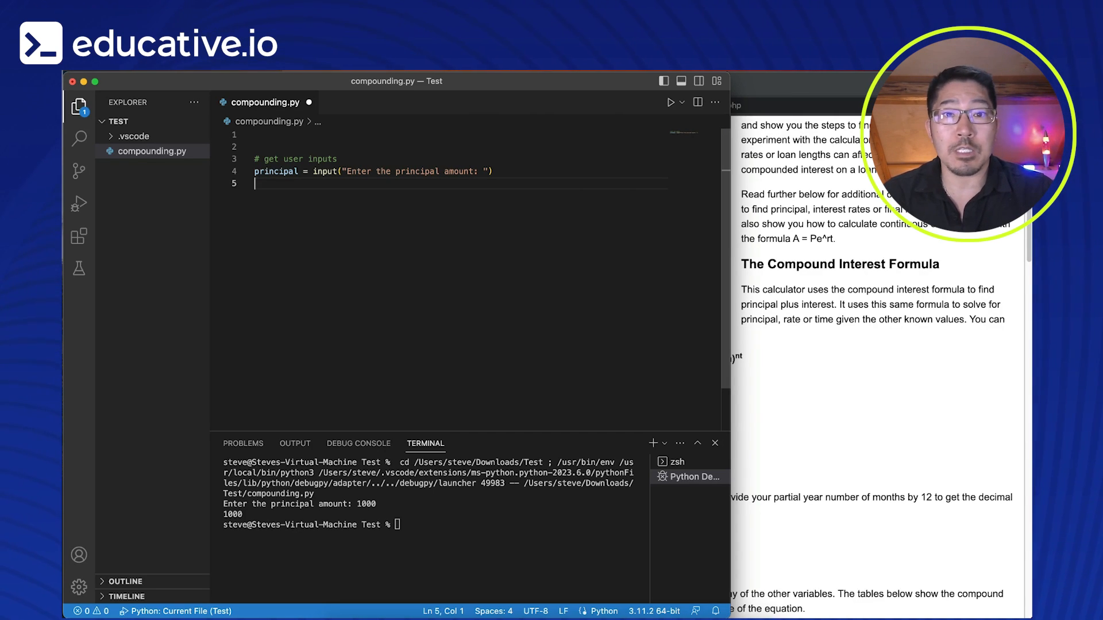
Step: Add interest_rate = input(...) prompting for the interest rate as a decimal
text(interest_rate =)
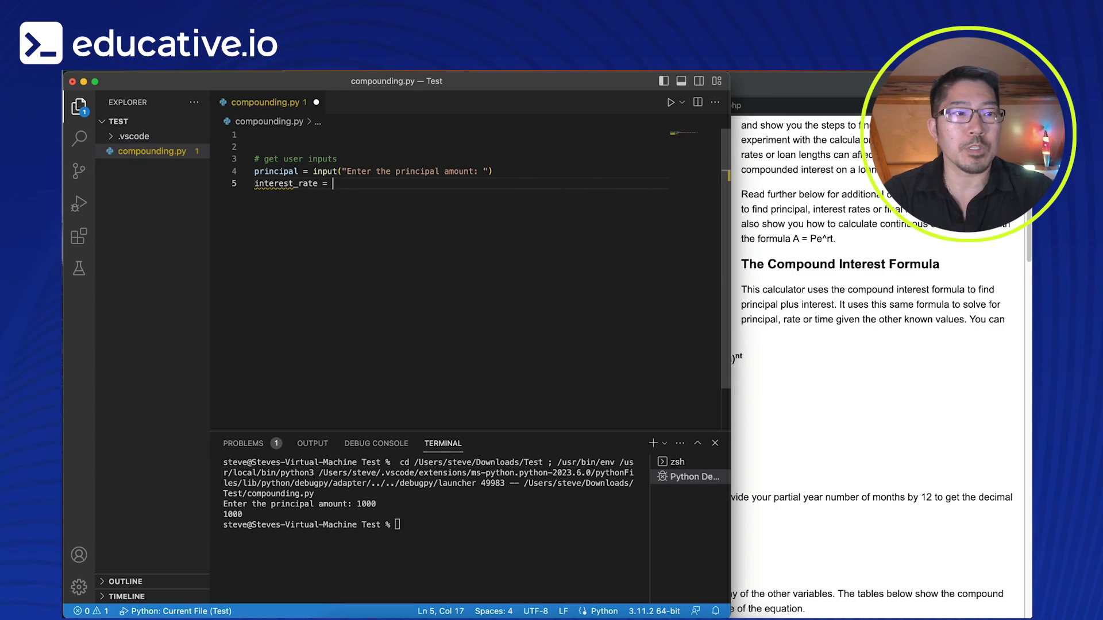
text(intpu("E)
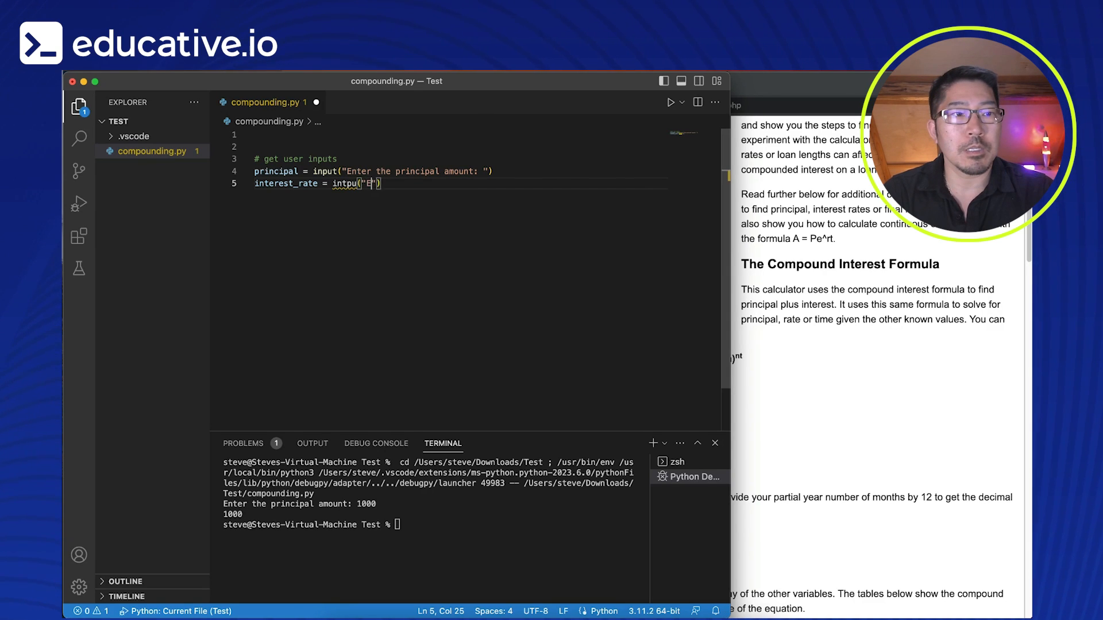
text(Enter the interest rate)
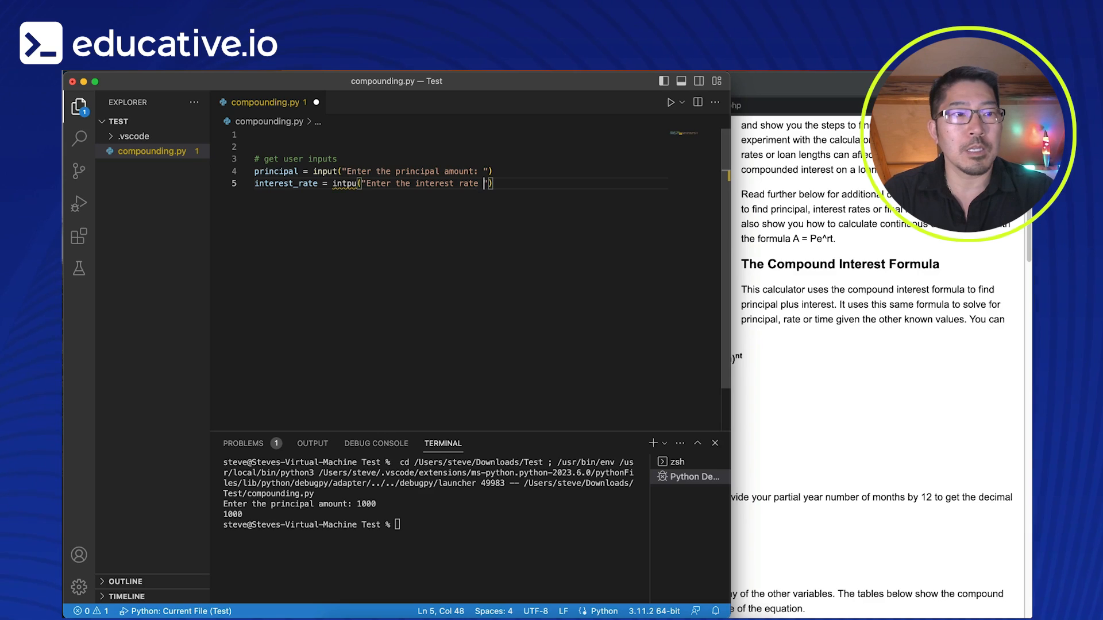
text(as a decimal:)
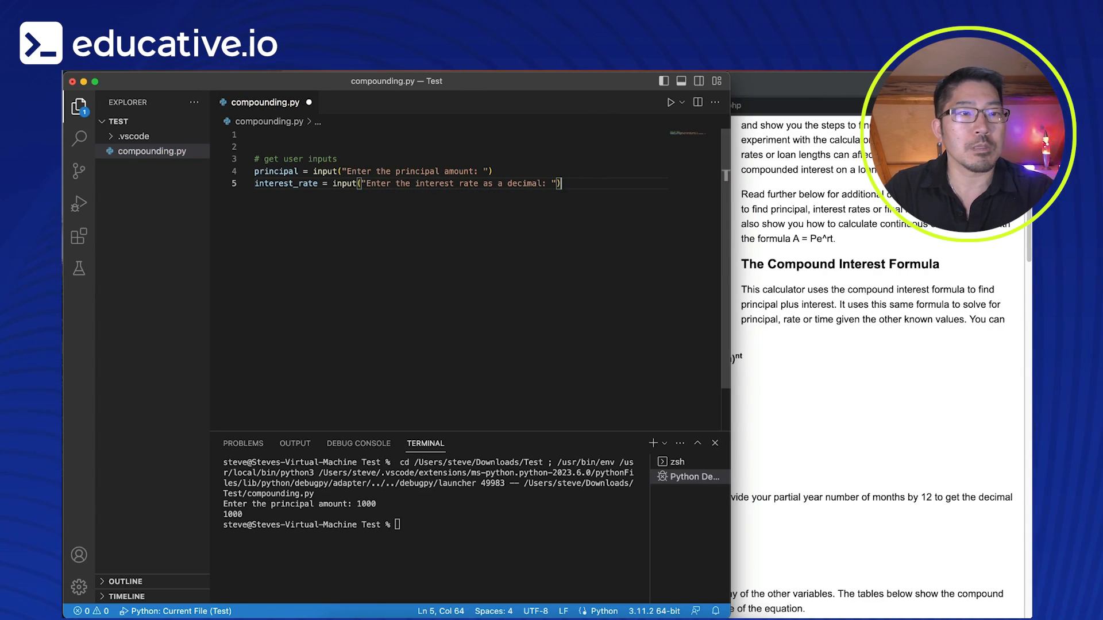
key(Enter)
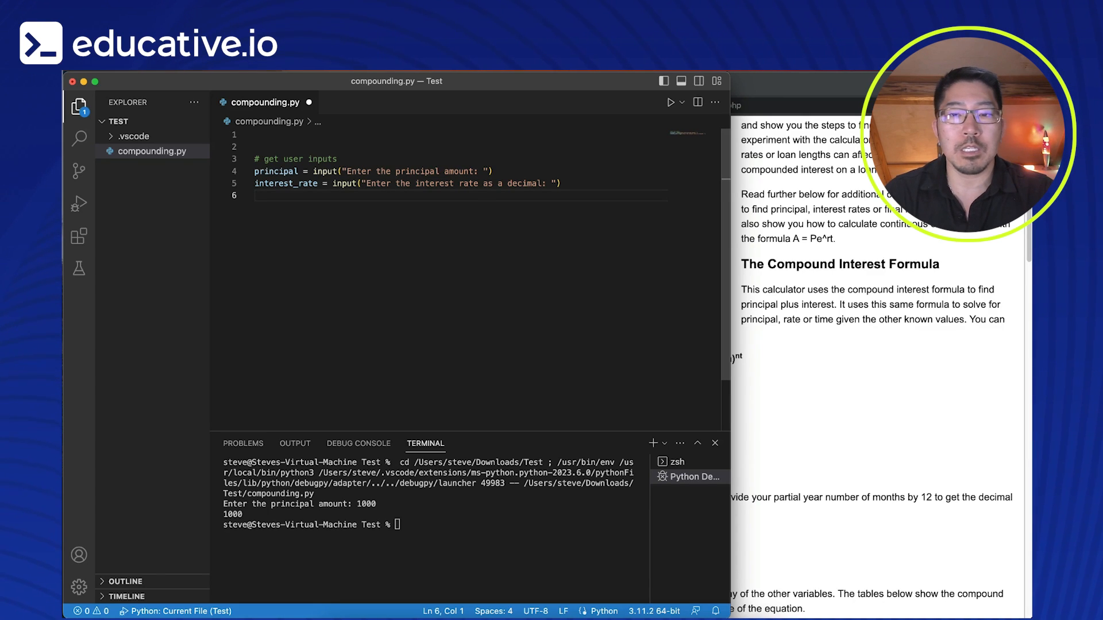
Step: Add time_period and compounding_frequency input() lines with their prompt strings
text(time_period =)
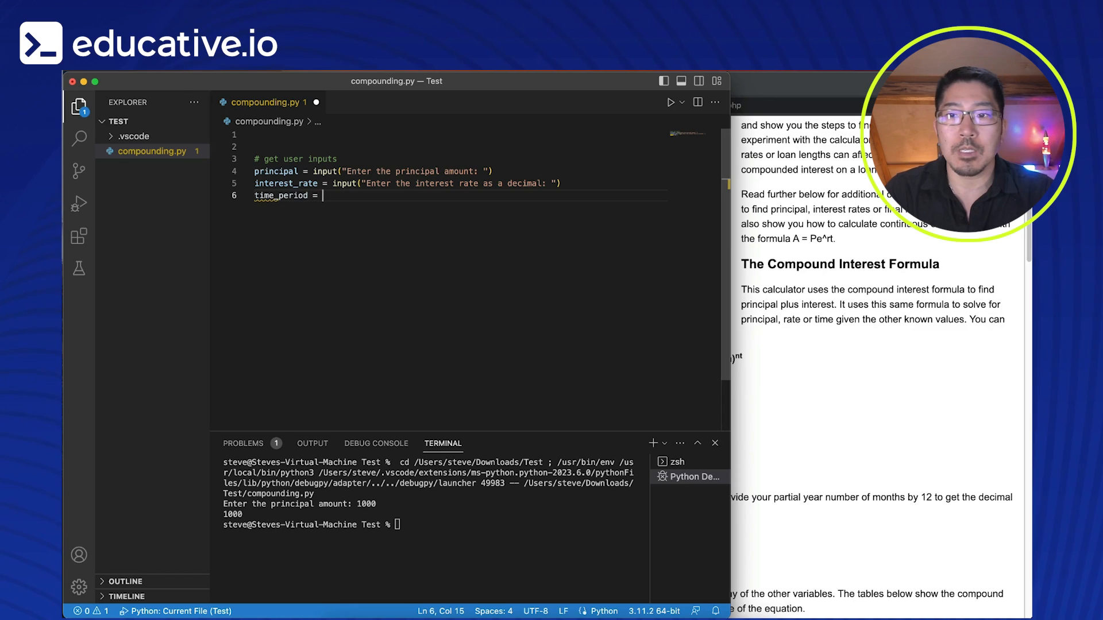
text(input("Enter the time period:)
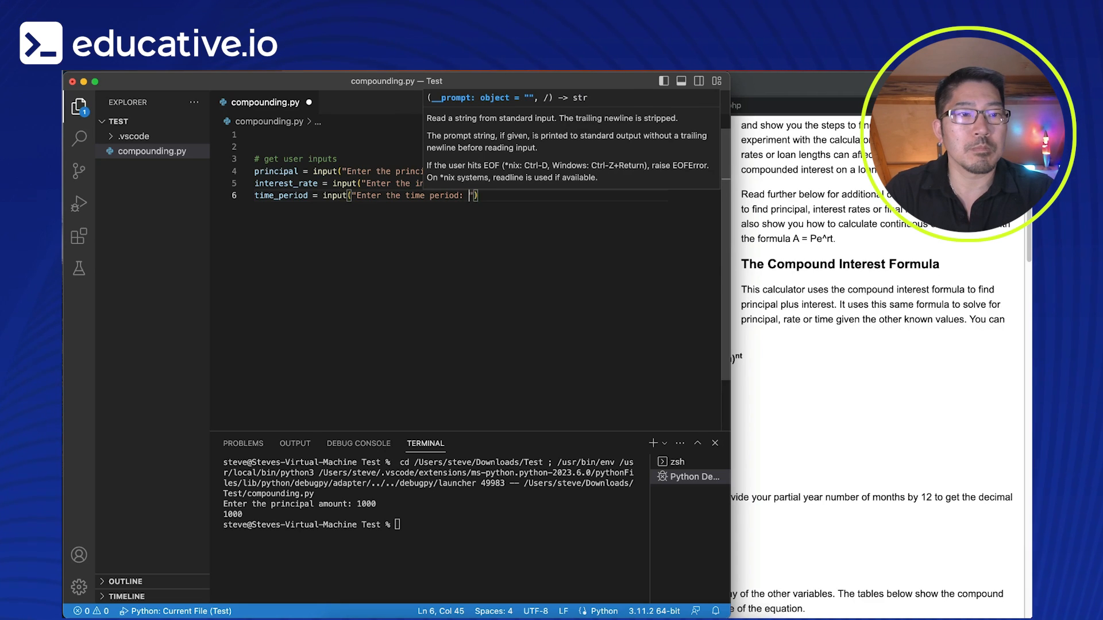
text(compdou)
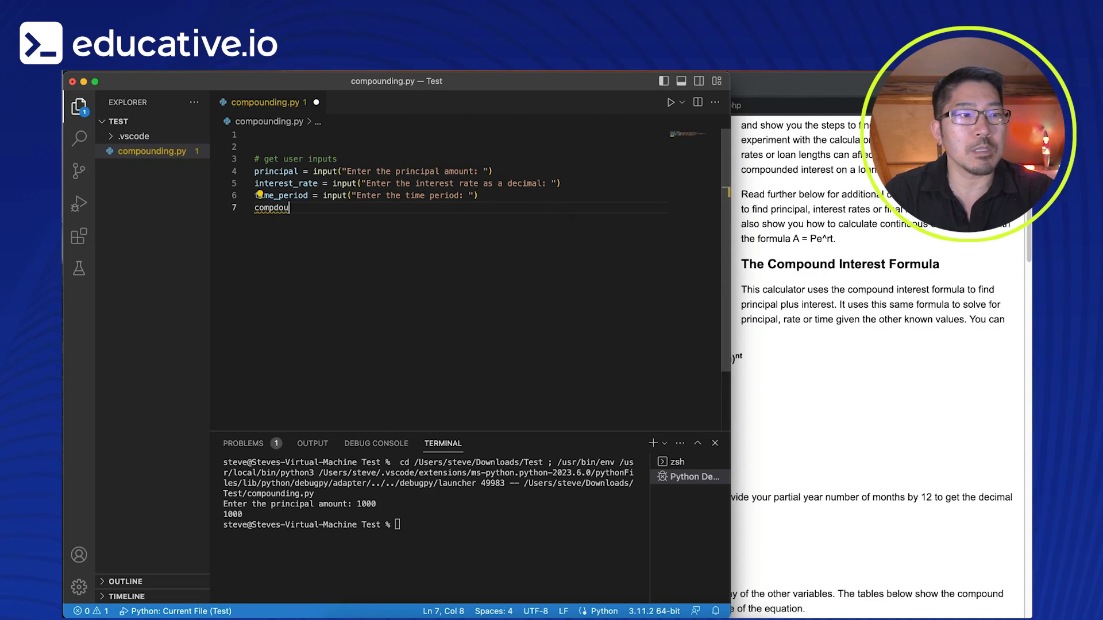
text(nding)
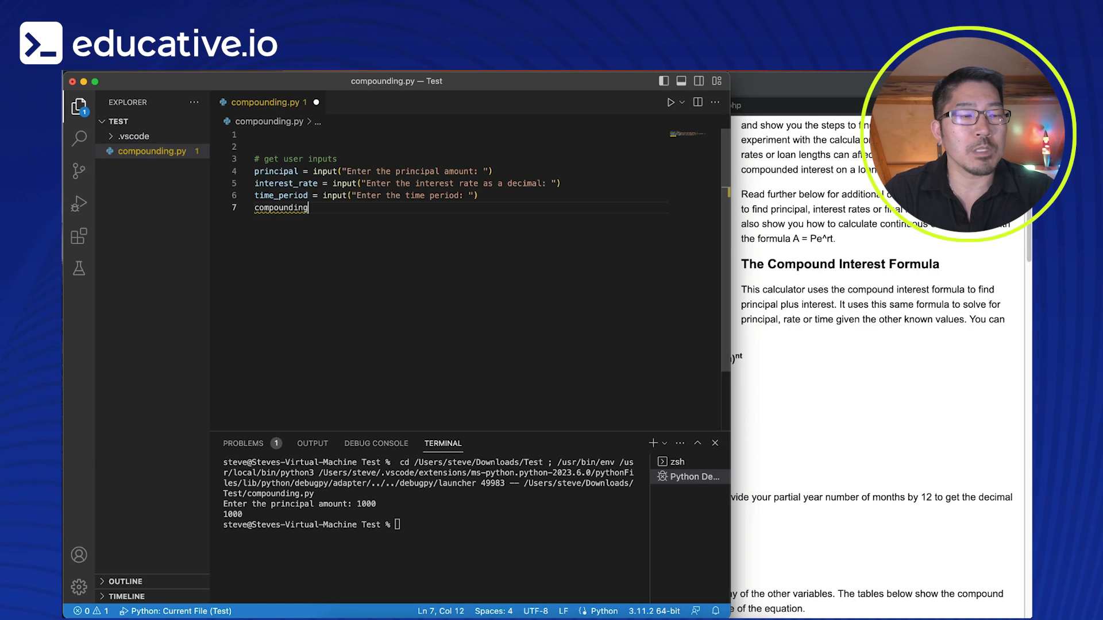
text(_requ)
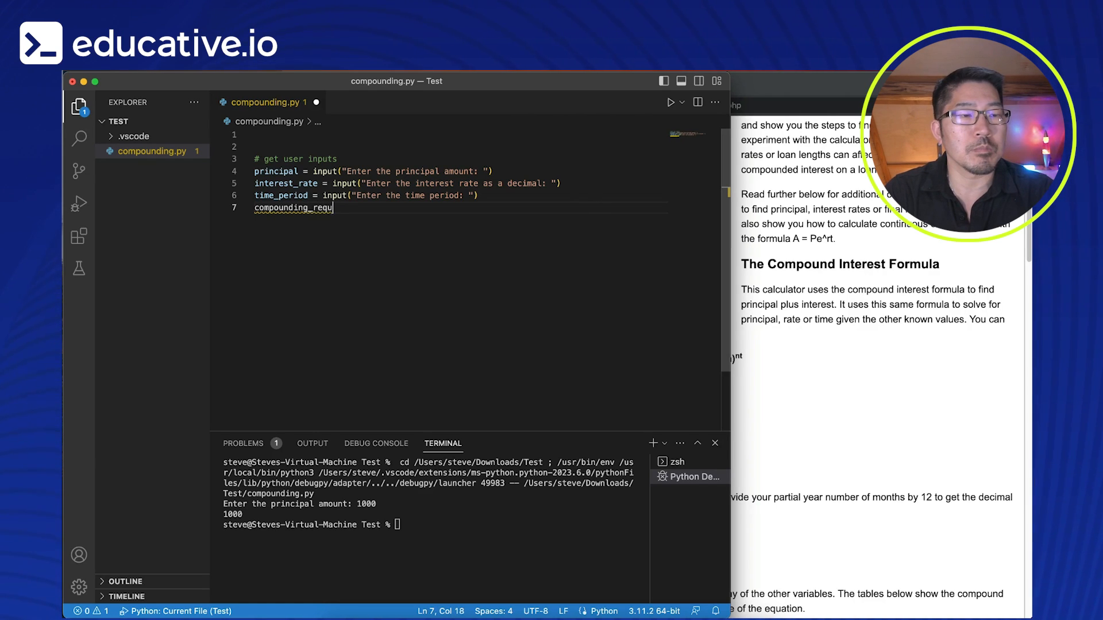
text(frequ)
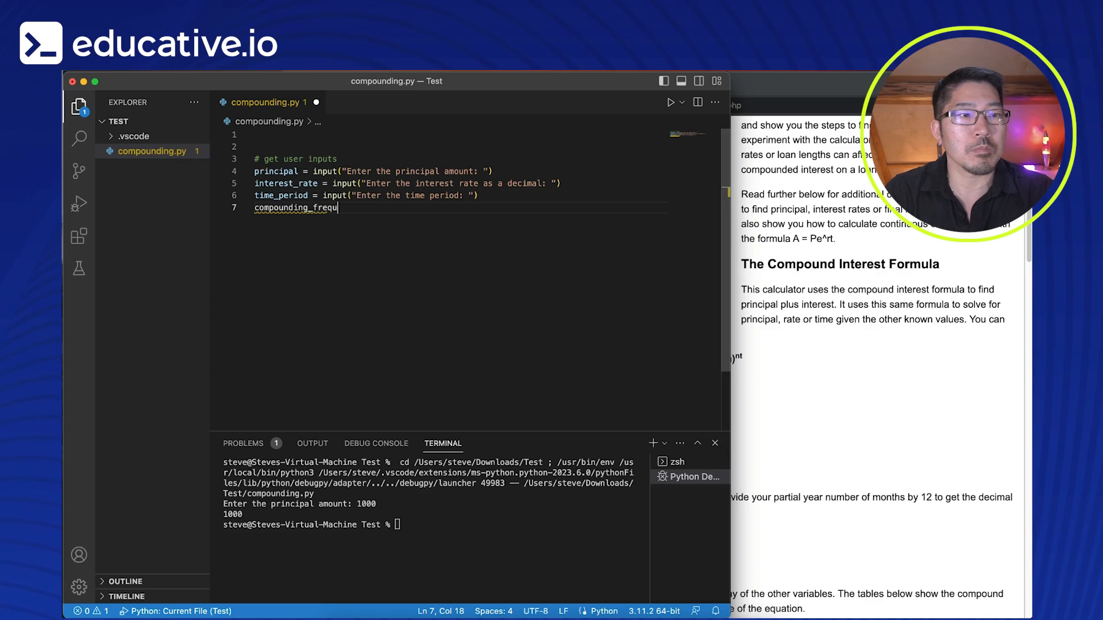
text(ency = input("Enter the)
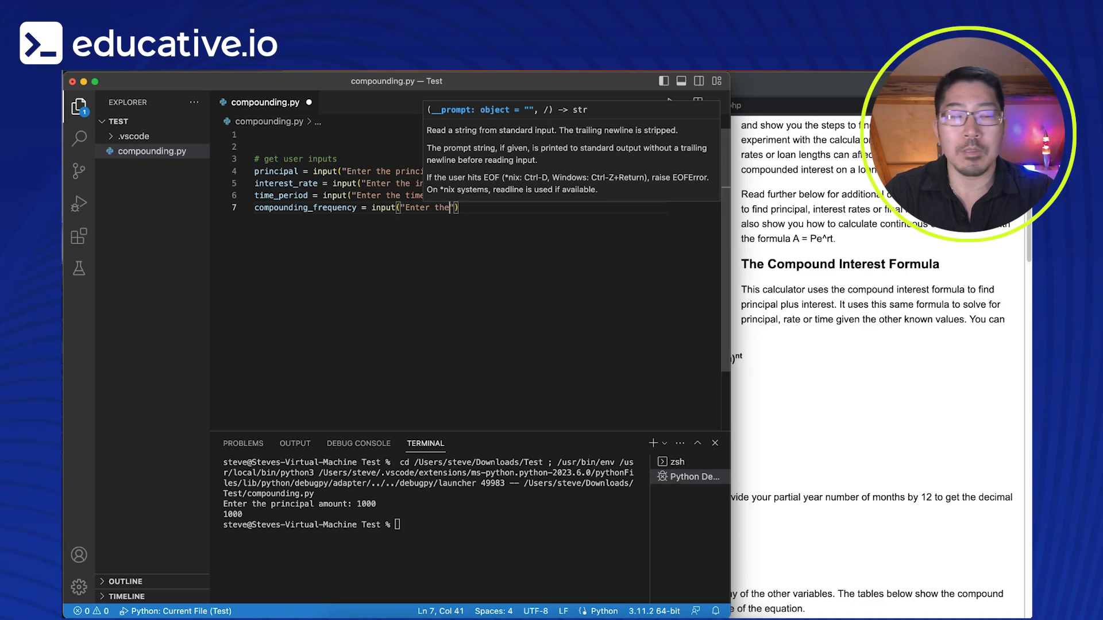
text(compounding frequen)
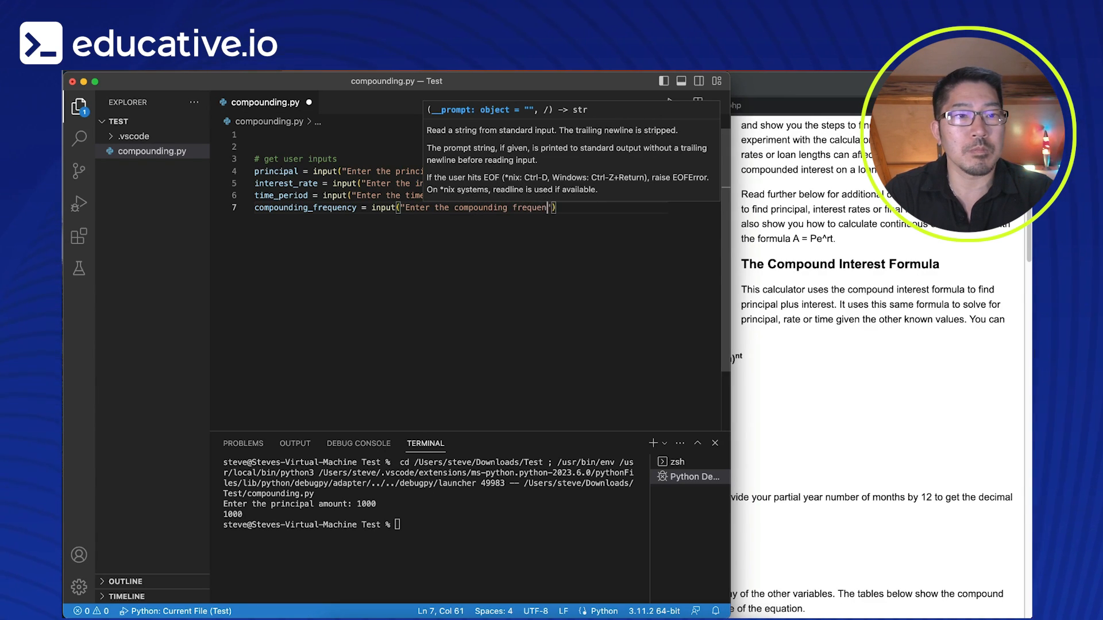
text(in years:)
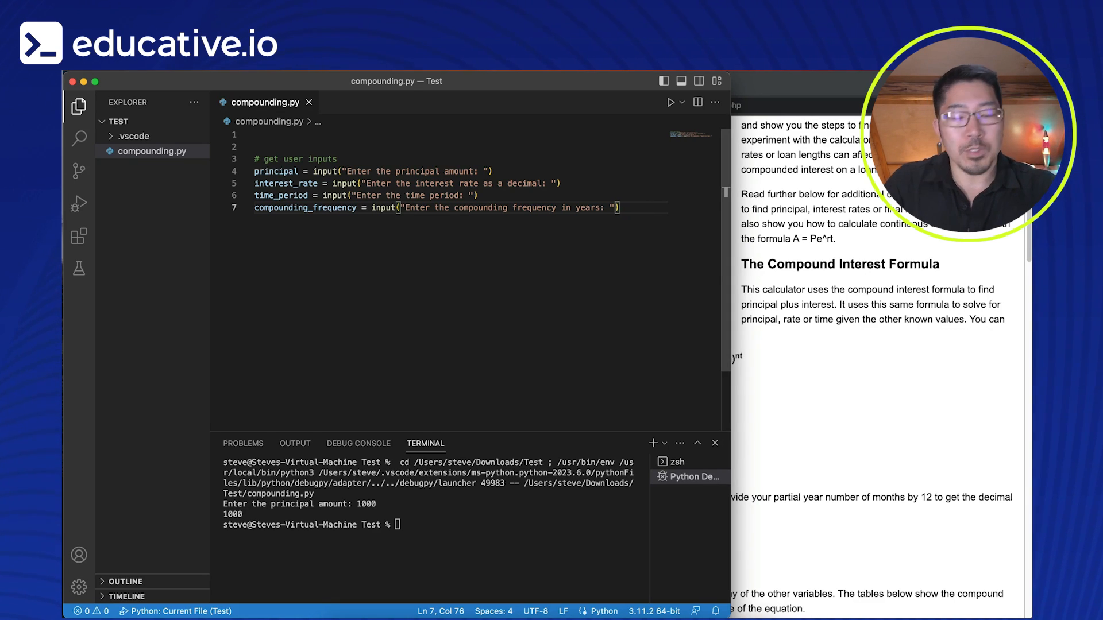
mouse_move(285, 118)
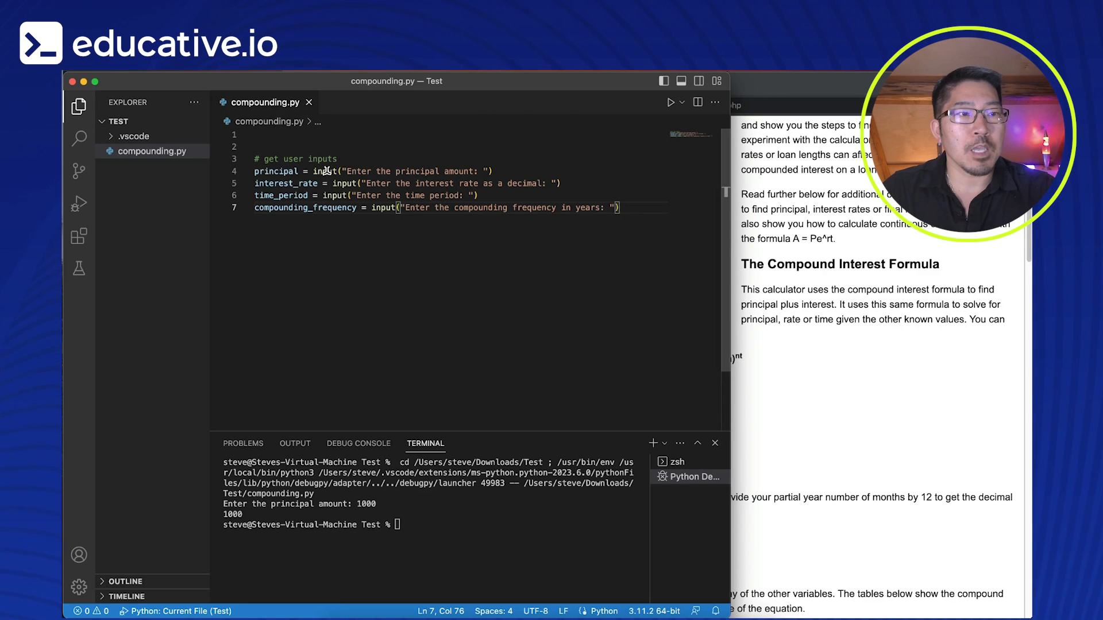
Step: Wrap the principal, interest rate, time period and compounding frequency inputs in float(...)
click(355, 171)
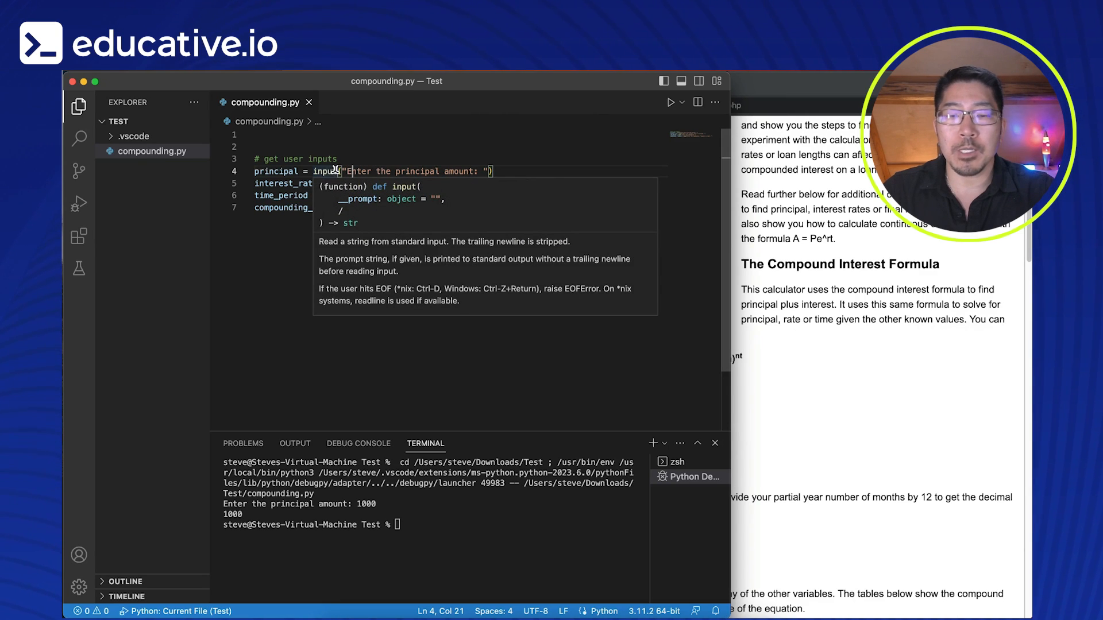
click(318, 171)
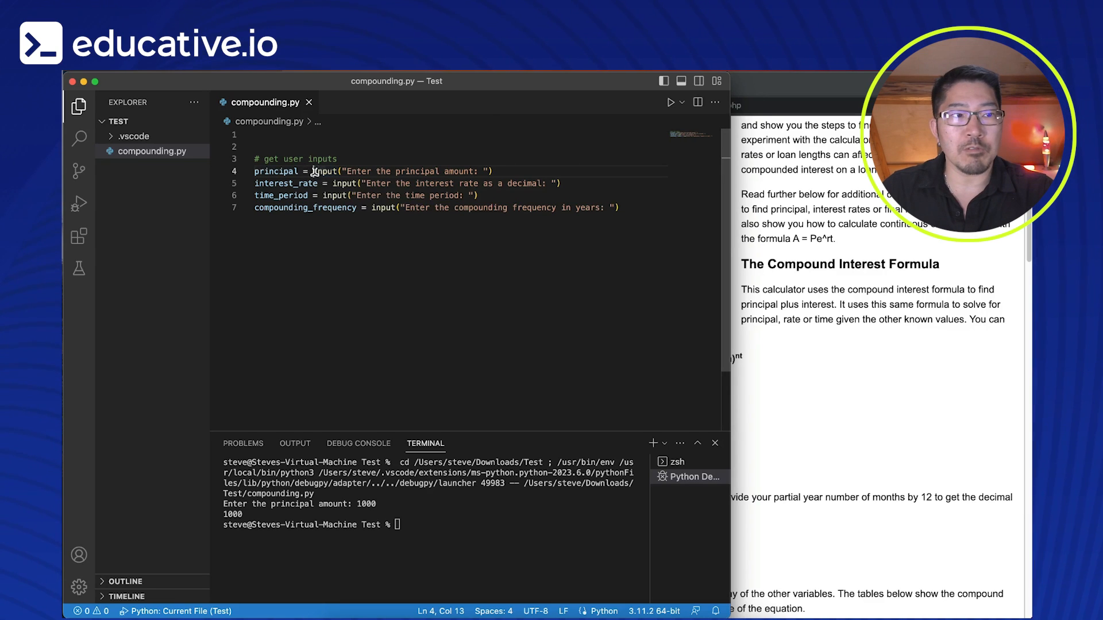
double_click(324, 171)
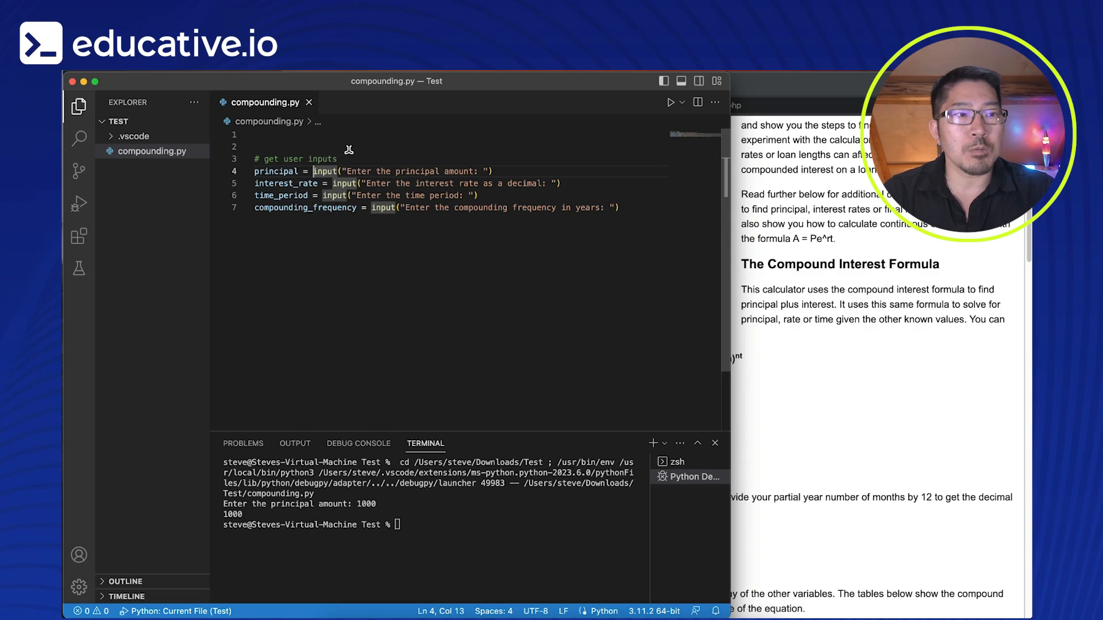
text(float()
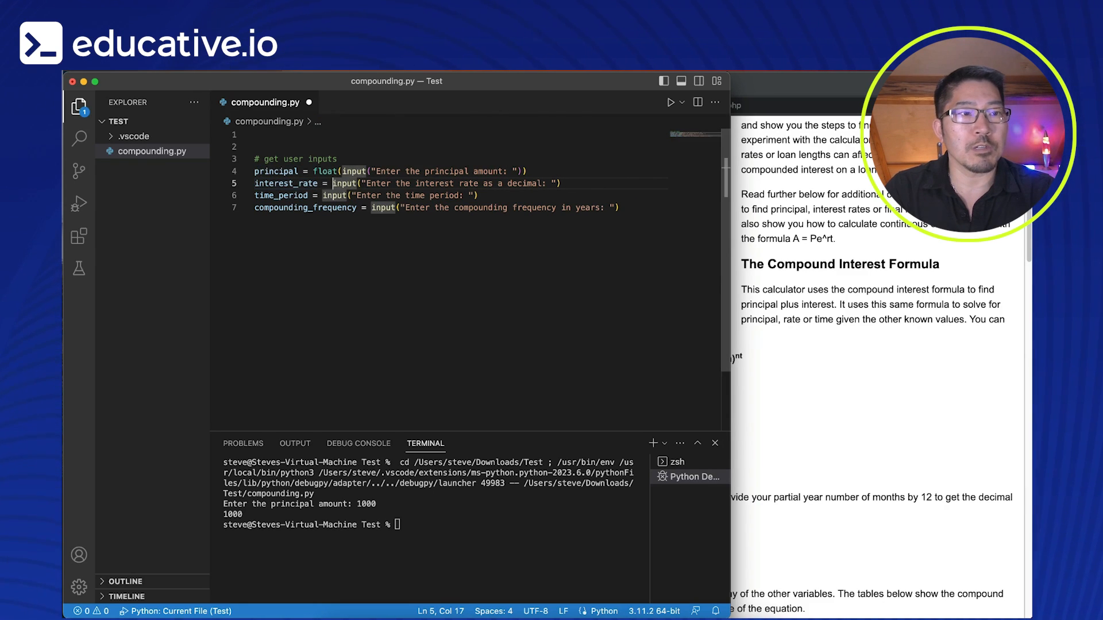
text(float()
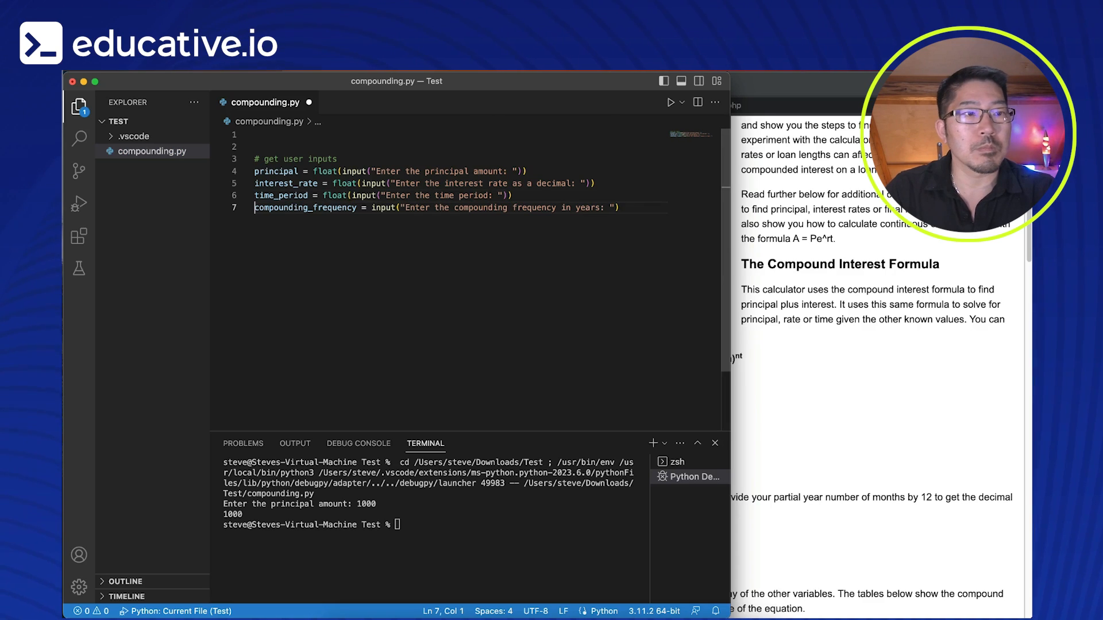
double_click(305, 208)
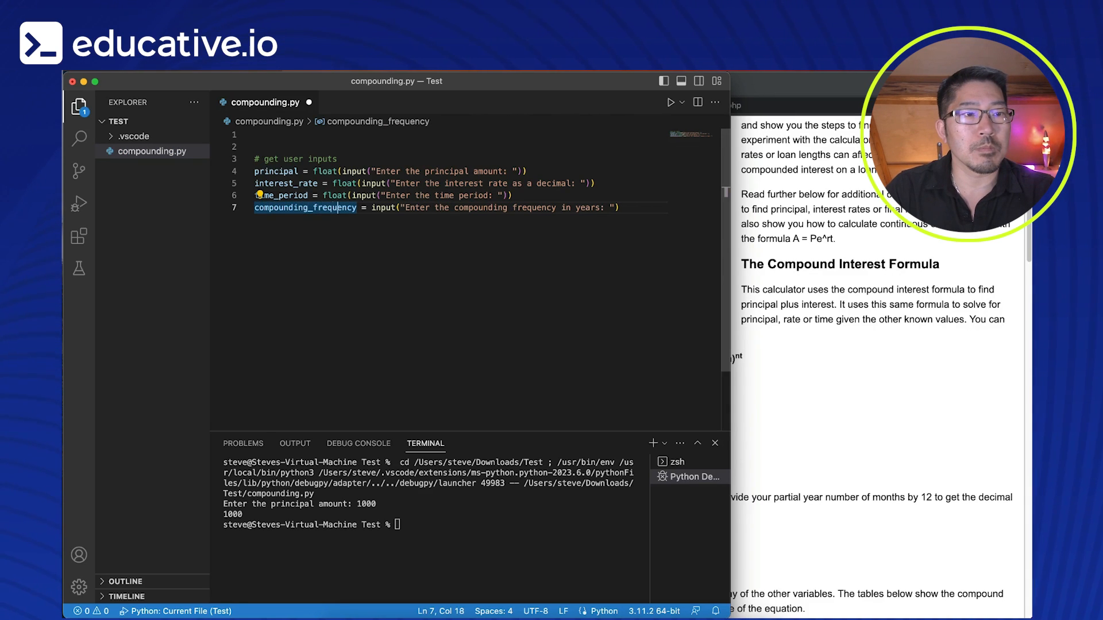
text(f;pa)
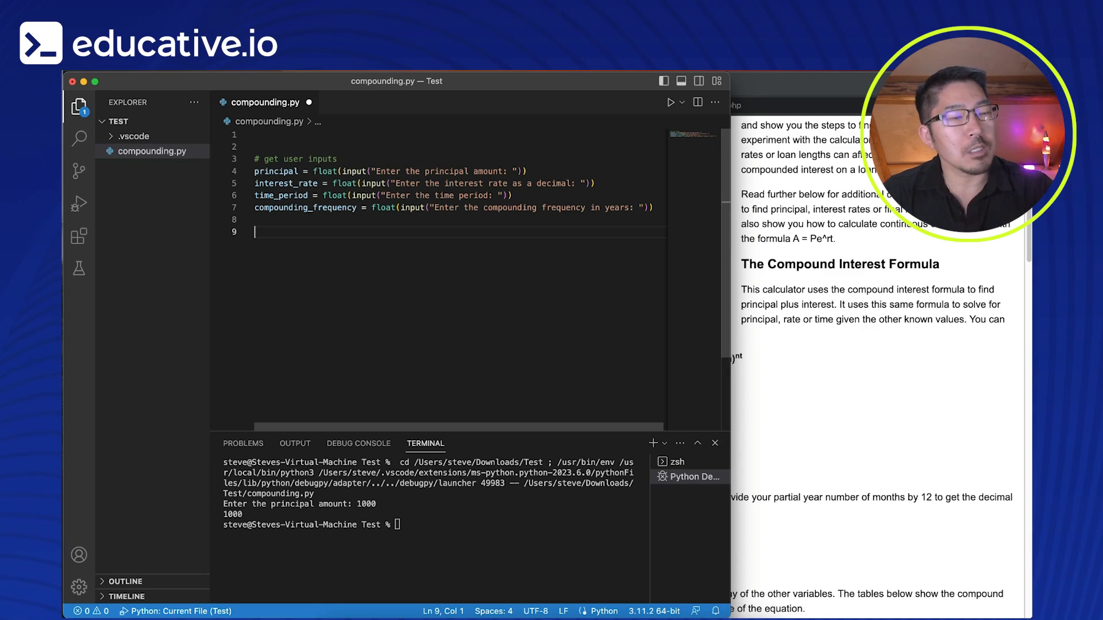
Step: Start an 'amount =' line, then review the A = P(1 + r/n)^nt formula on CalculatorSoup
text(am)
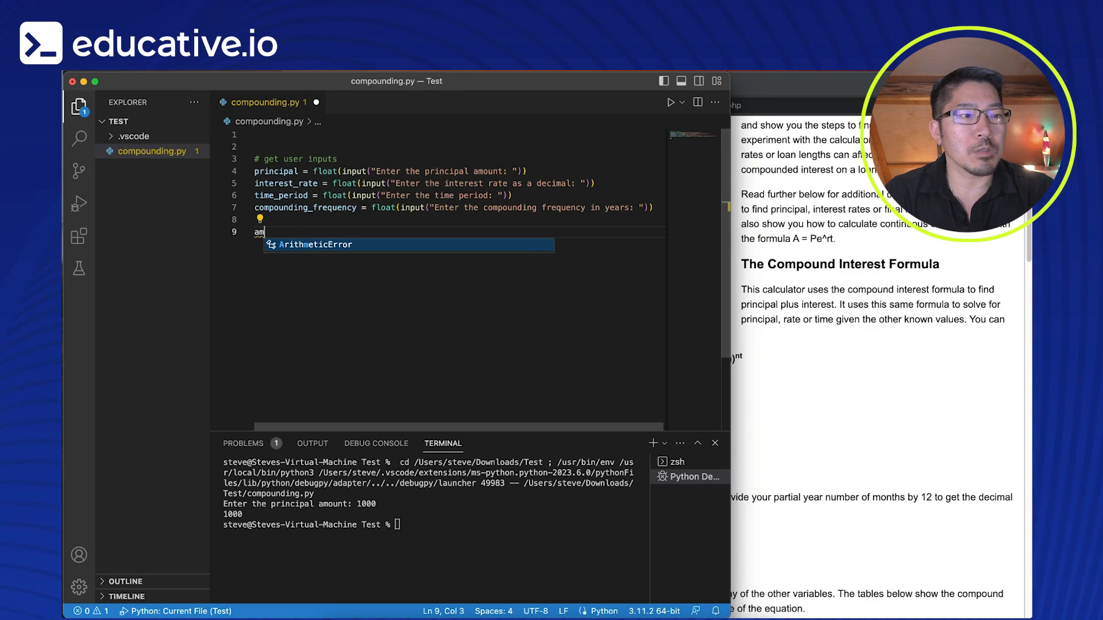
text(ount =)
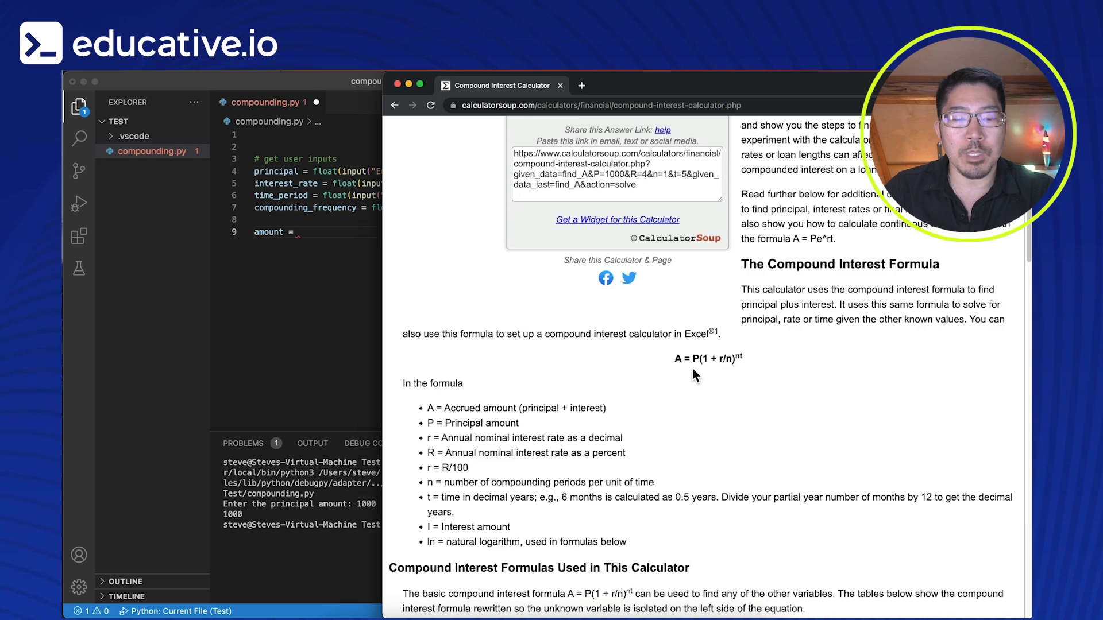
mouse_move(625, 369)
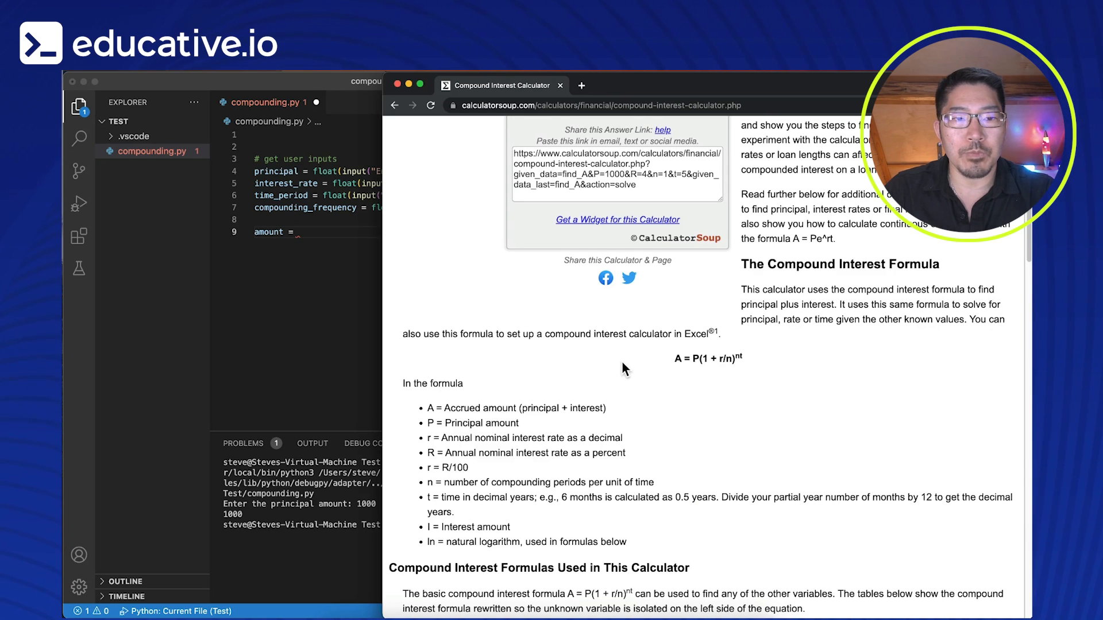
mouse_move(686, 375)
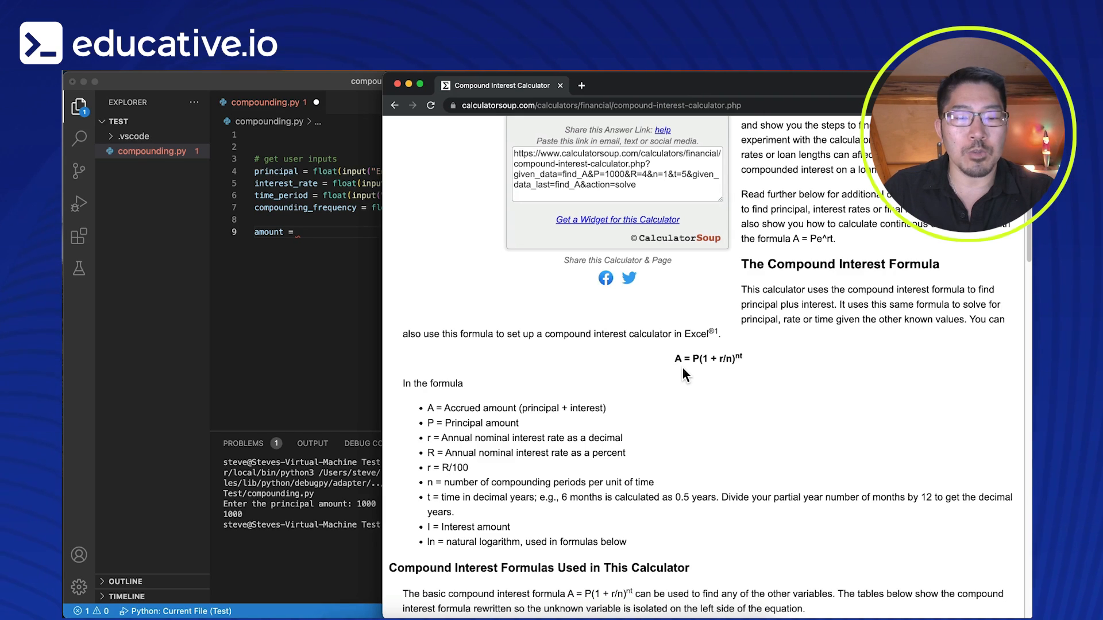
mouse_move(506, 330)
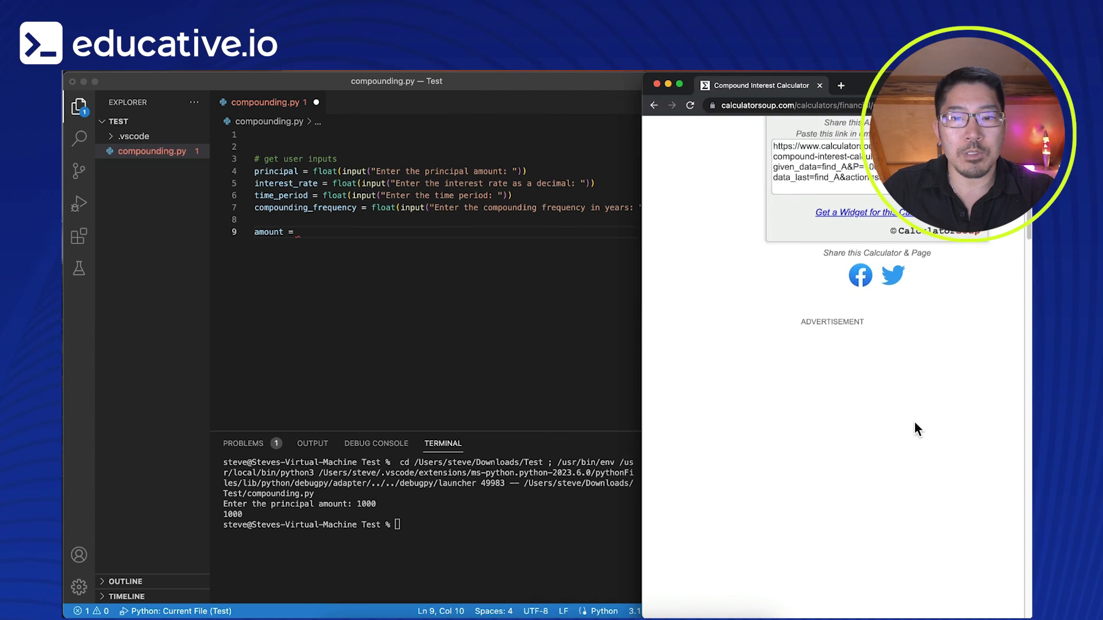
scroll(down, 3)
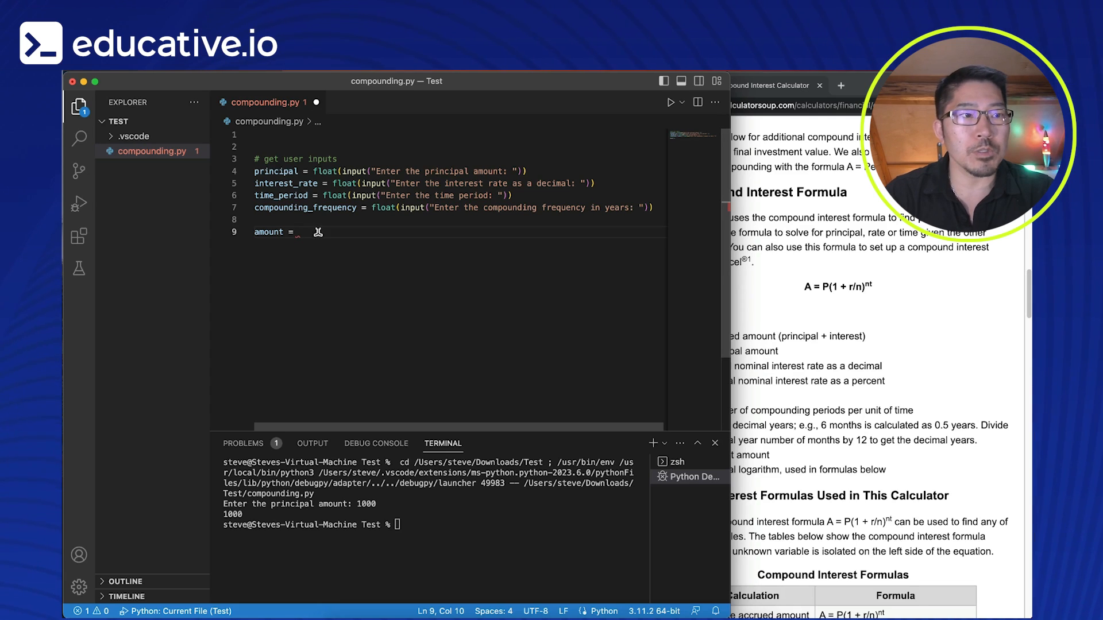
Step: Complete amount = principal * (1 + interest_rate / compounding_frequency) ** (compounding_frequency * time_period)
text(principal)
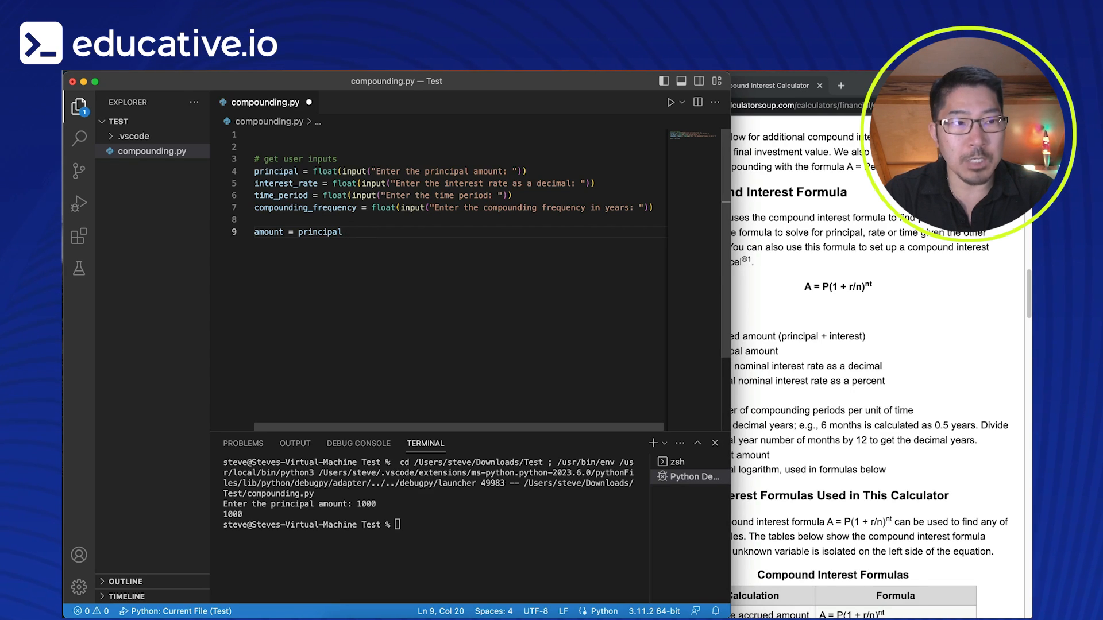
text(*)
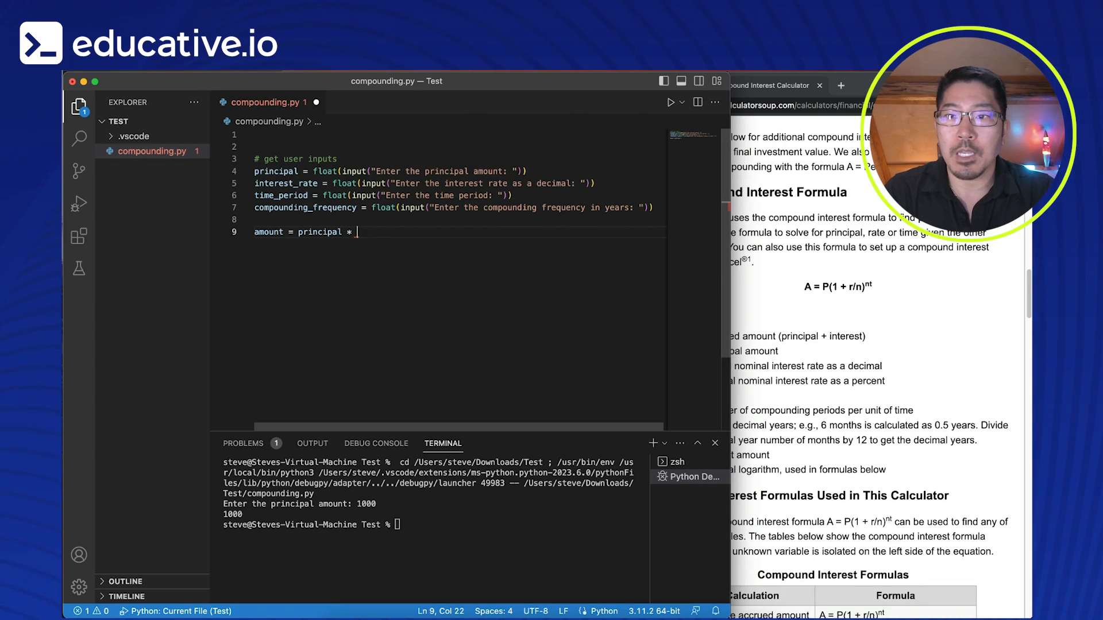
text((1))
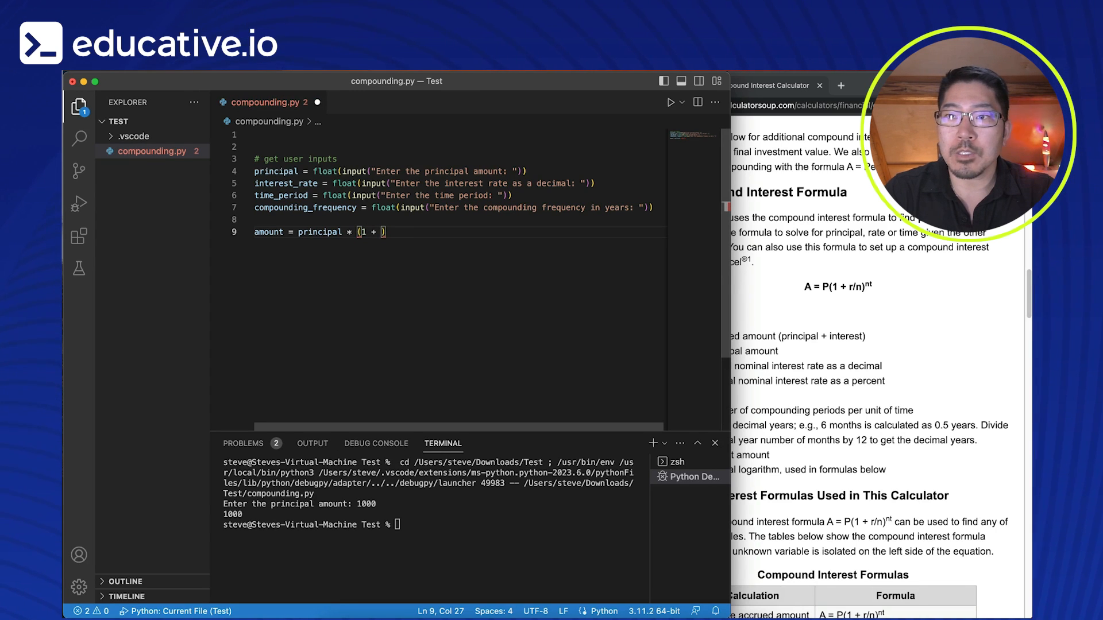
text(interest_rate /)
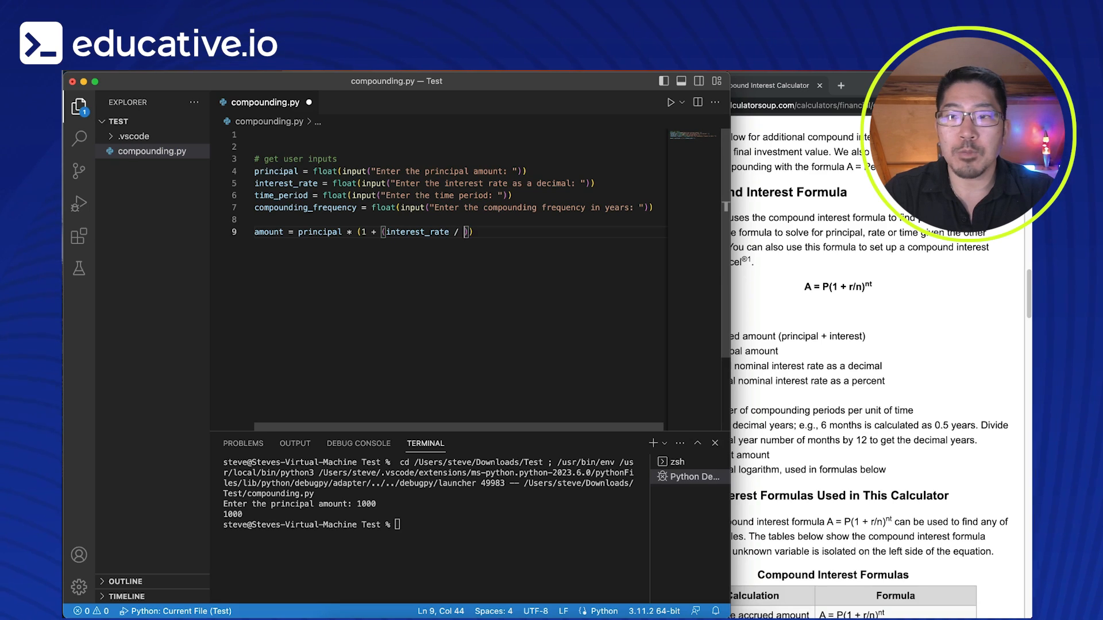
text(compounding_frequency)
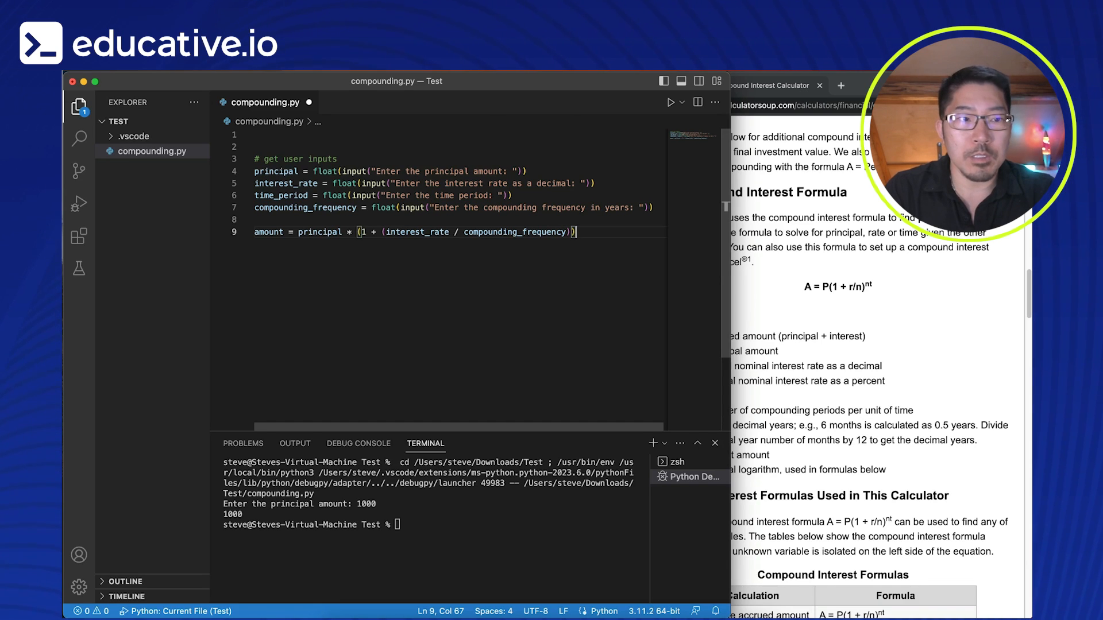
text(**)
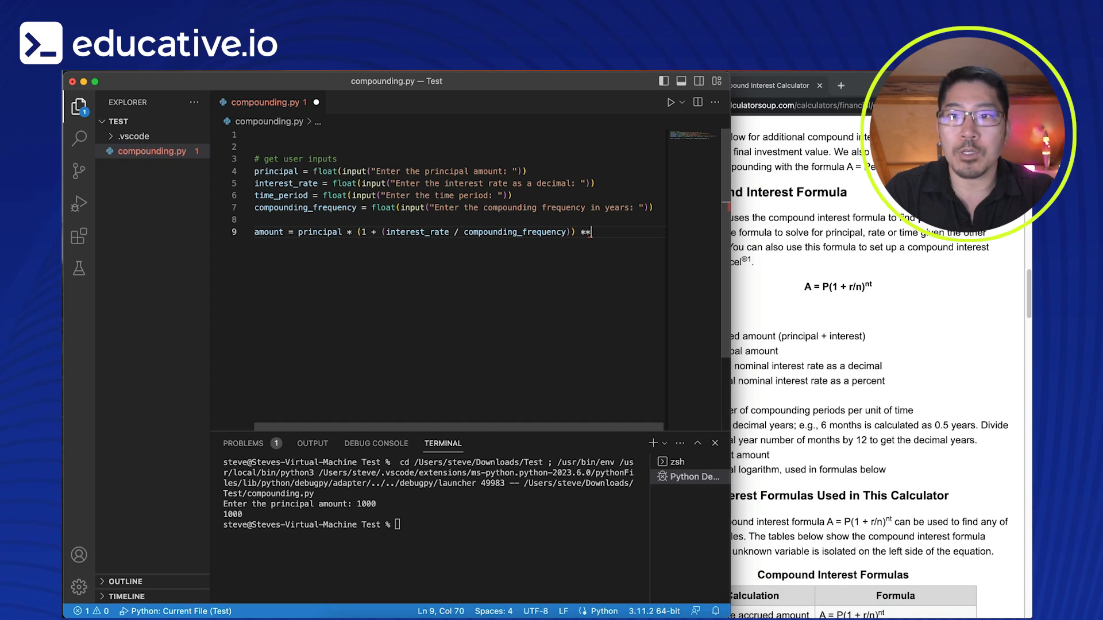
text(())
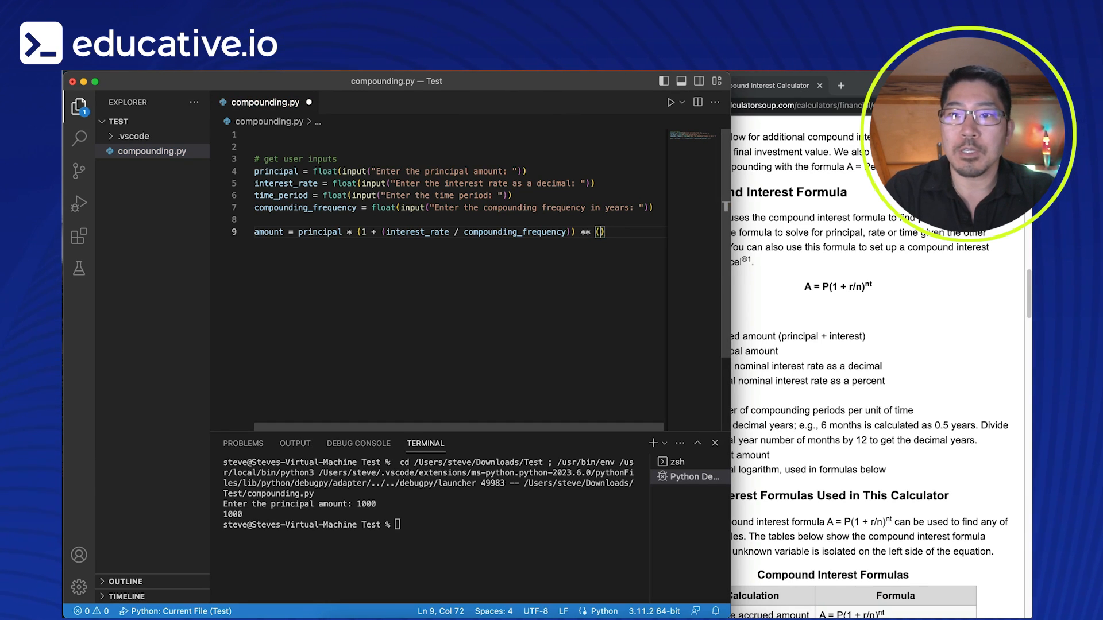
text(compounding_frequency)
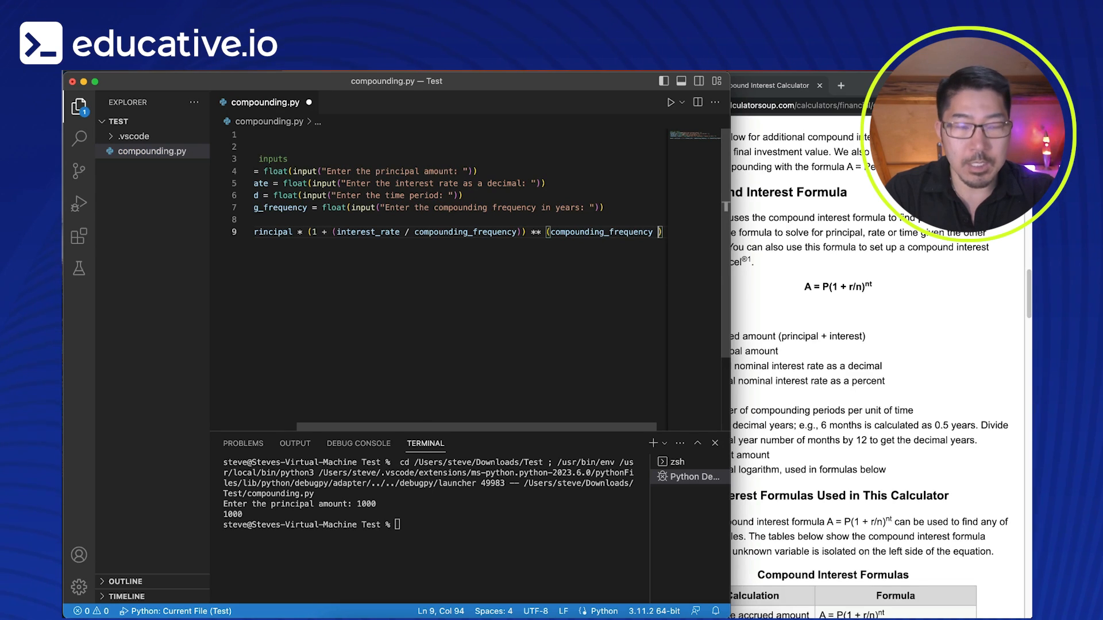
text(* time)
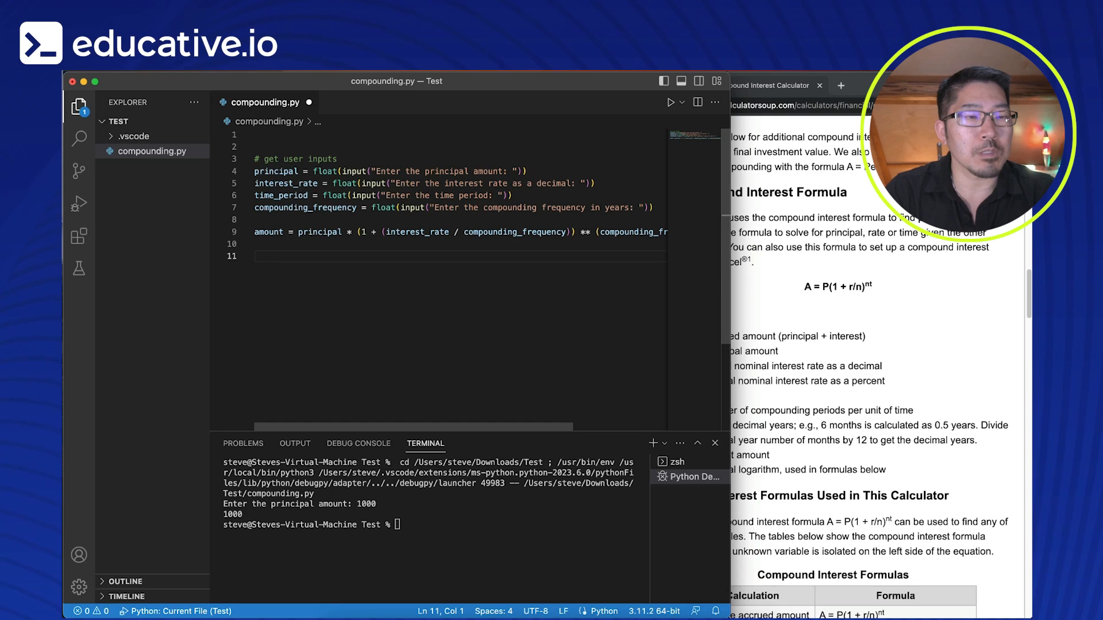
Step: Add print(amount) and run the script
text(print()
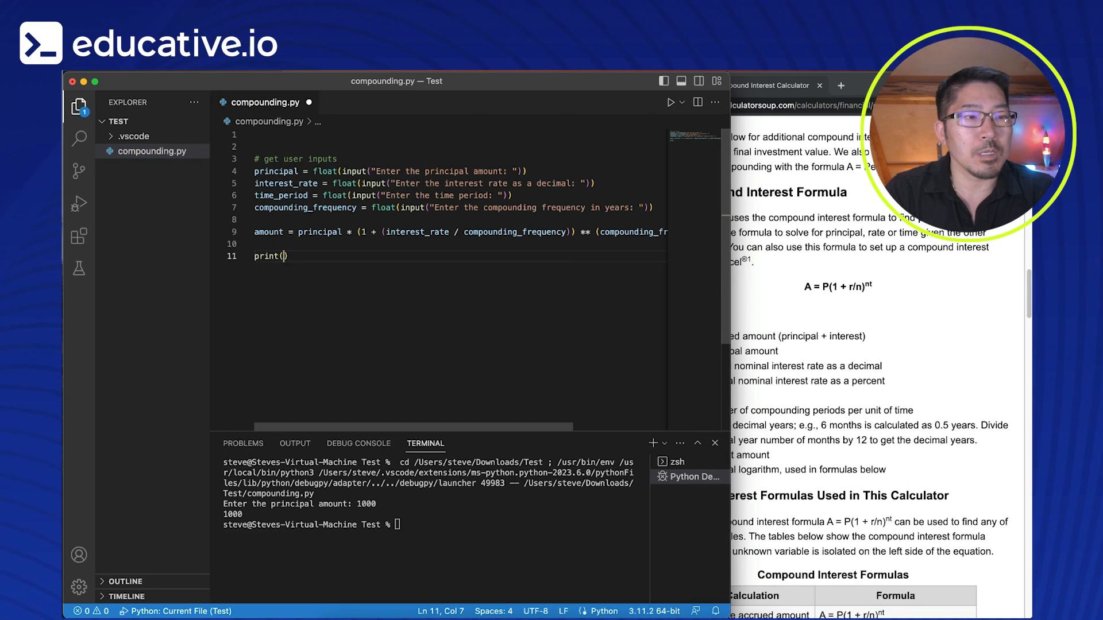
text(amount)
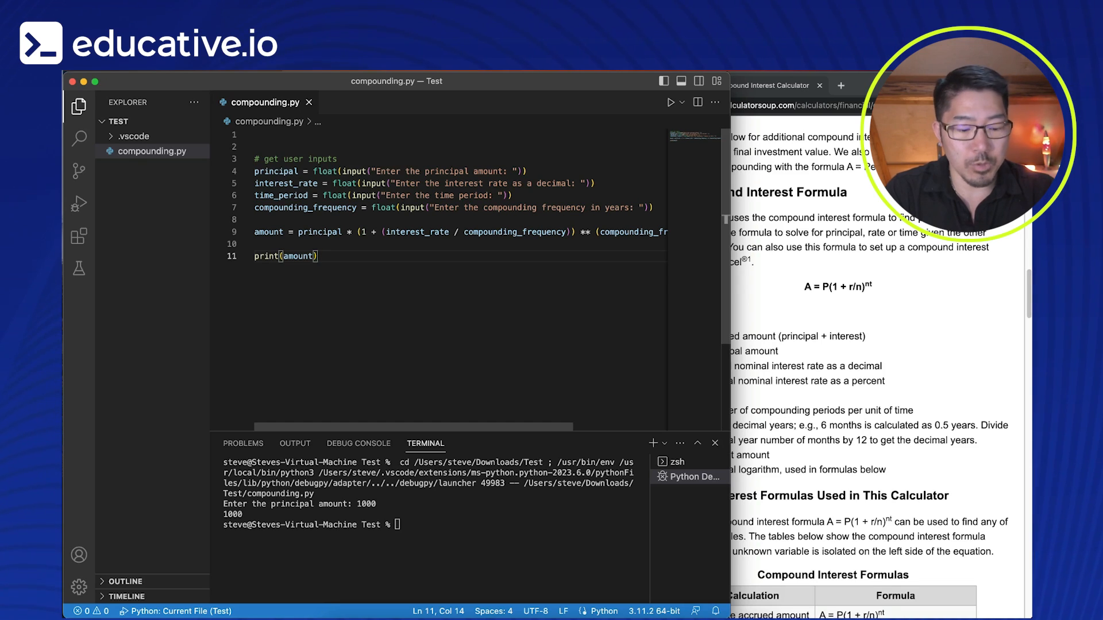
click(670, 102)
text(1000)
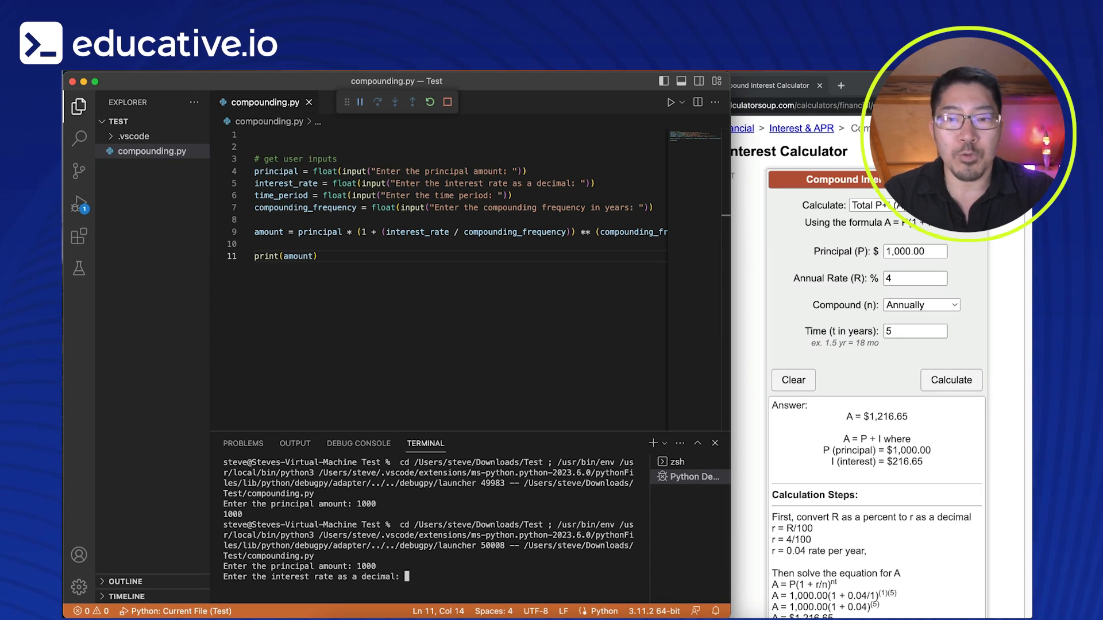
Step: Enter .04, 5 and 1 at the prompts, printing about 1216.65 matching the calculator
text(.04)
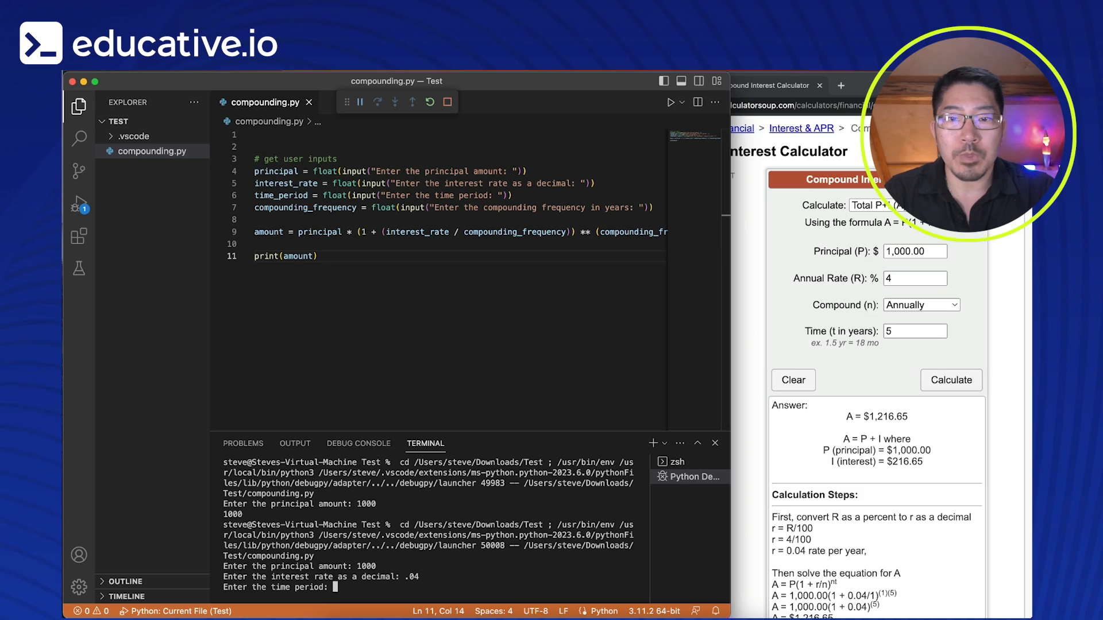
text(5)
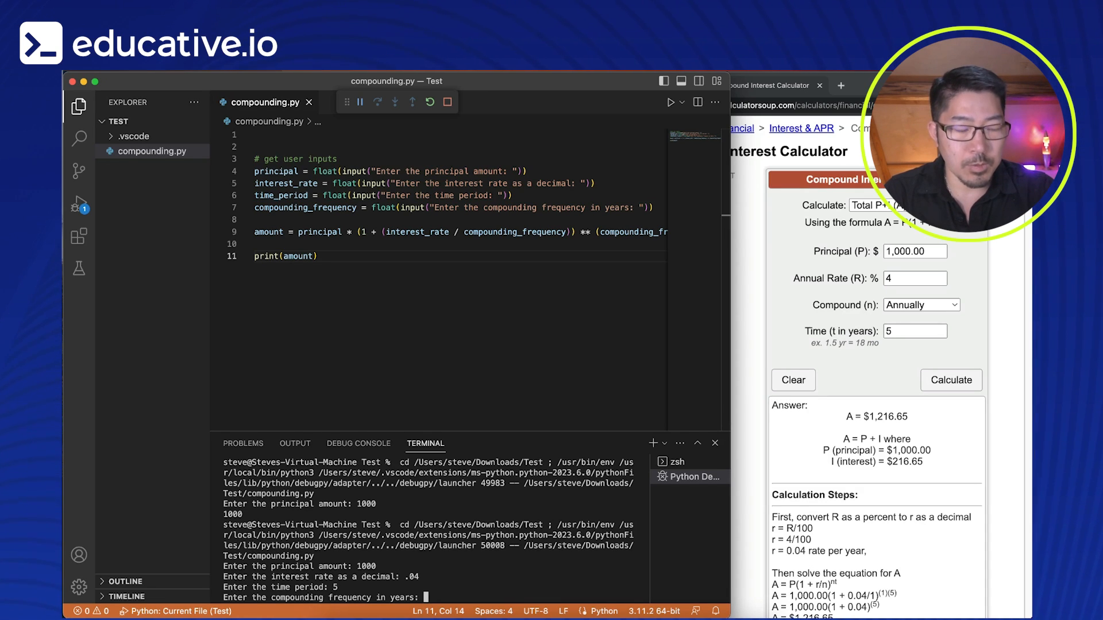
text(1)
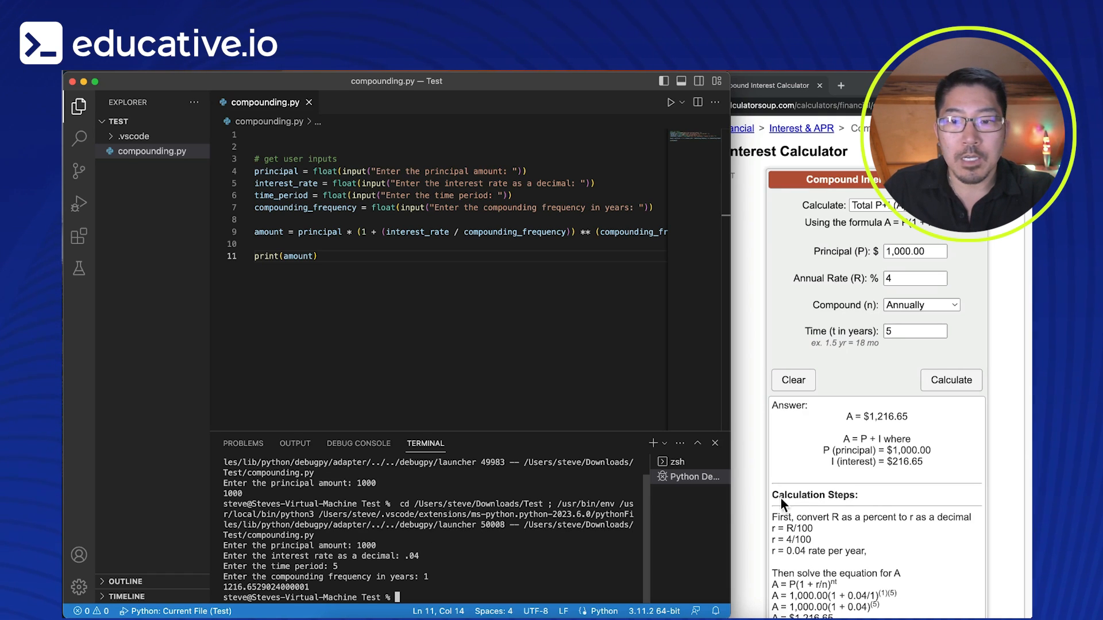
mouse_move(906, 431)
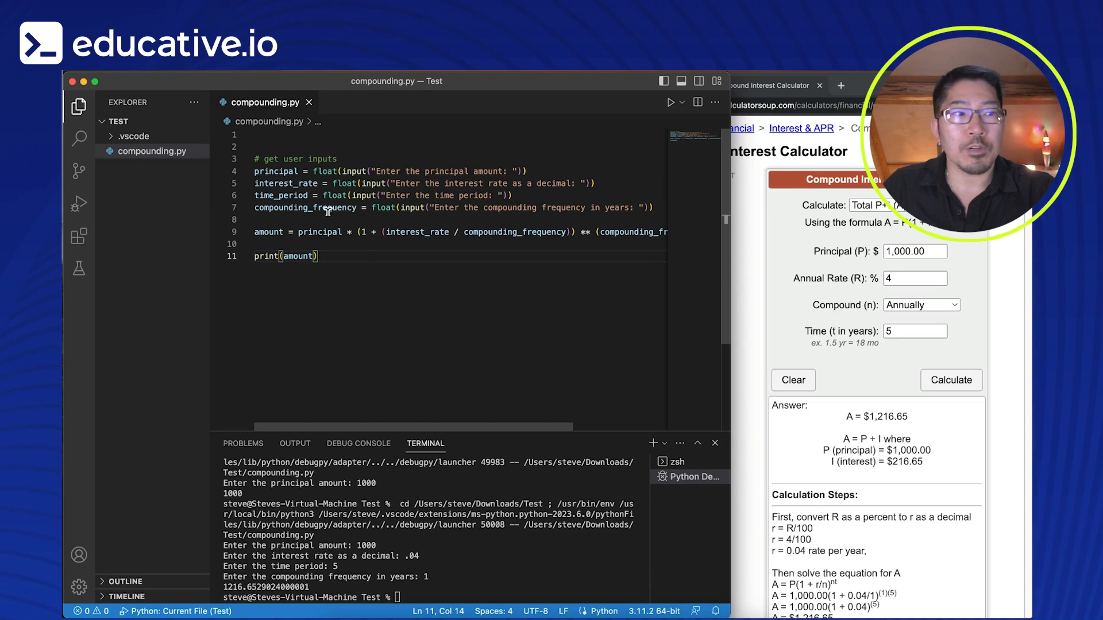
click(243, 136)
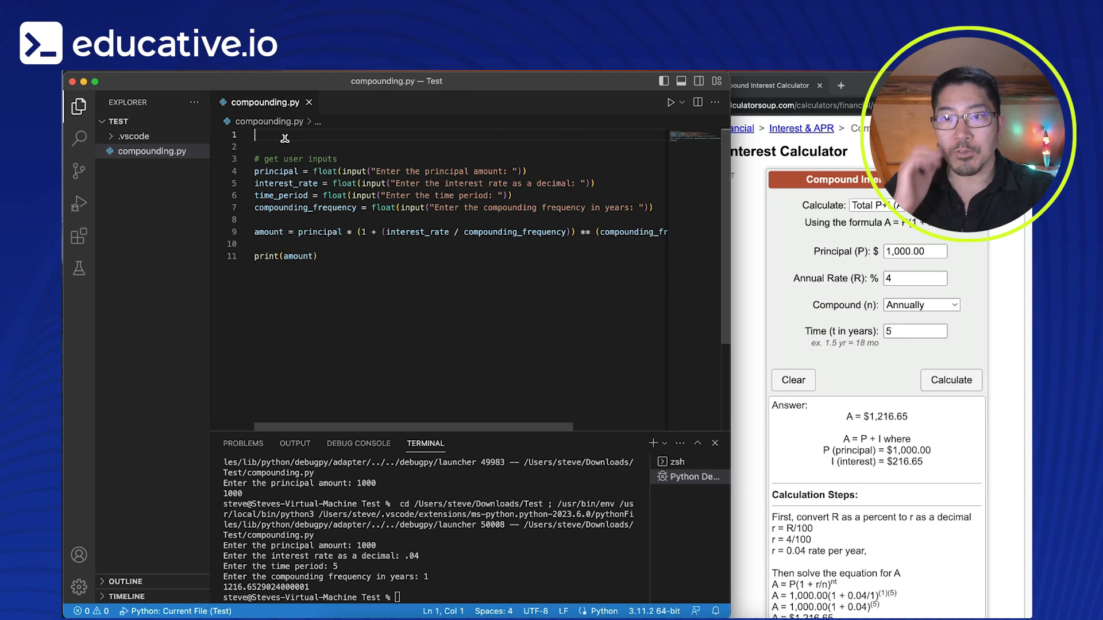
Step: Write def calcInterest(principal, interest_rate, time_period, frequency): at the top, enclosing the amount line
key(Enter)
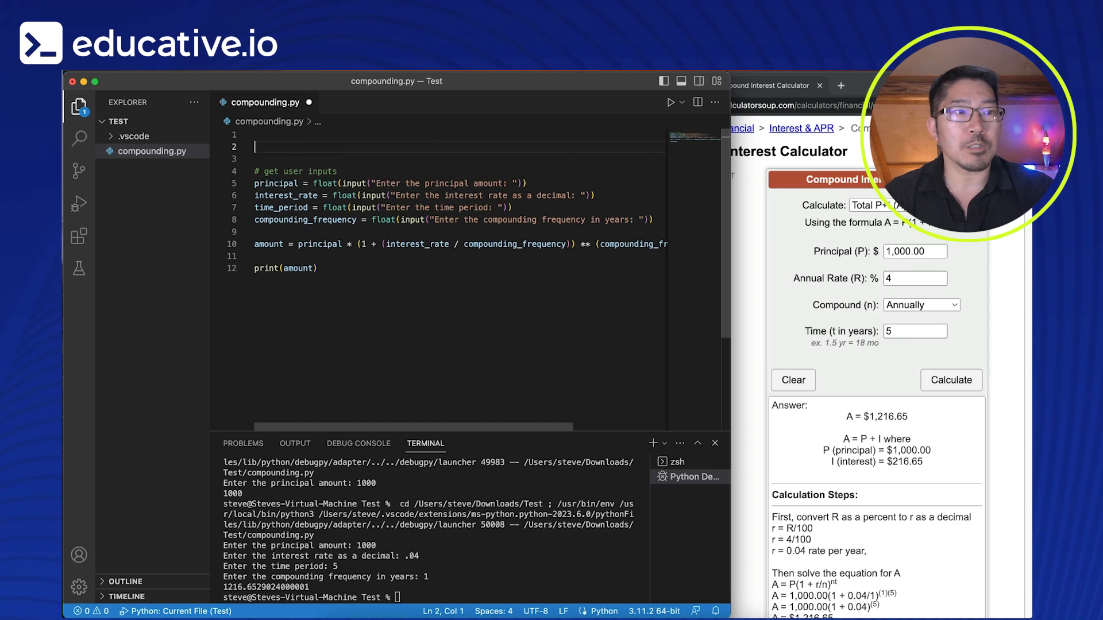
text(def)
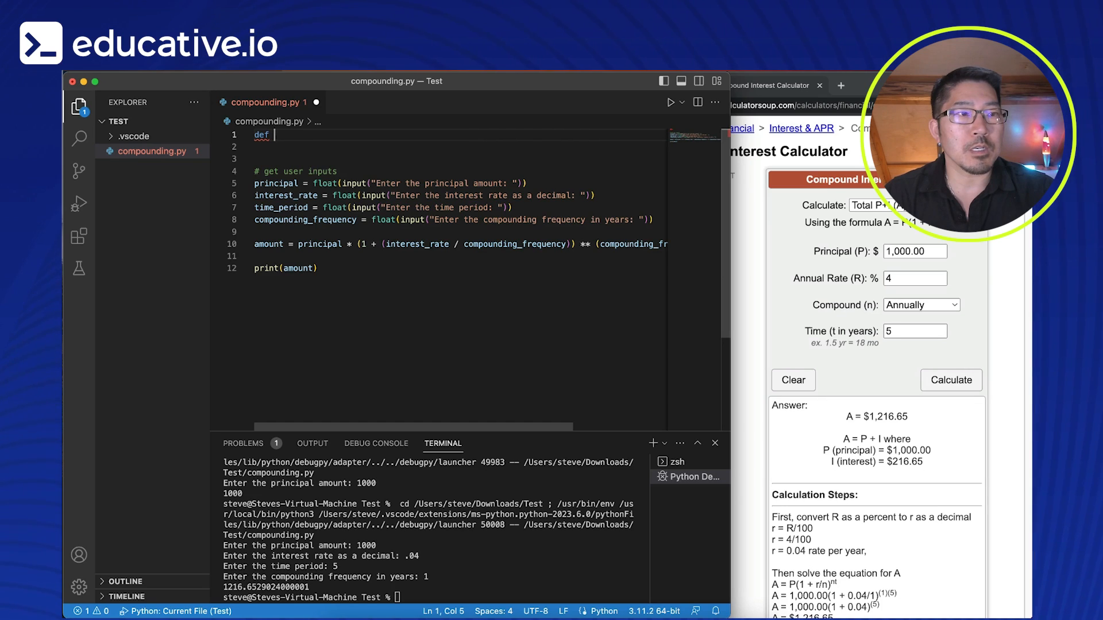
text(calc)
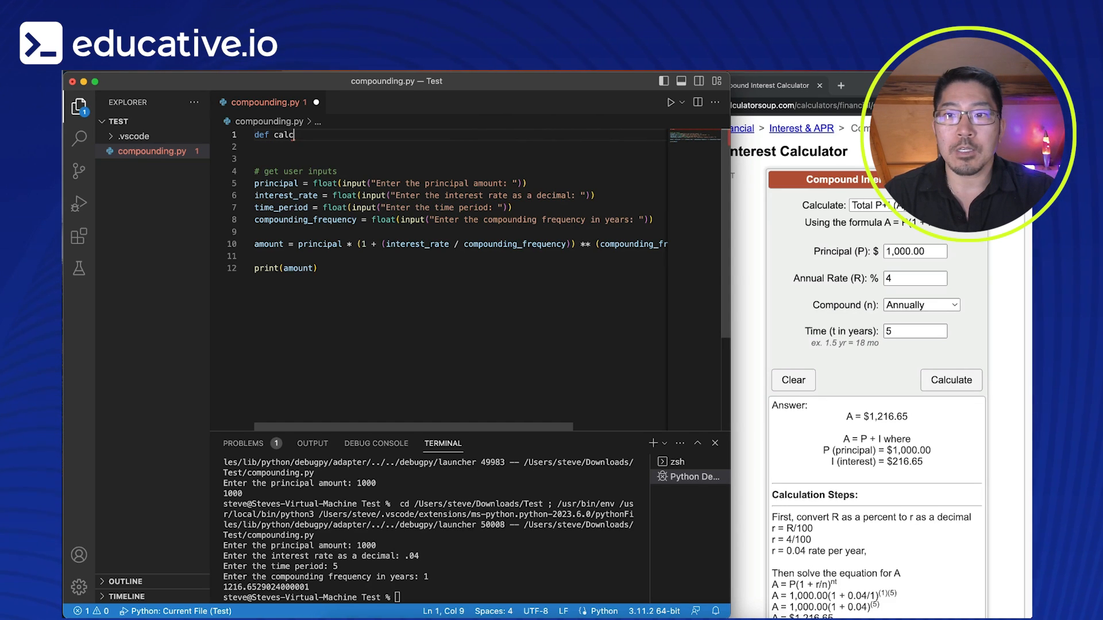
text(Interest)
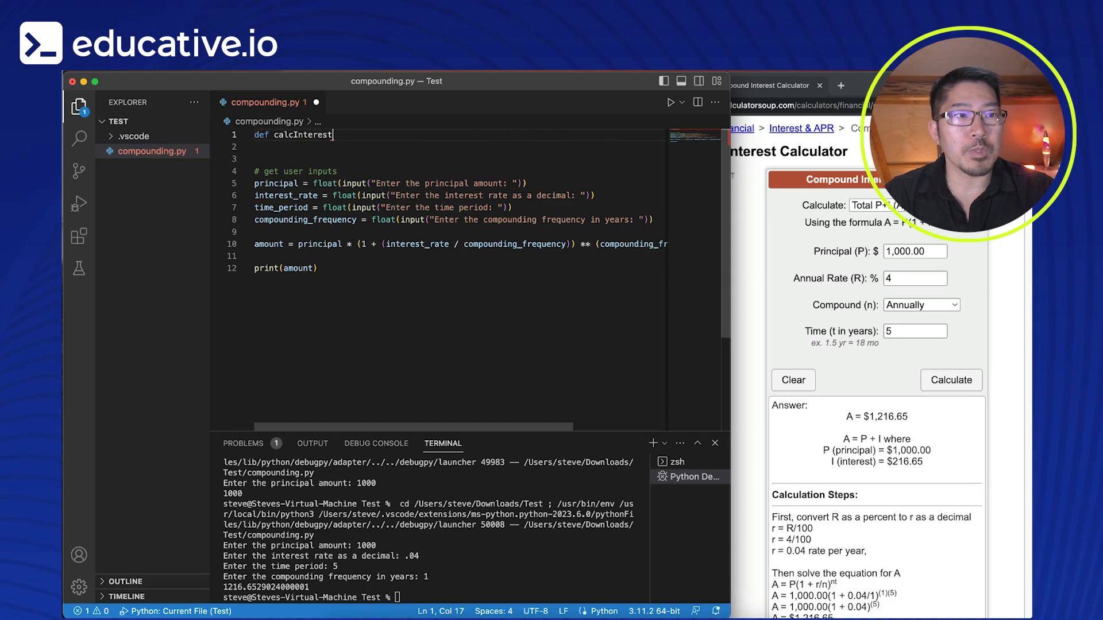
text(():)
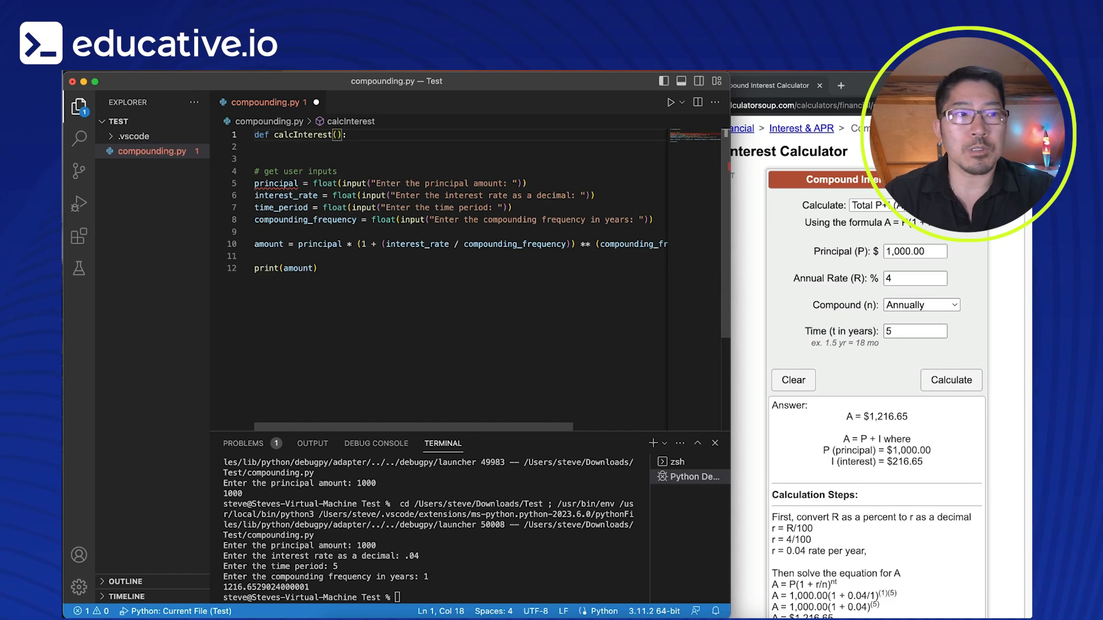
text(principal)
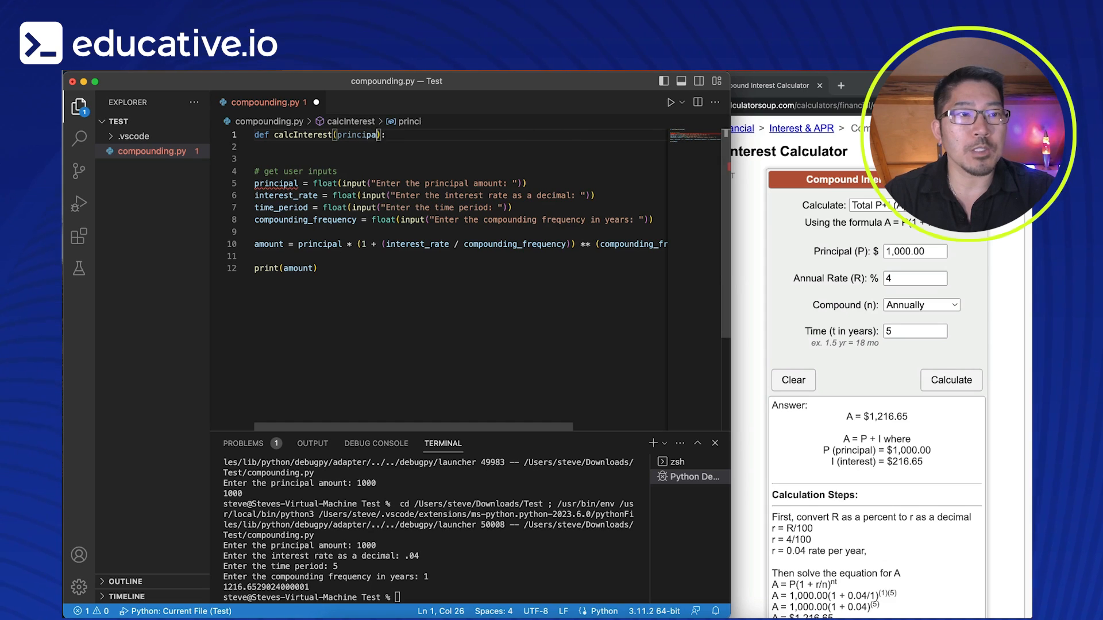
text(, interest)
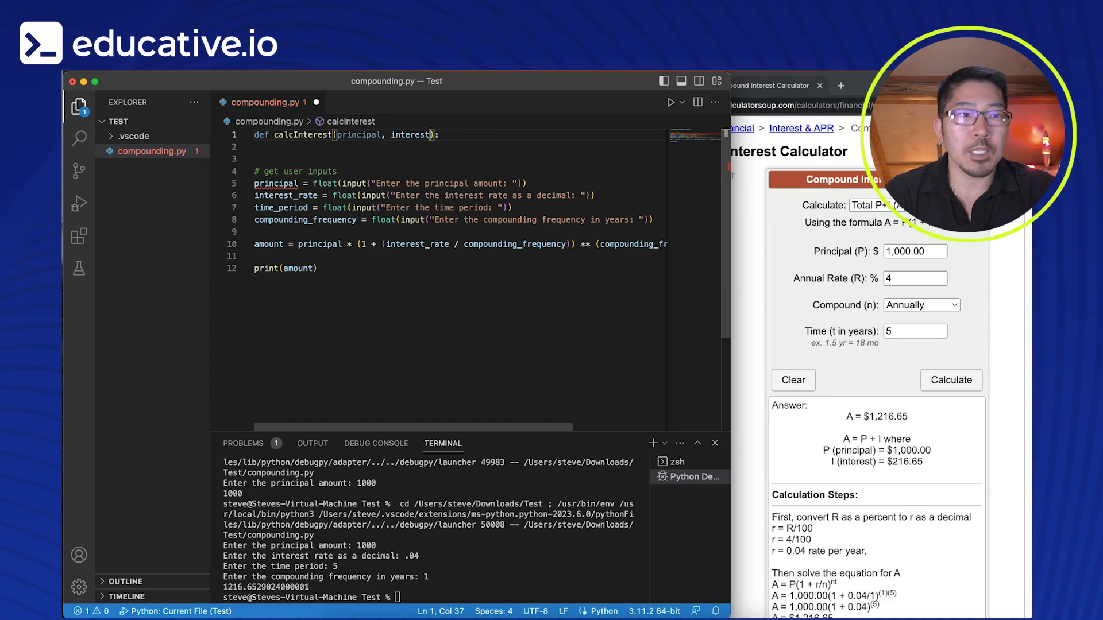
text(_rate, time_period,)
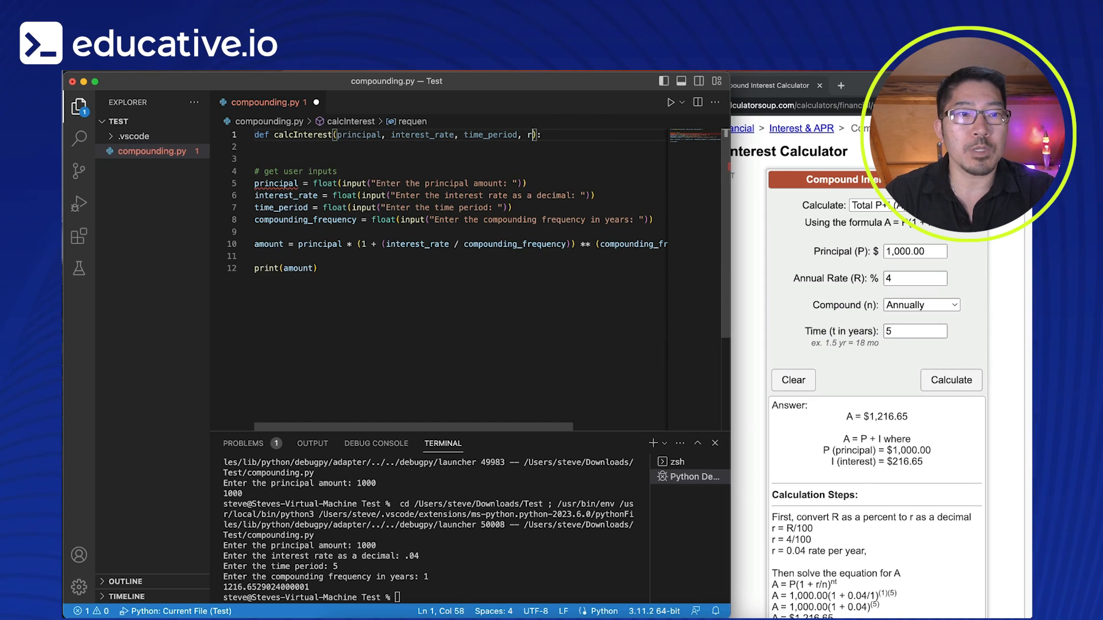
text(requency)
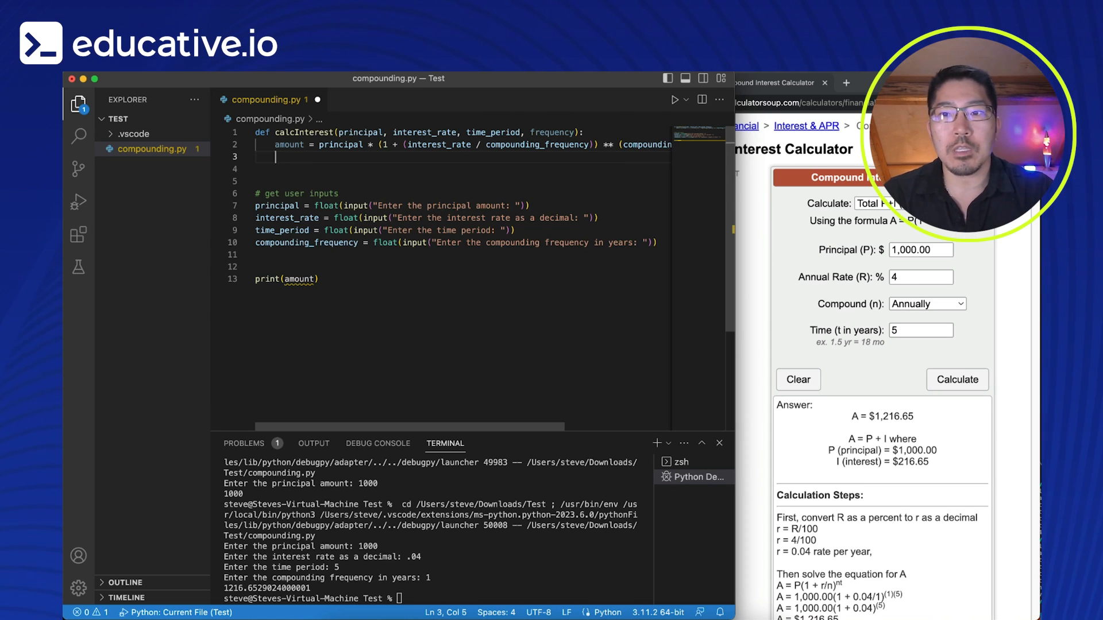
Step: Inside calcInterest, add interestAmt = amount - principal and return interestAmt
text(interest)
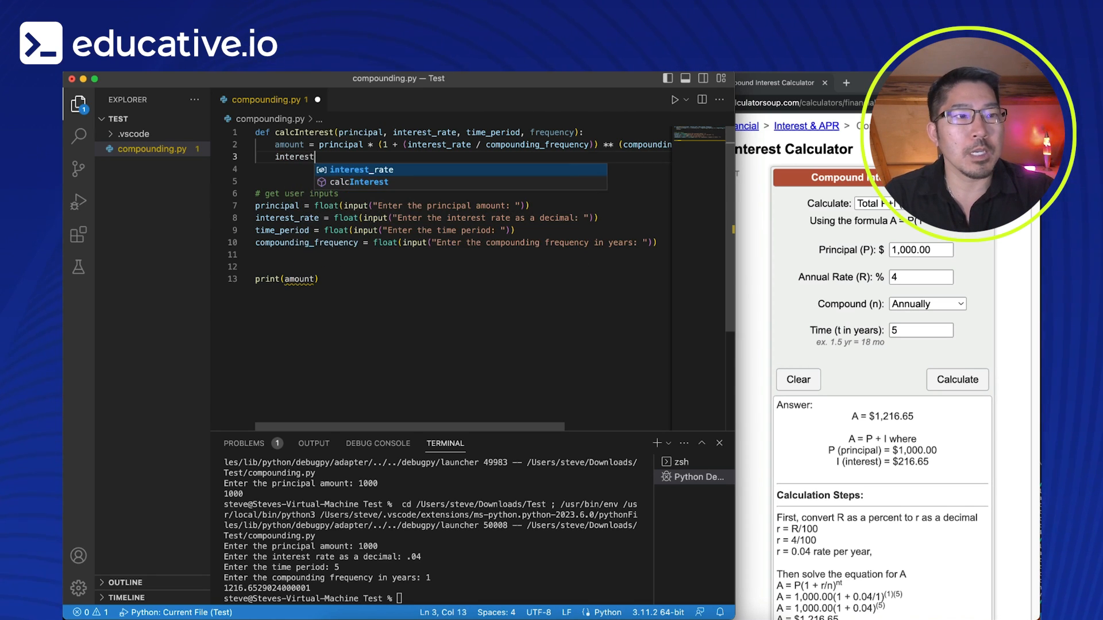
text(Amt =)
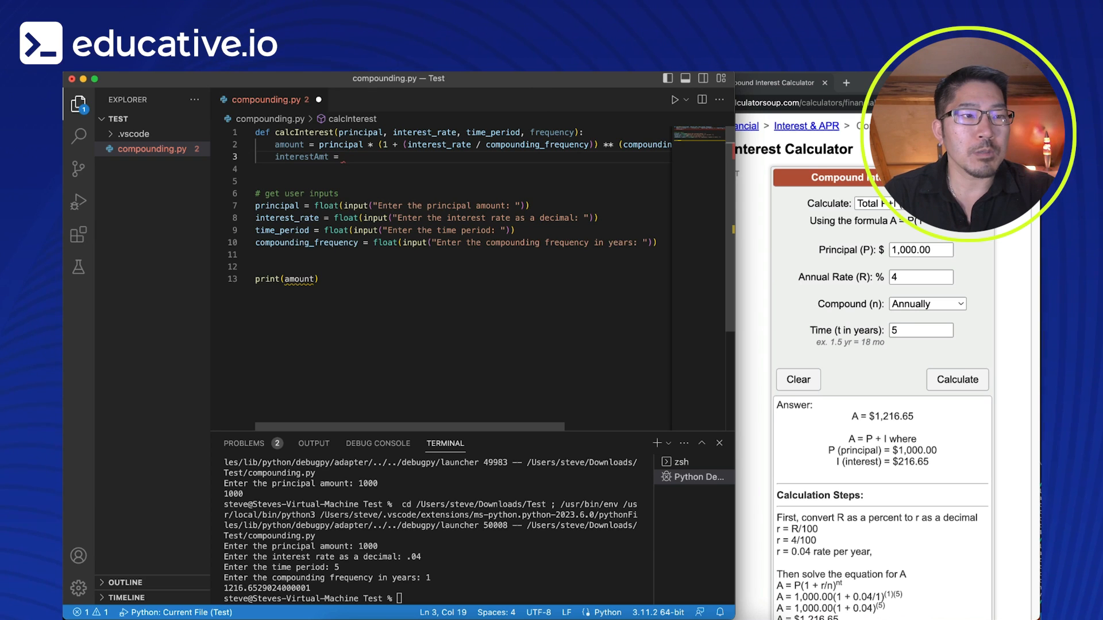
text(amount -)
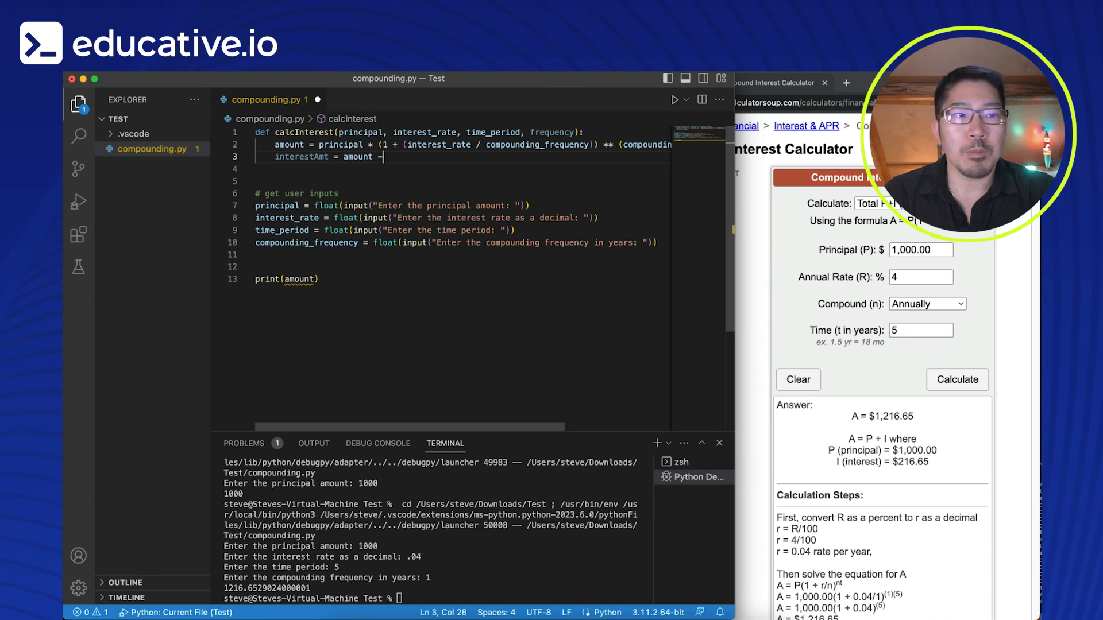
text(principal)
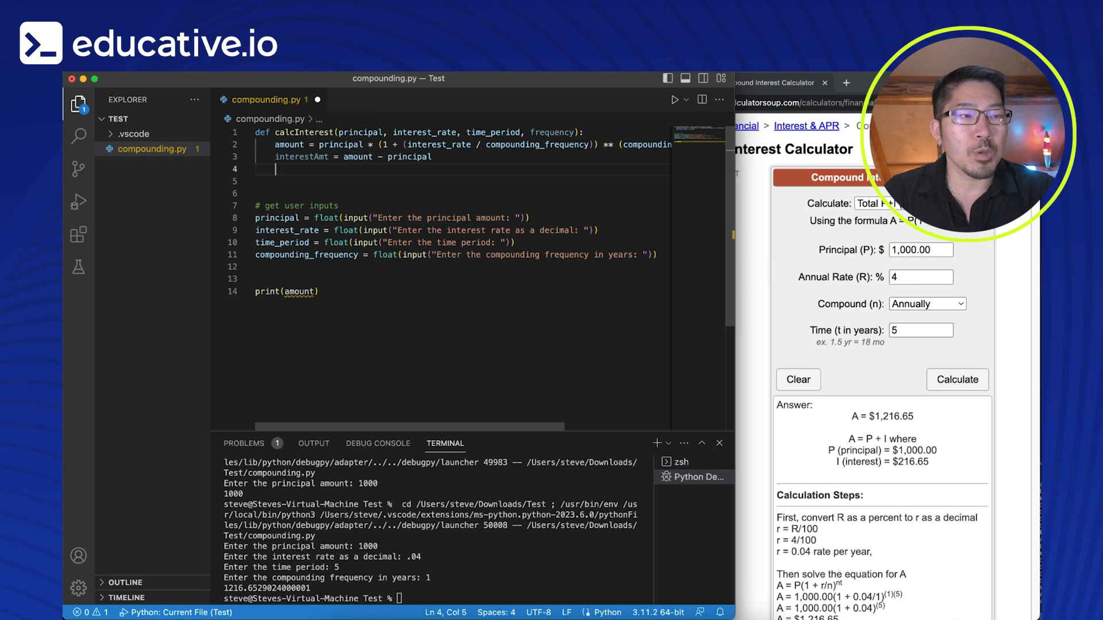
text(return)
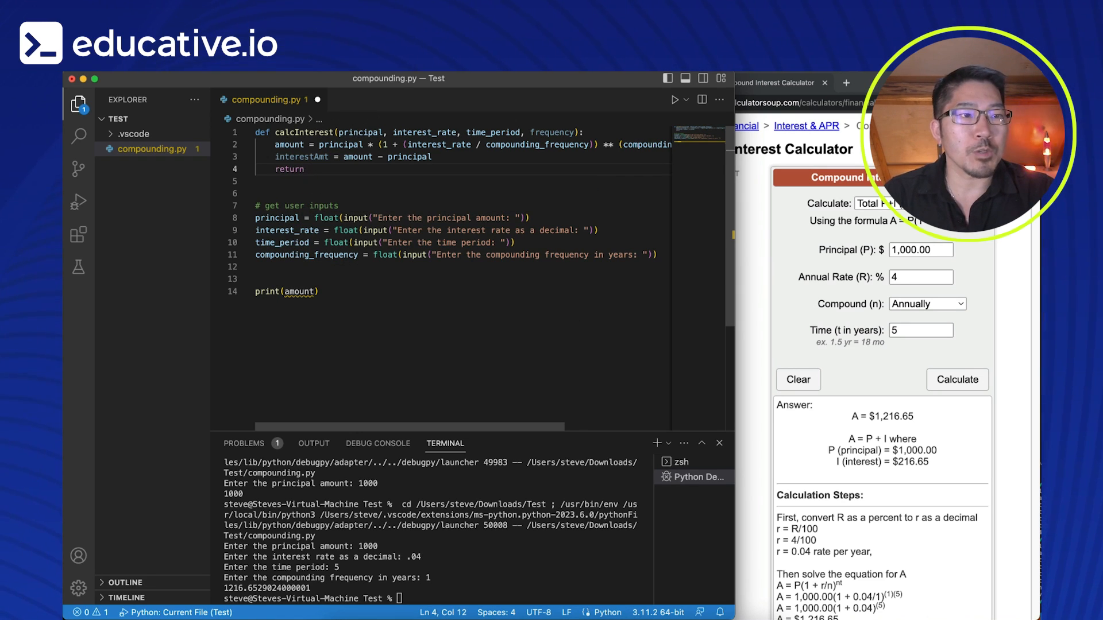
text(interestAmt)
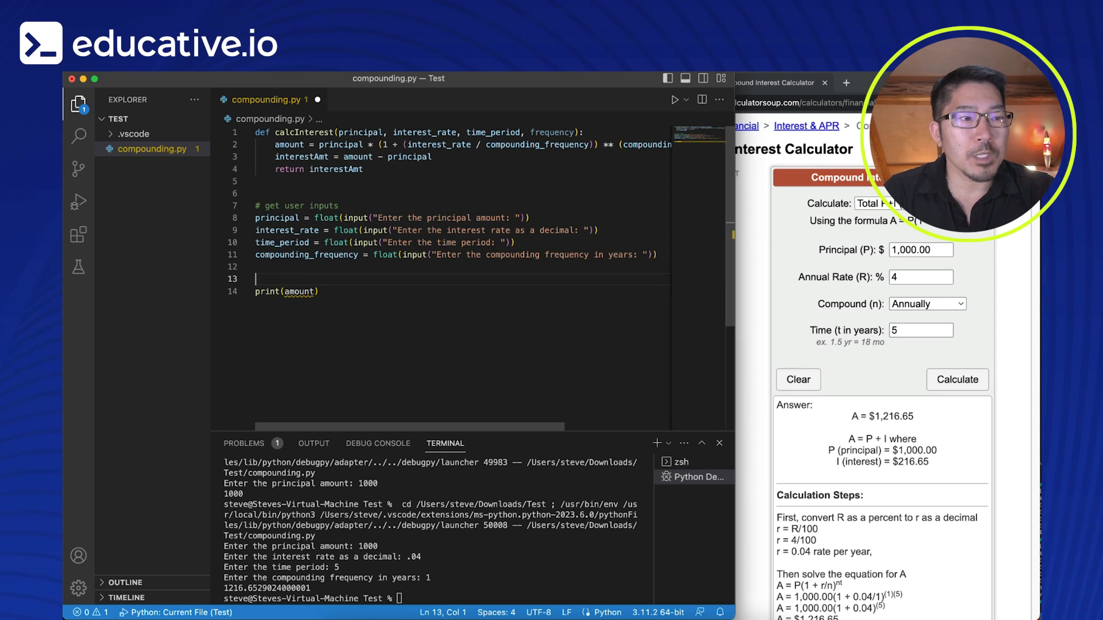
Step: Start a totalInterest = calcInterest( line below the comment
text(#prin)
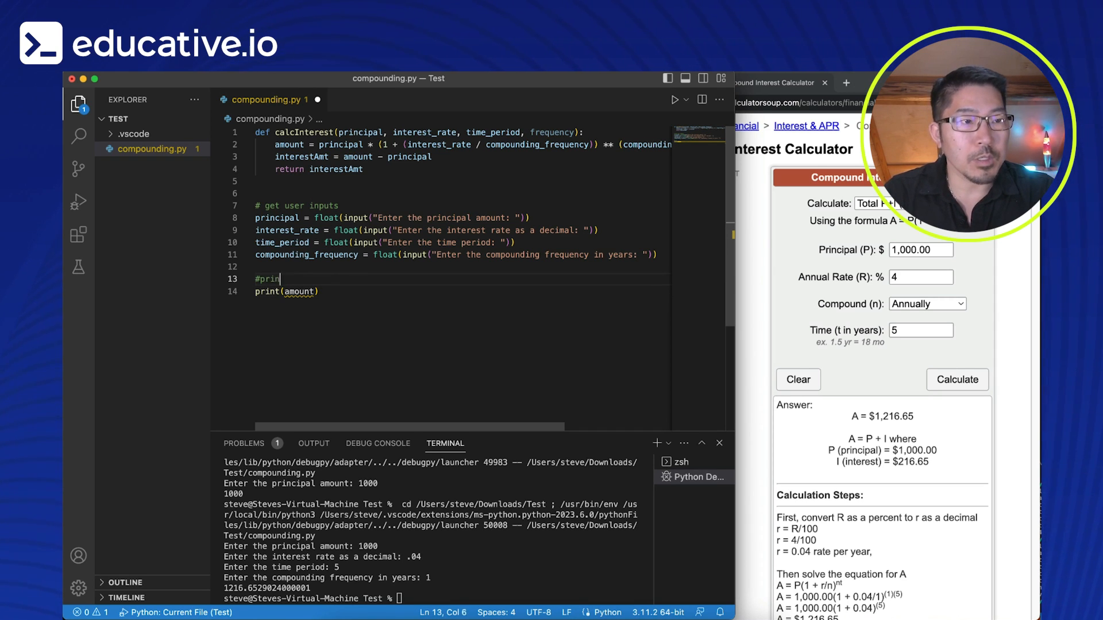
key(Backspace)
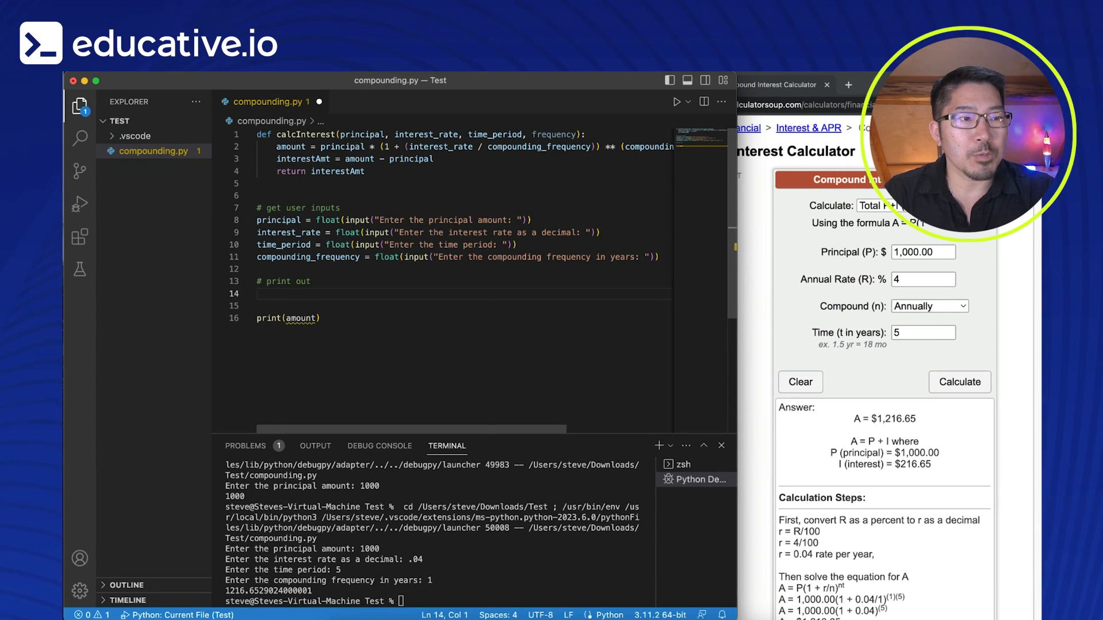
text(total)
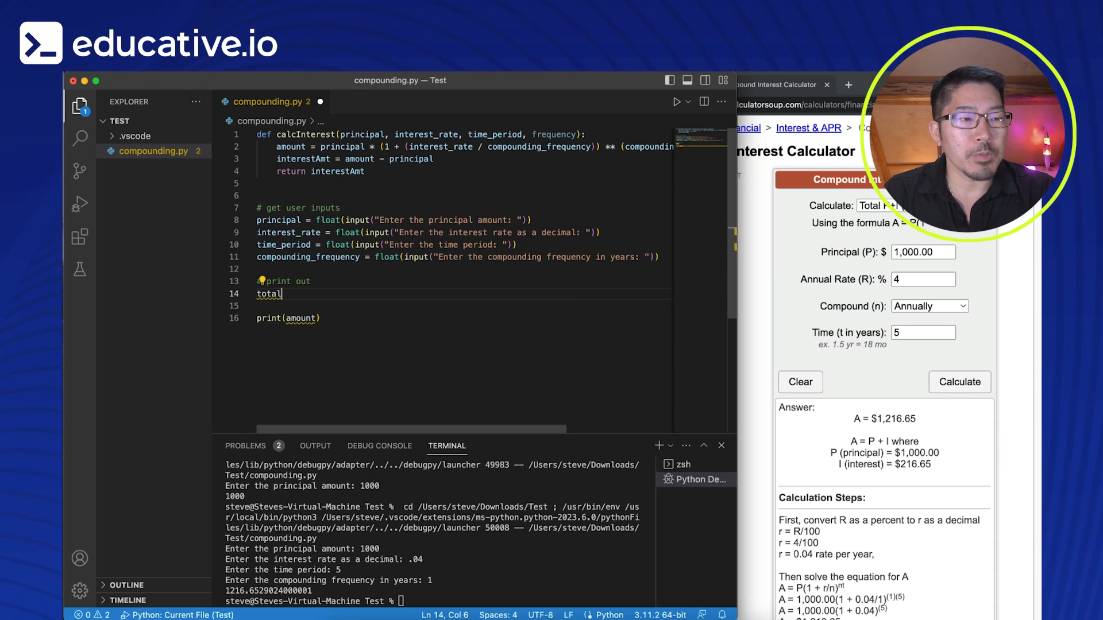
text(Interest)
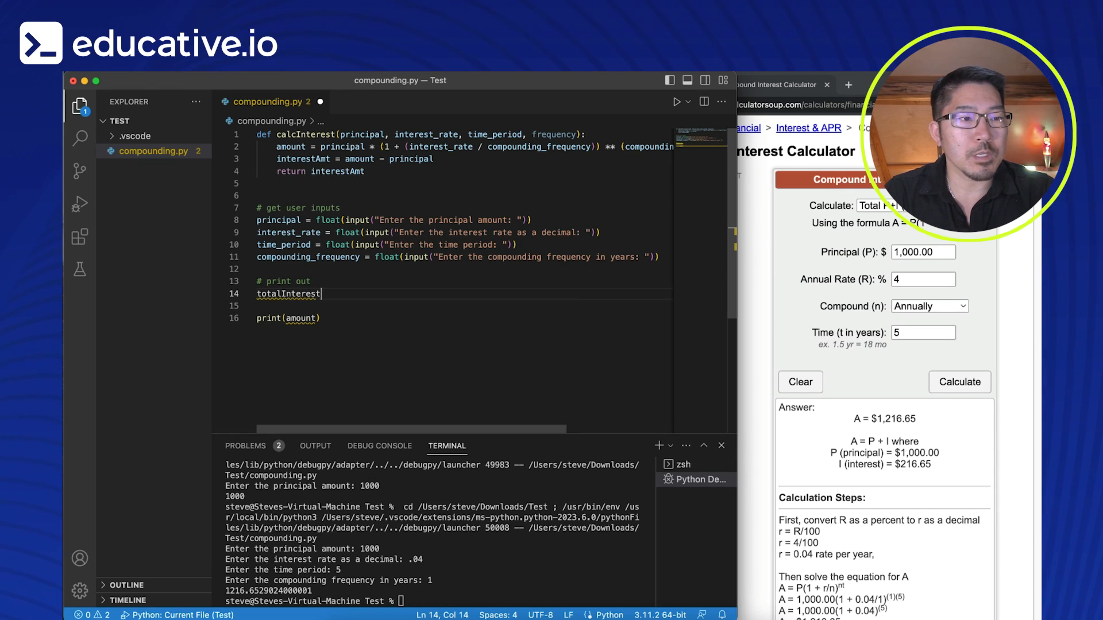
text(=)
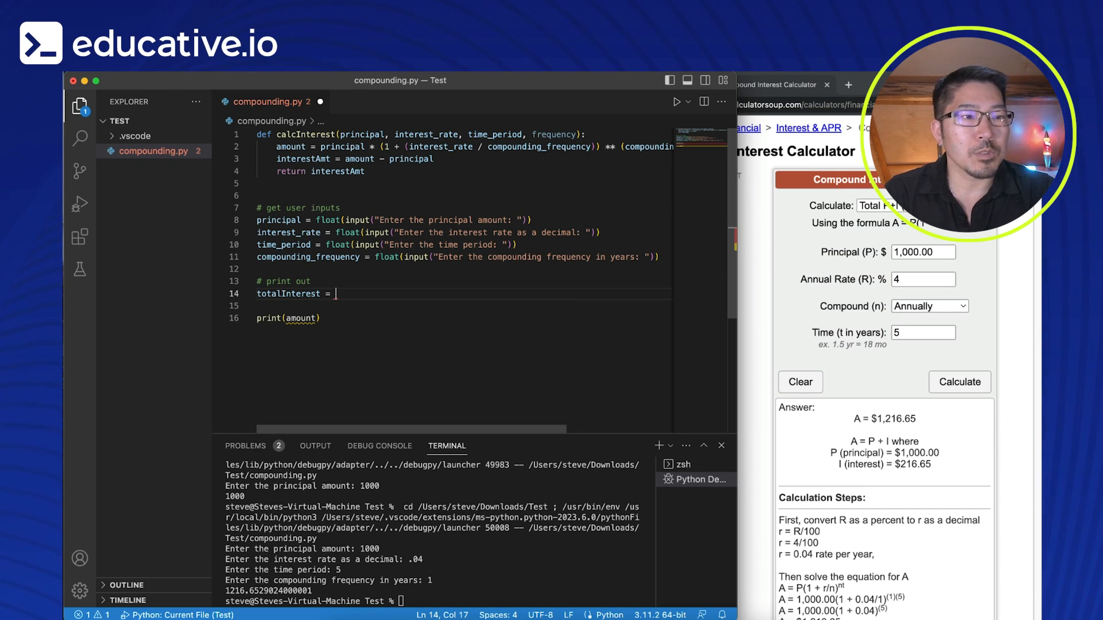
text(calcInterest)
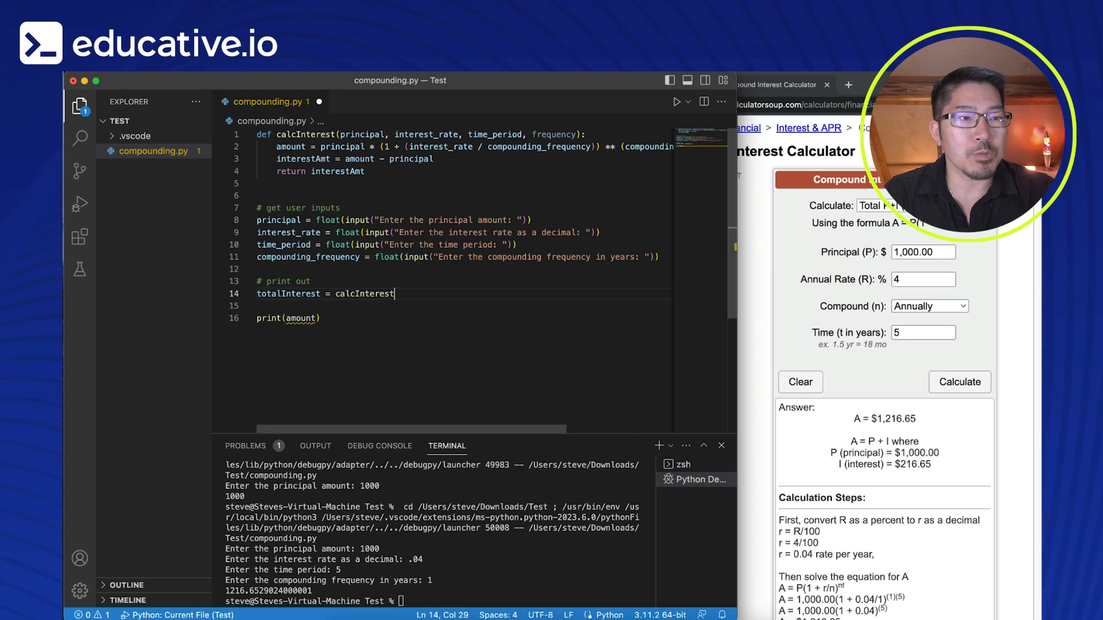
text(()
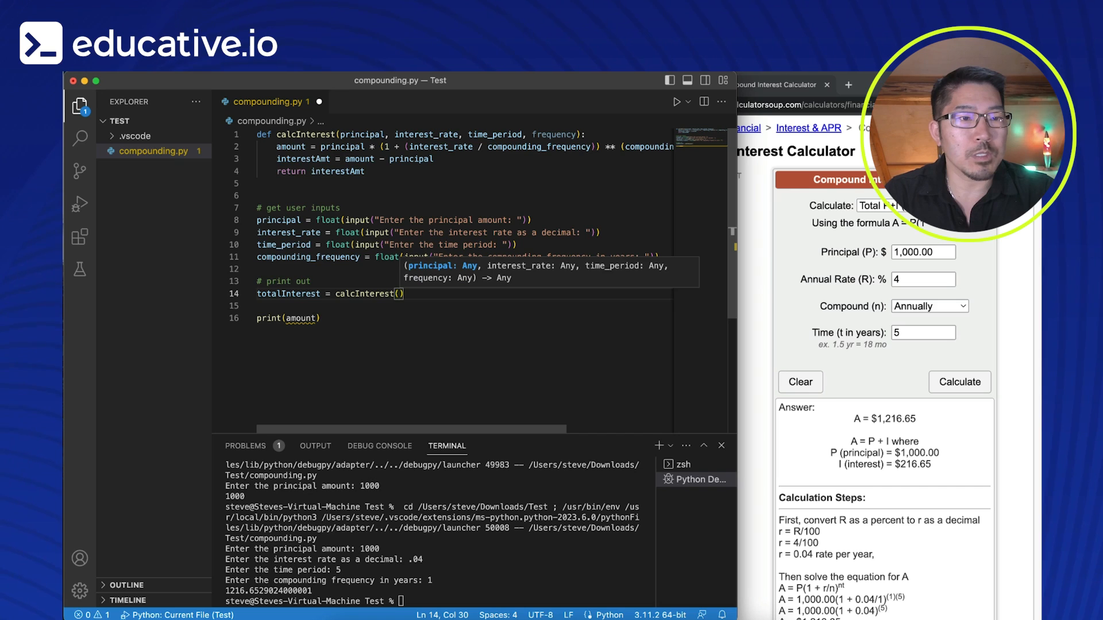
Step: Pass principal, interest_rate, time_period, compounding_frequency and select the old printed variable 'amount'
text(principal,)
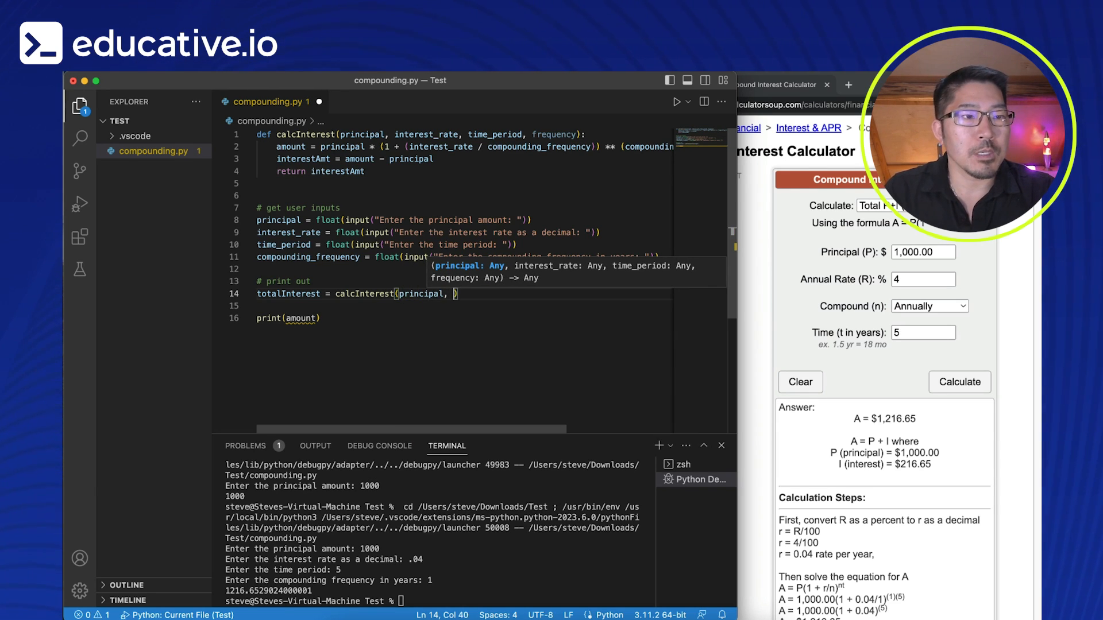
text(inte)
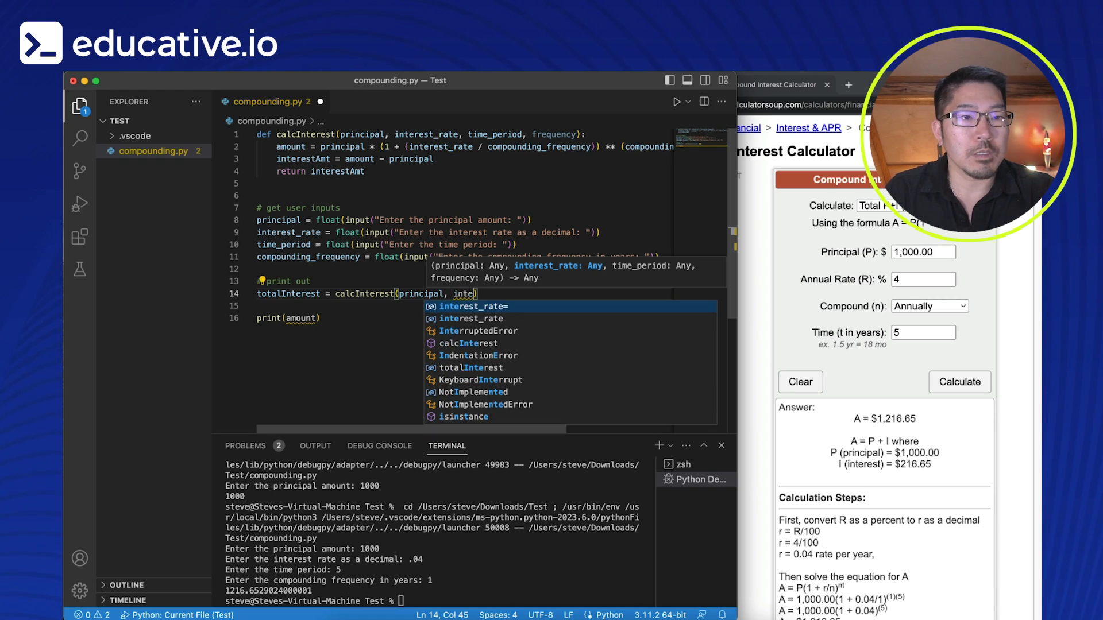
text(interest_rate,)
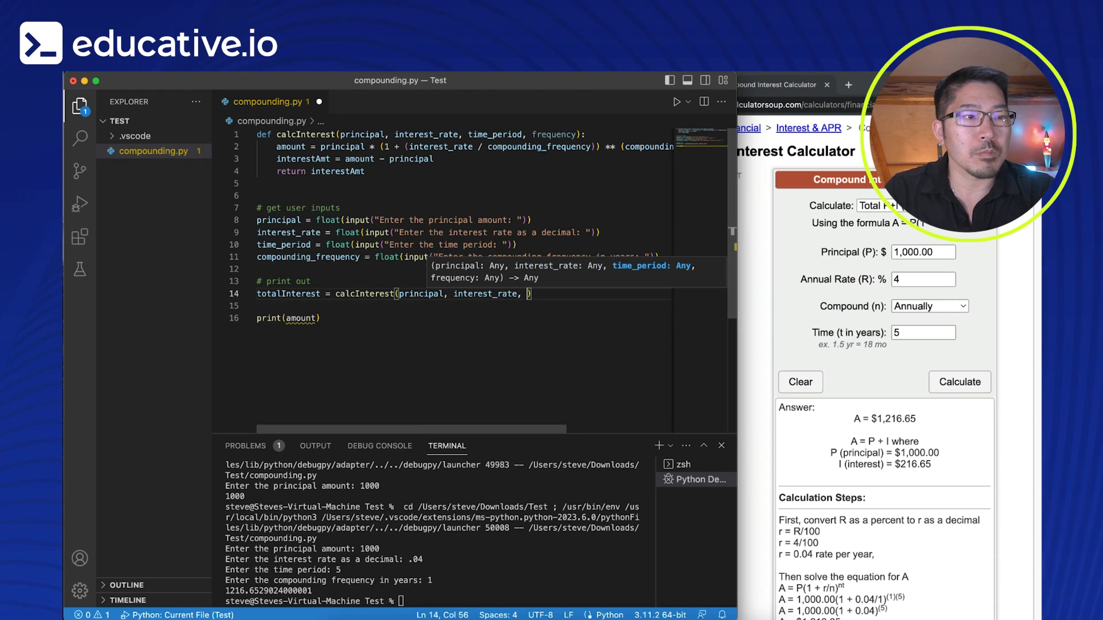
text(time_period, compounding_frequency)
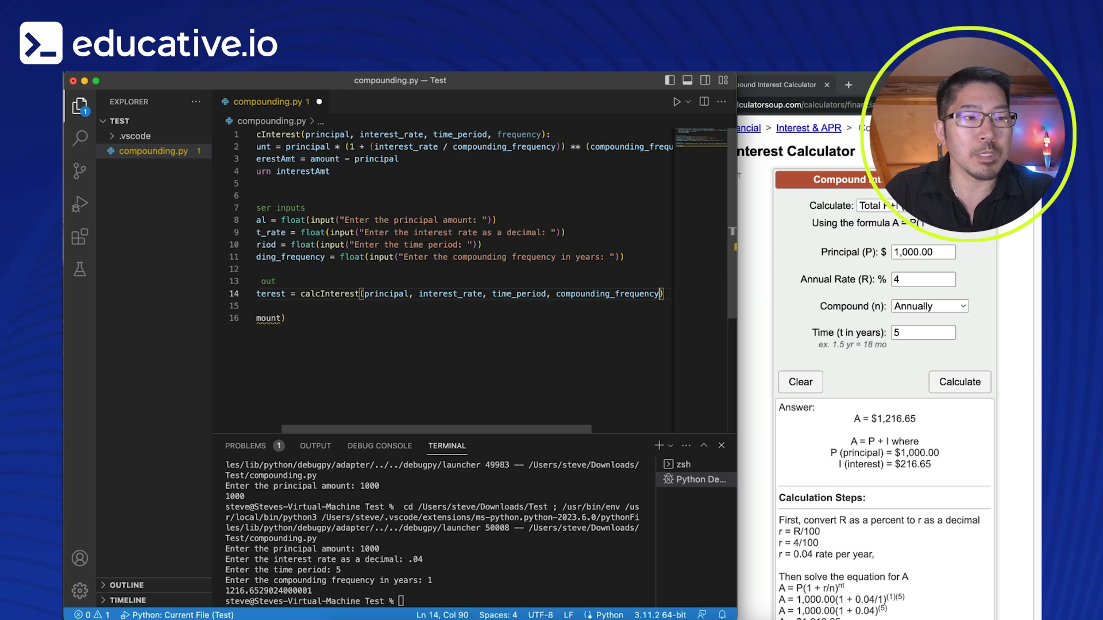
double_click(607, 293)
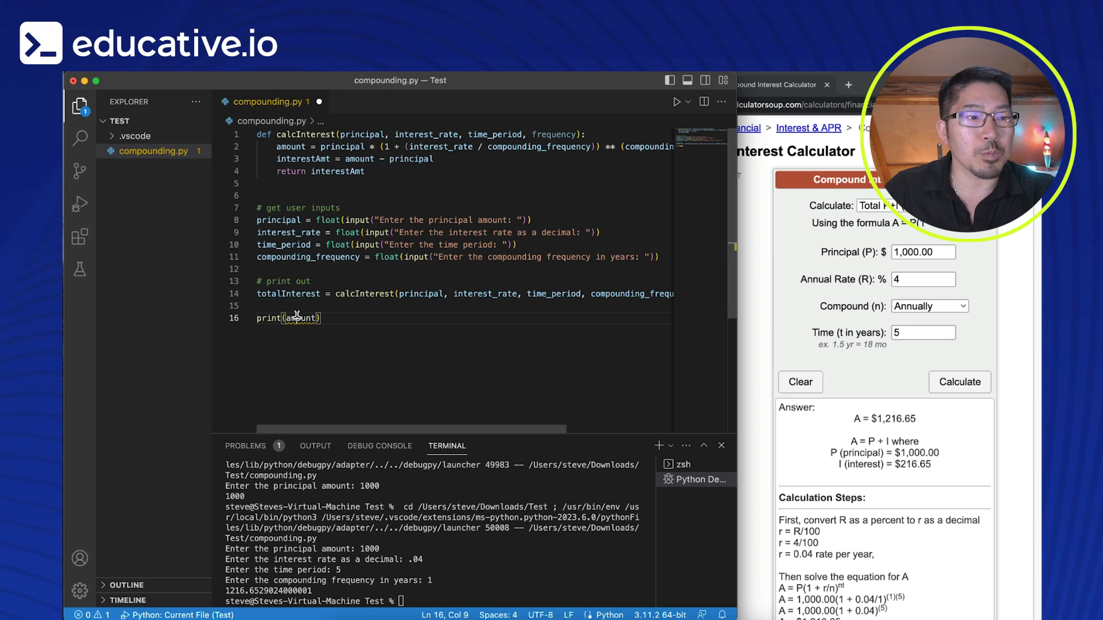
Step: Print "Total interest accrued: $" with round(totalInterest, 2) and save compounding.py
text(totalInterest)
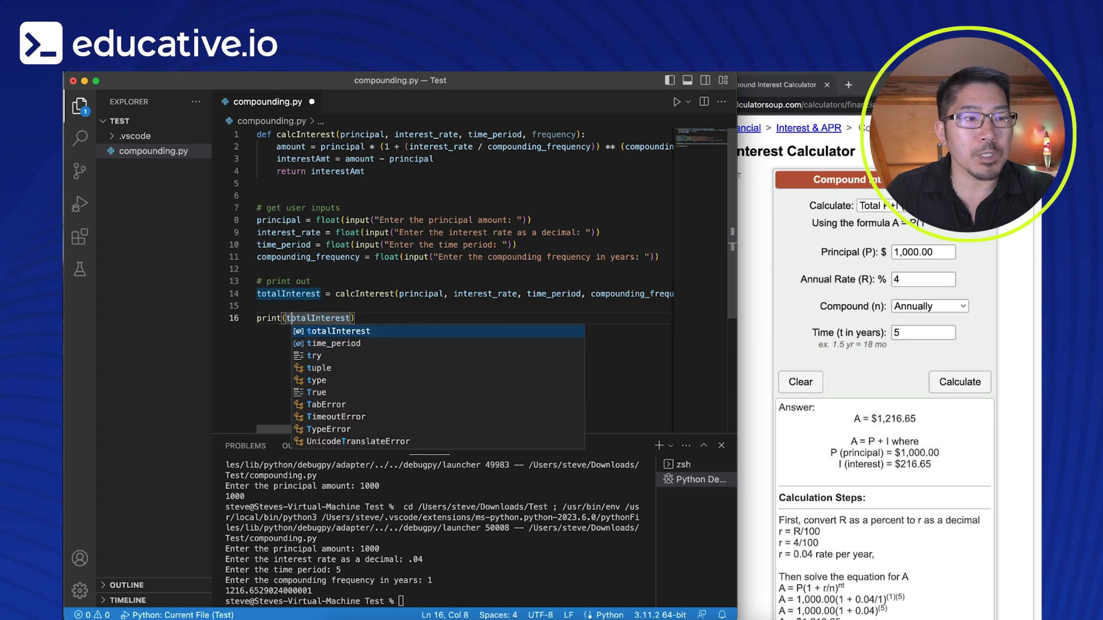
text("",)
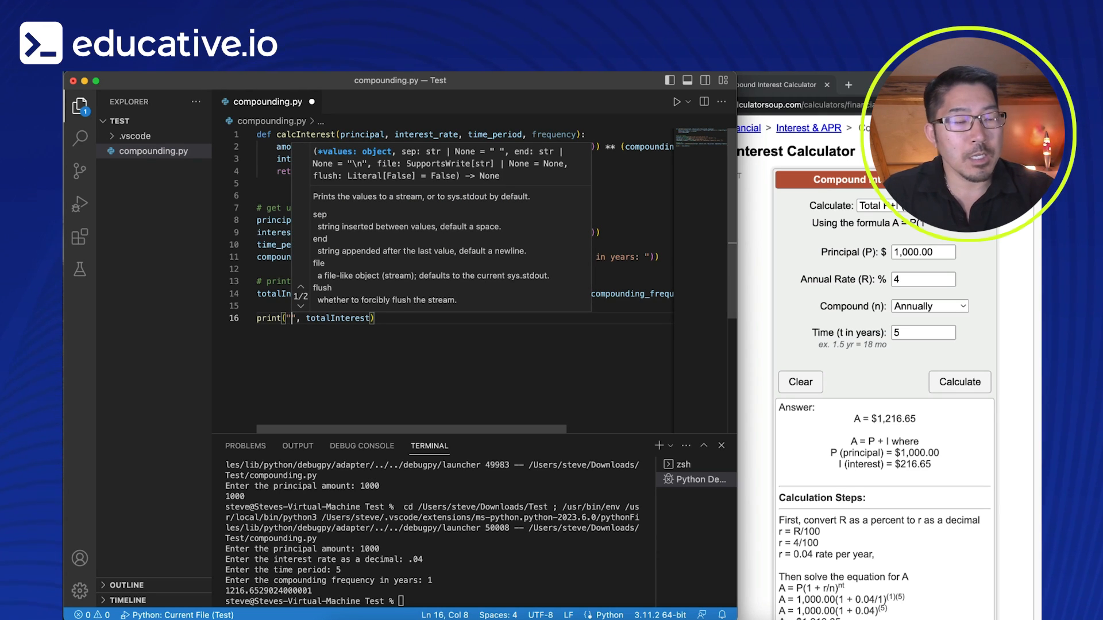
text(Total interest accrued)
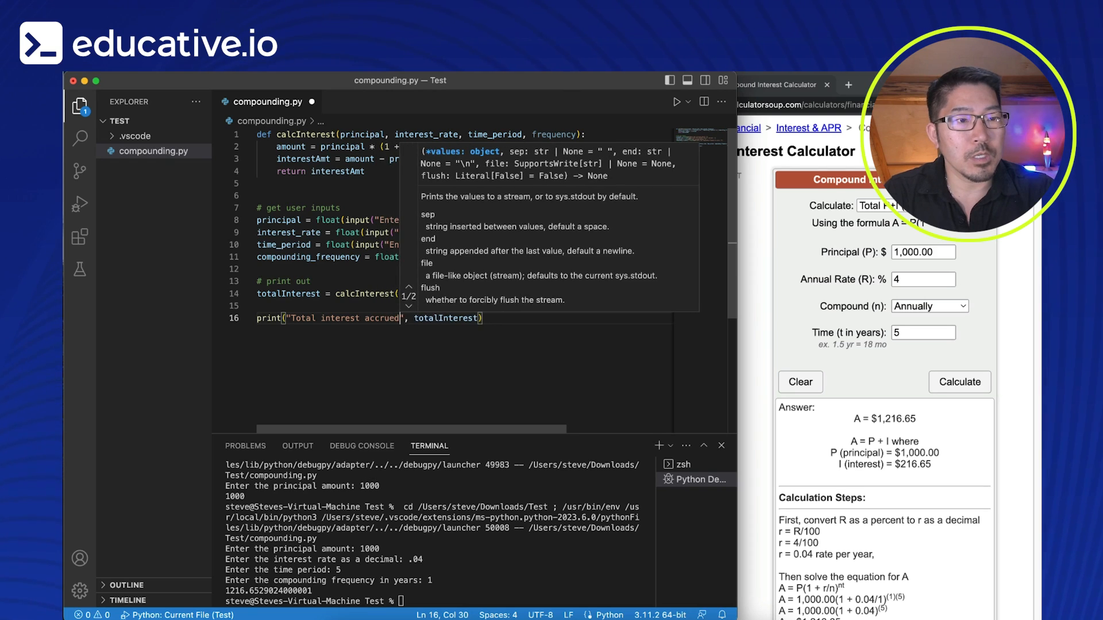
text(: $)
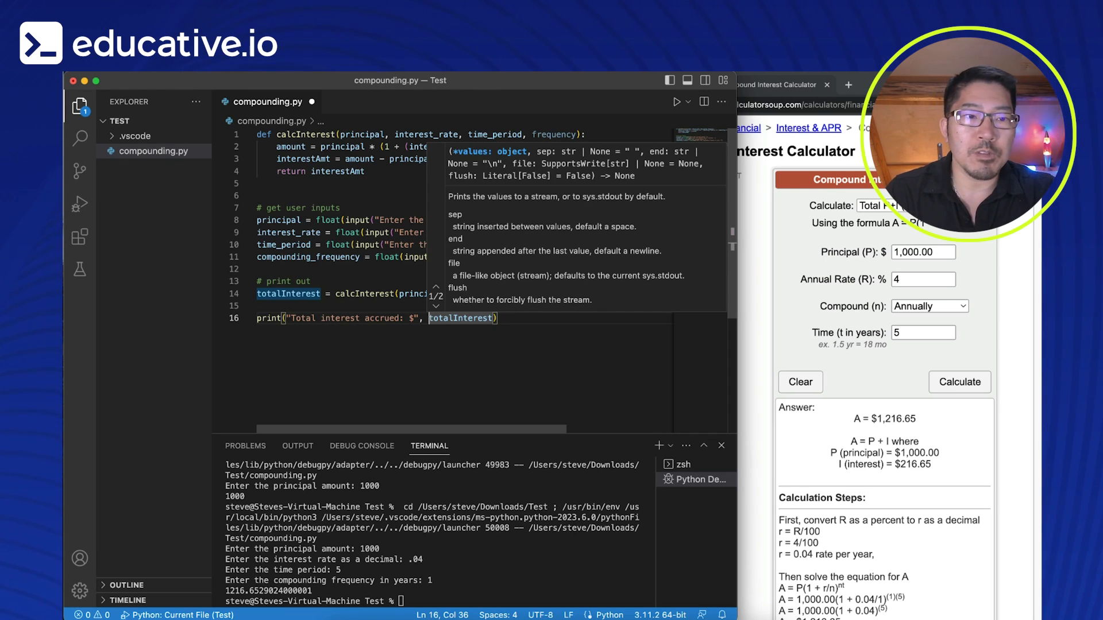
text(round()
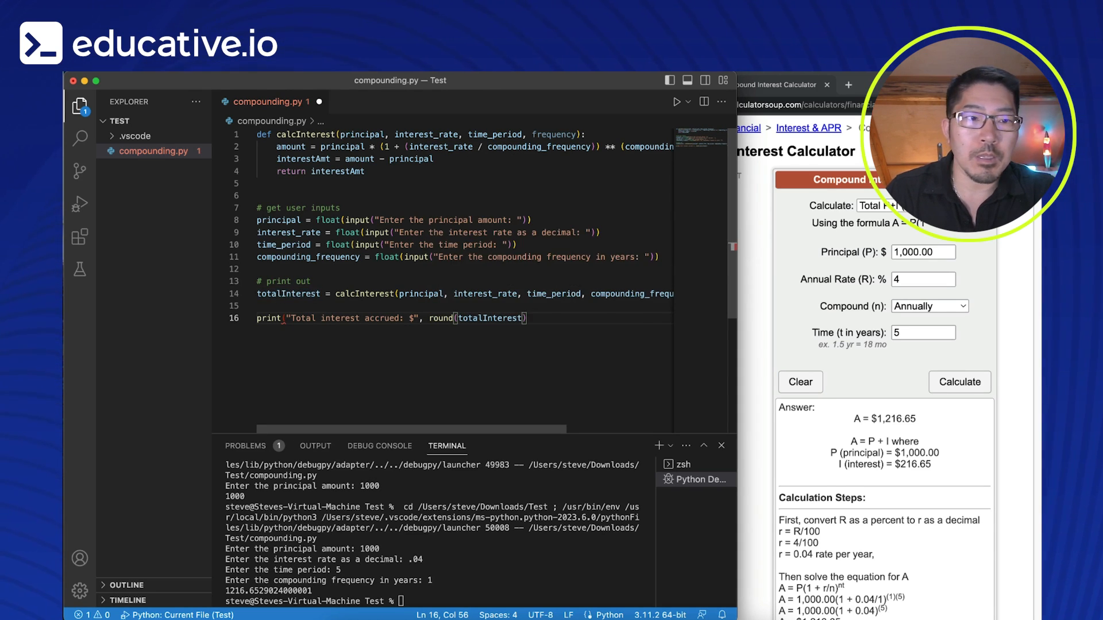
text(, 2)
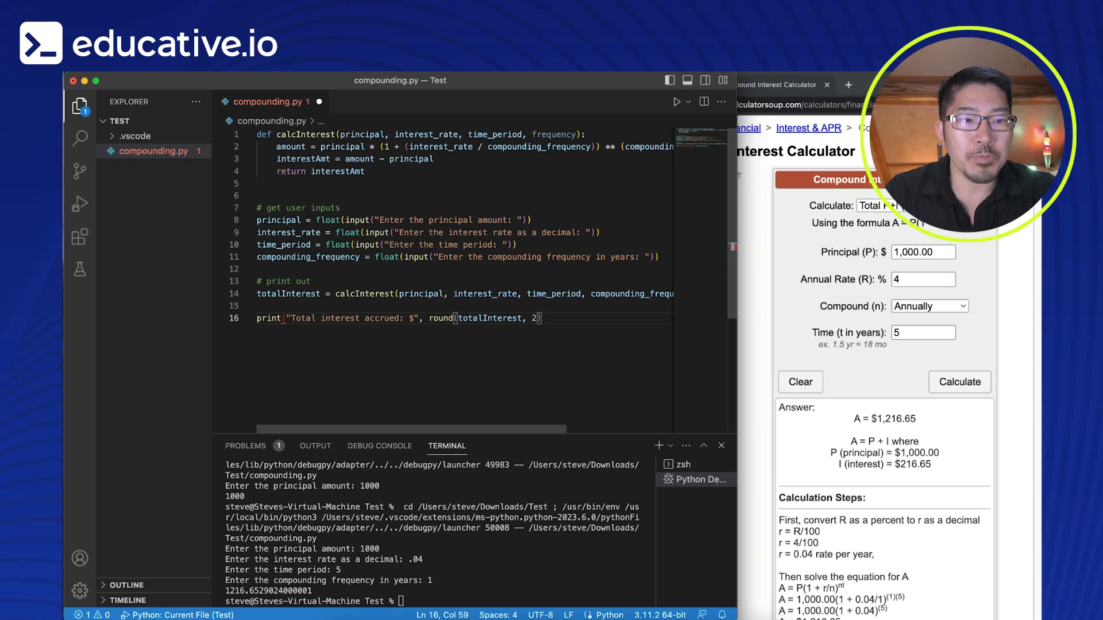
text())
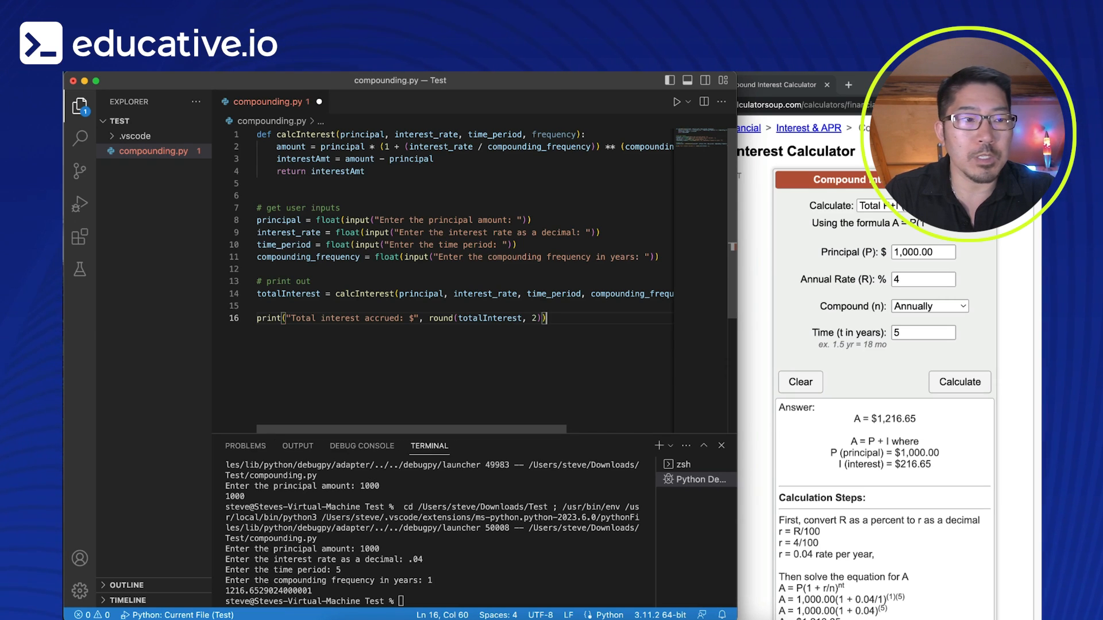
key(cmd+s)
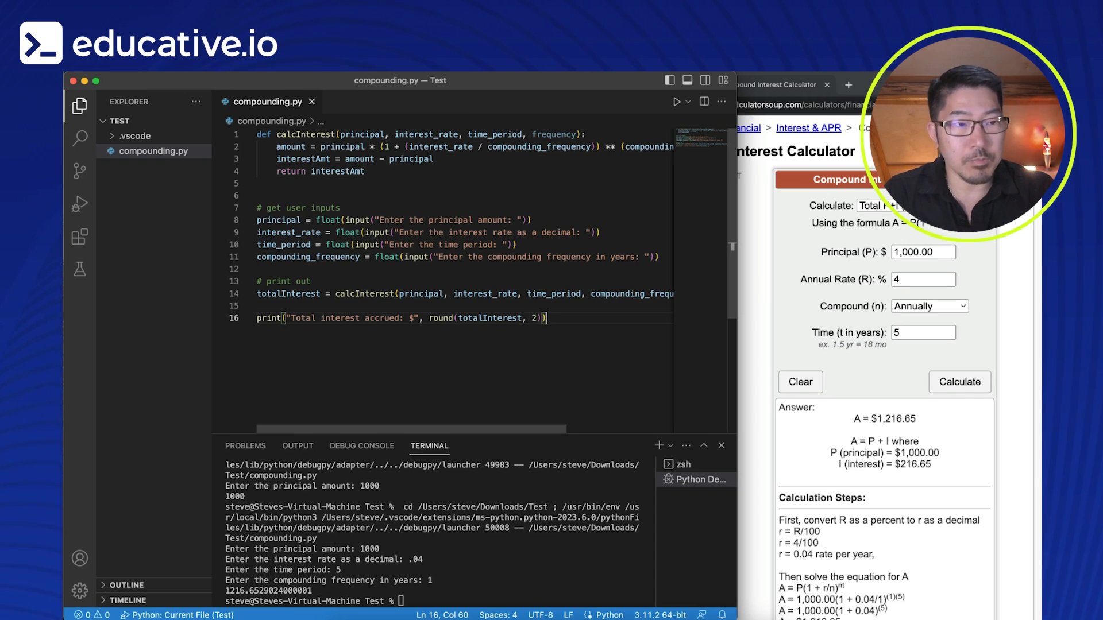
Step: Run compounding.py with 1000, .04, 5 and 1 to get total interest of $ 216.65
click(677, 102)
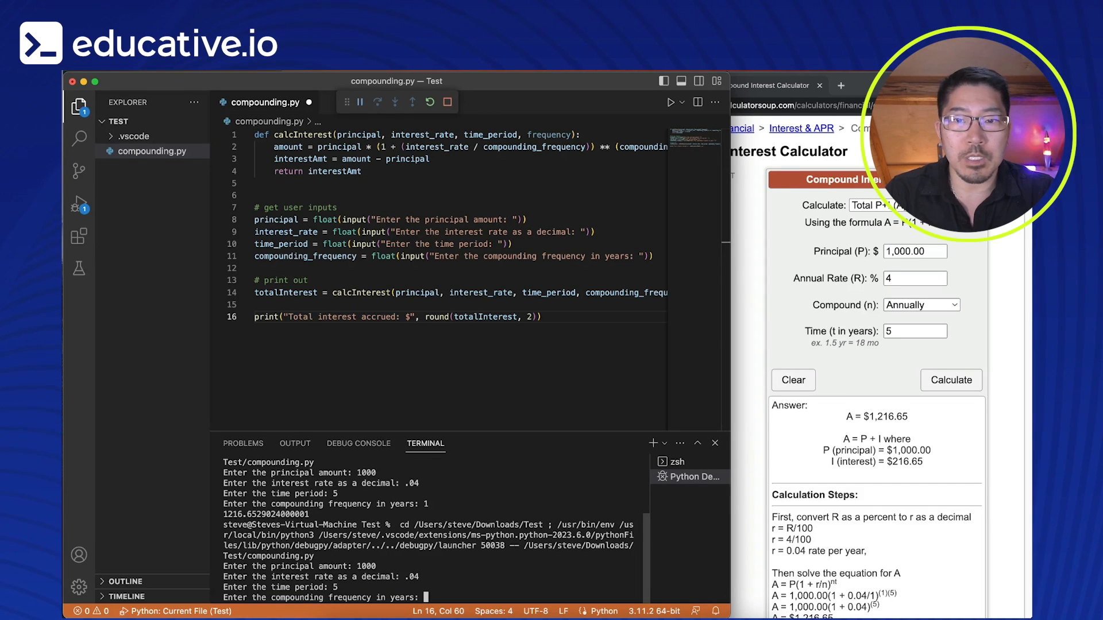
text(1)
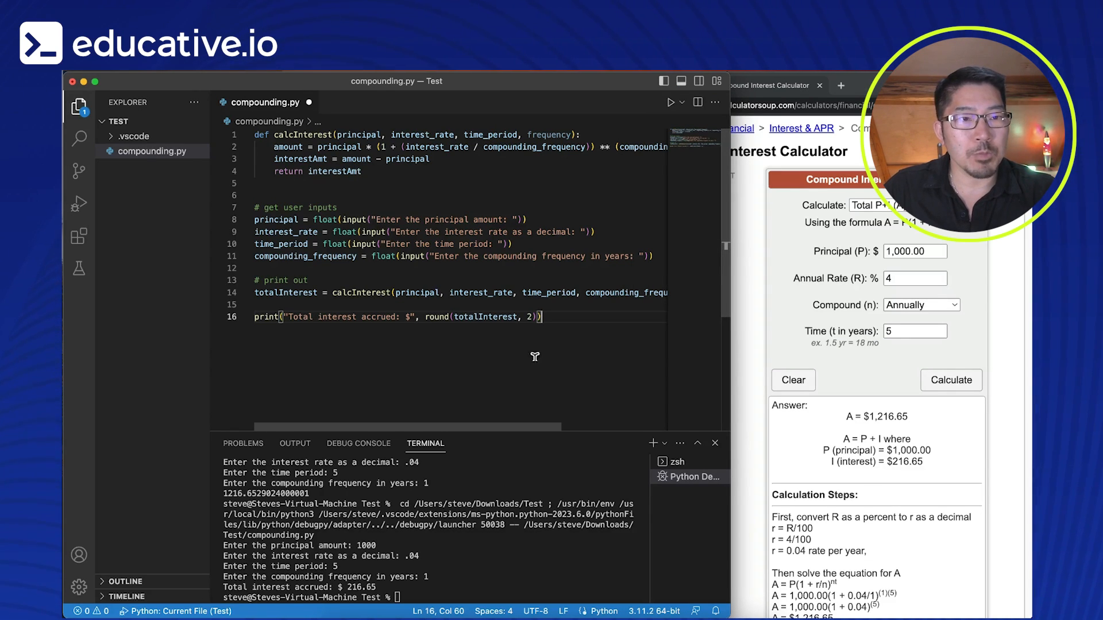
mouse_move(460, 354)
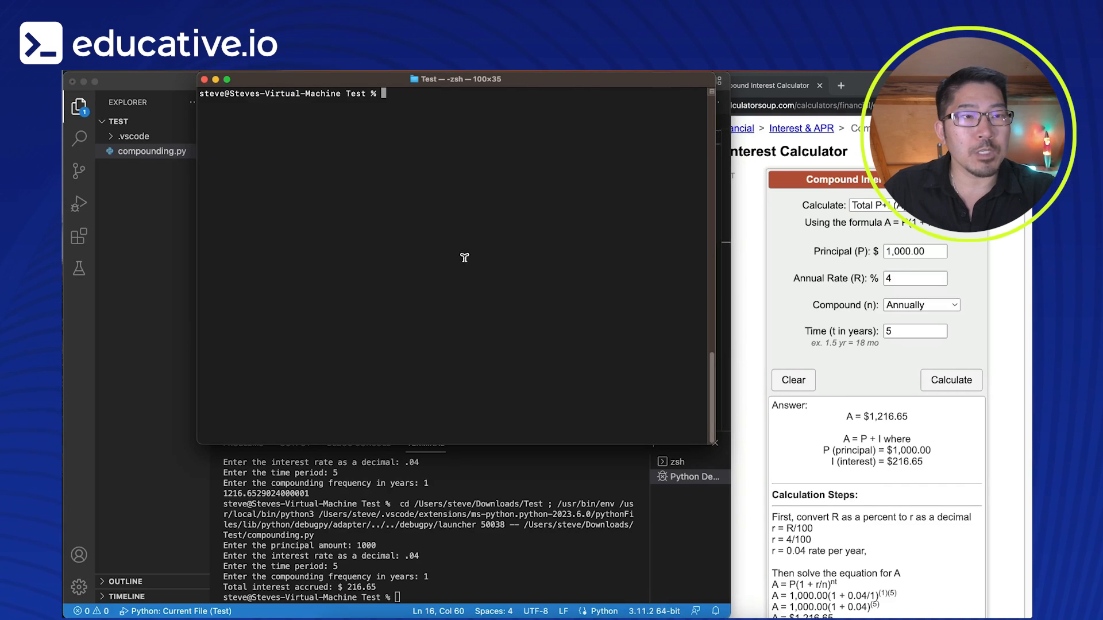
Step: Clear the Terminal and run python3 compounding.py with 10000, .05, 20 and 1
text(clear)
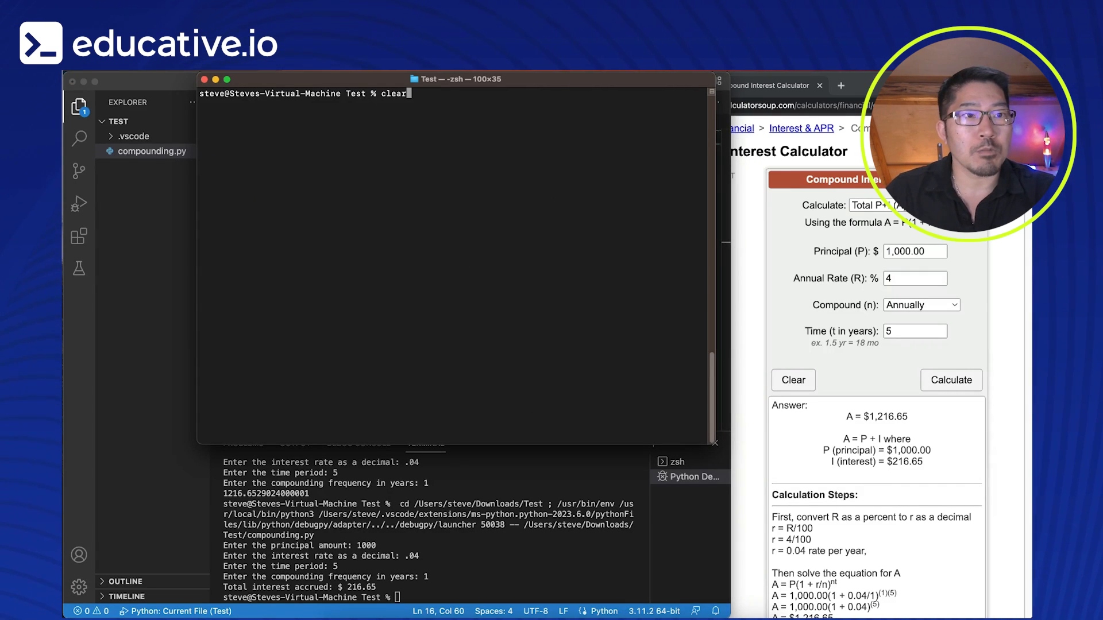
text(python3 compounding.py)
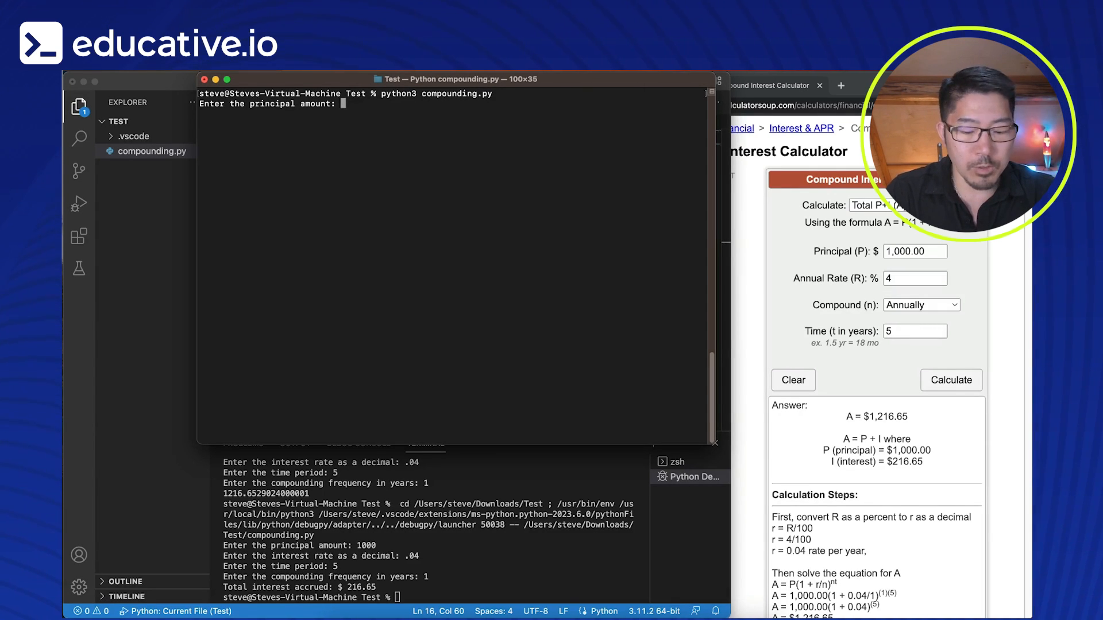
text(10000)
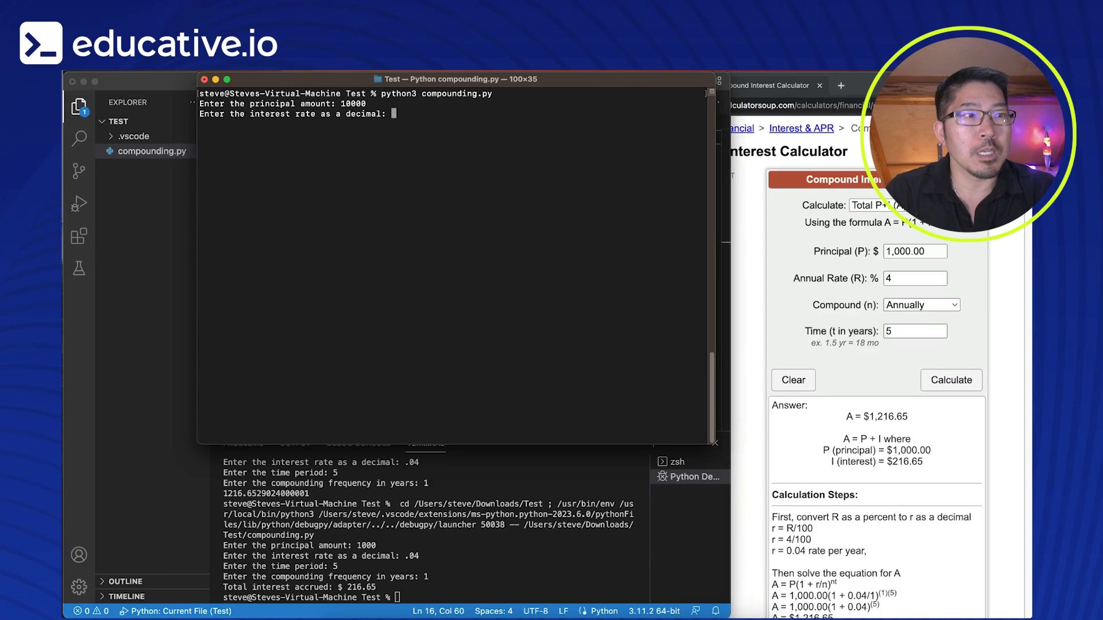
text(.05)
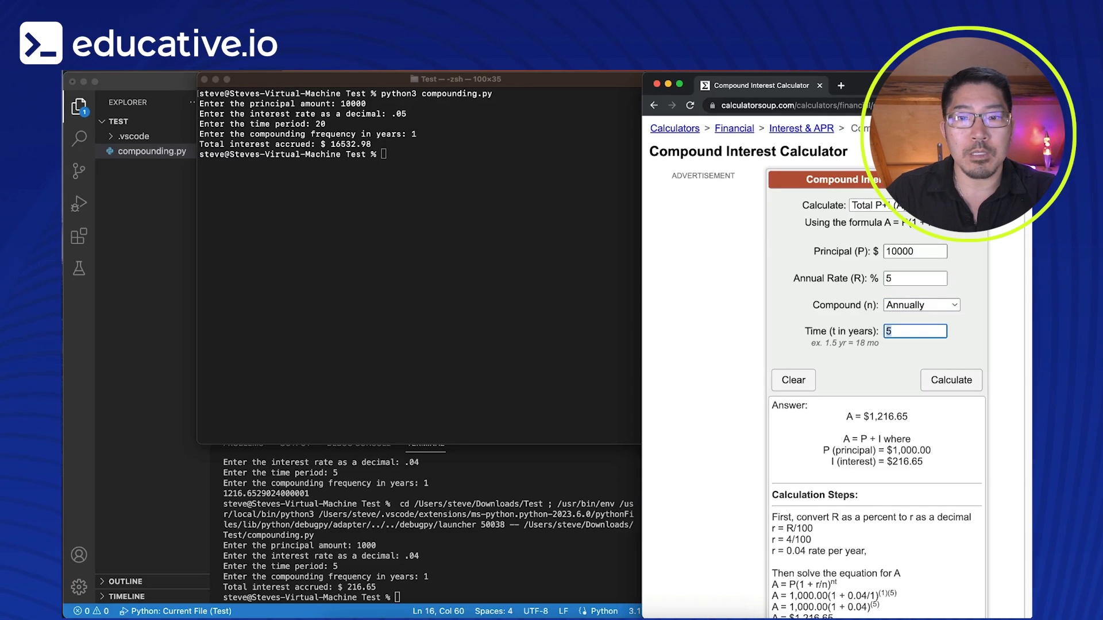
Step: Set the calculator's time to 20 years and calculate the result for 10000 at 5%
text(20)
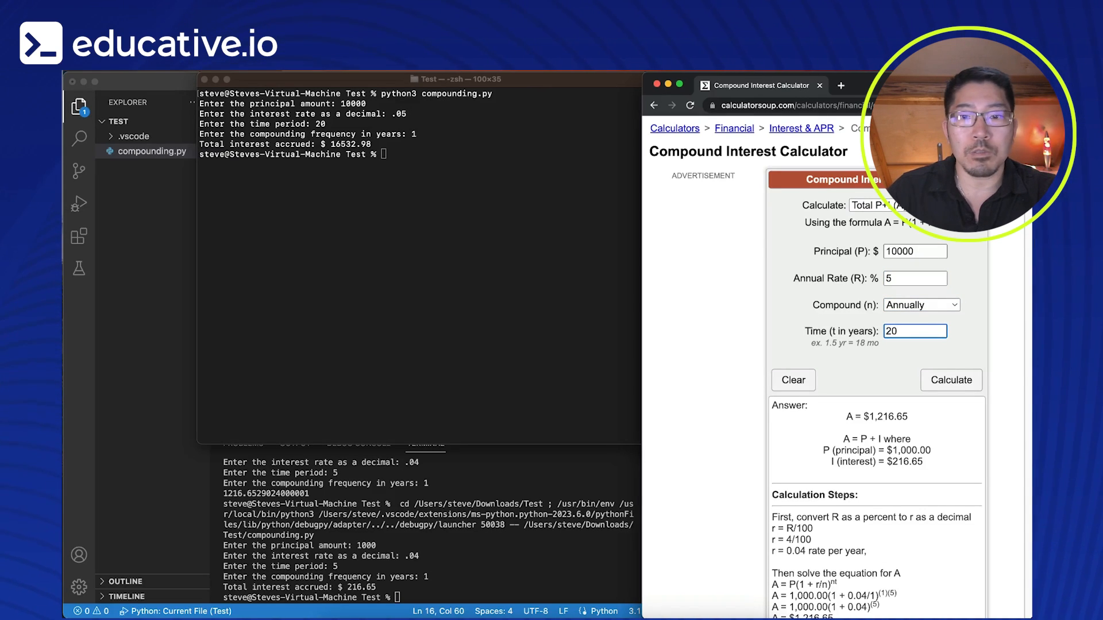
click(950, 380)
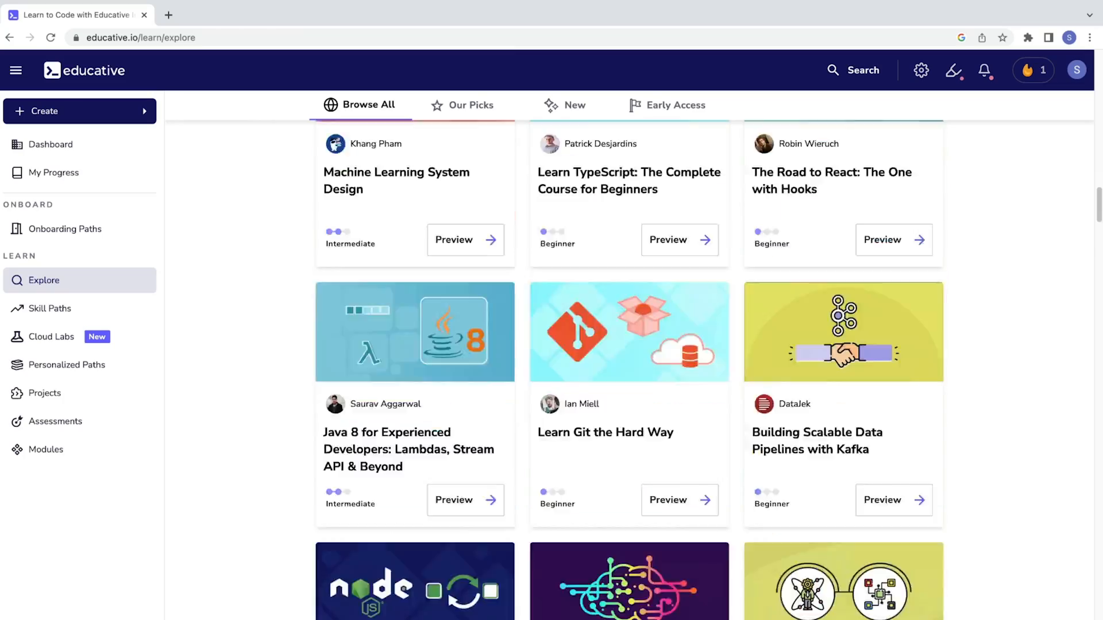
Step: Scroll to the Discover Method: TV lesson and run its TV shows code example
scroll(down, 3)
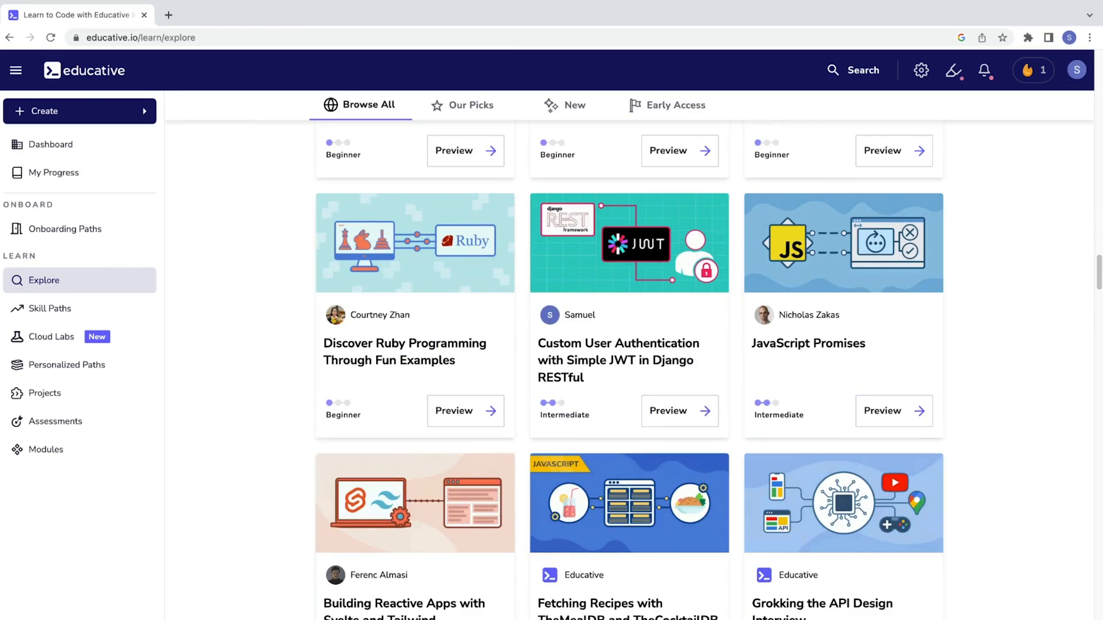
scroll(down, 3)
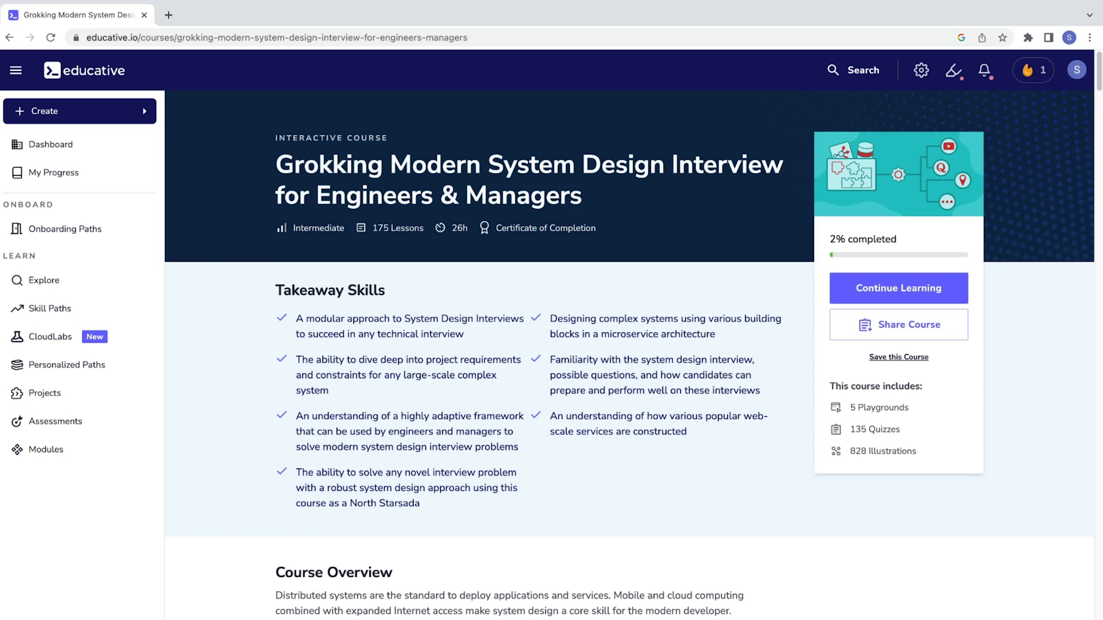
scroll(down, 3)
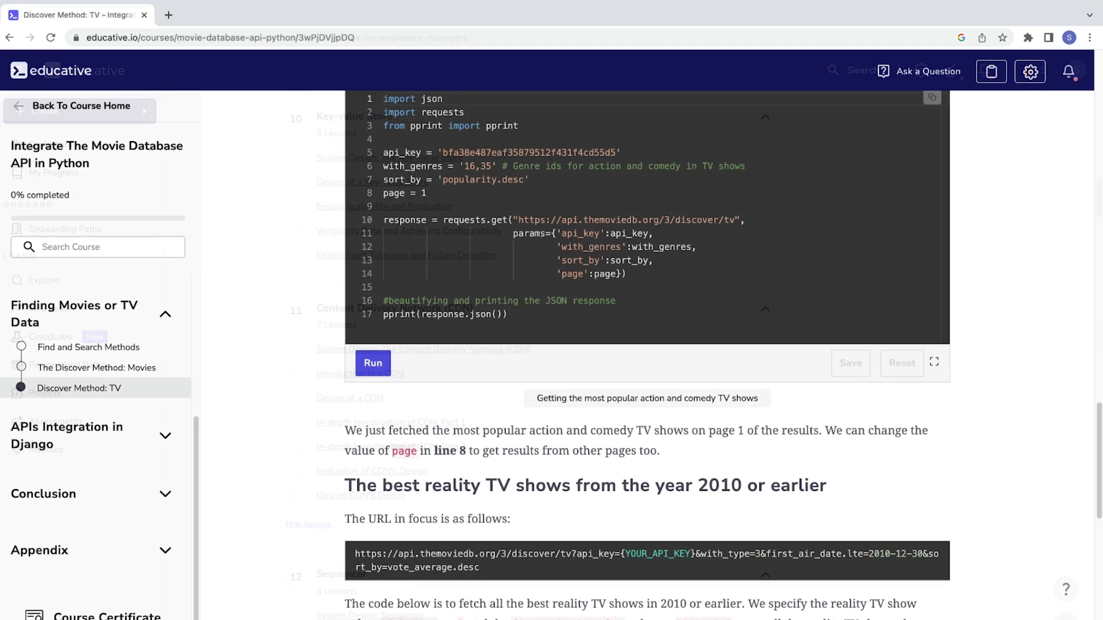
click(372, 363)
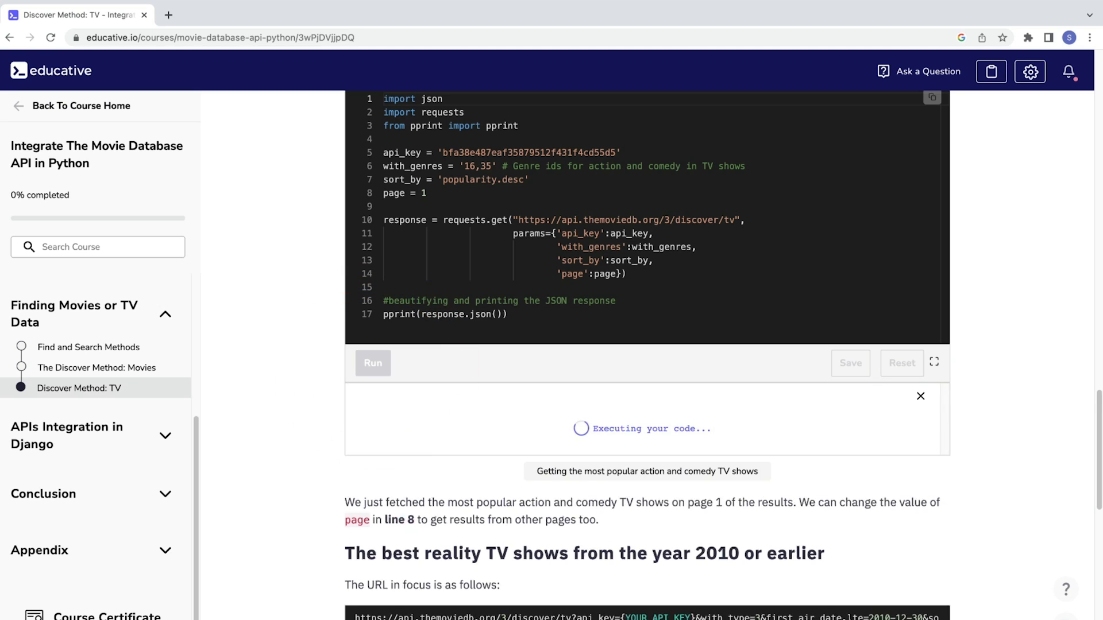
click(372, 364)
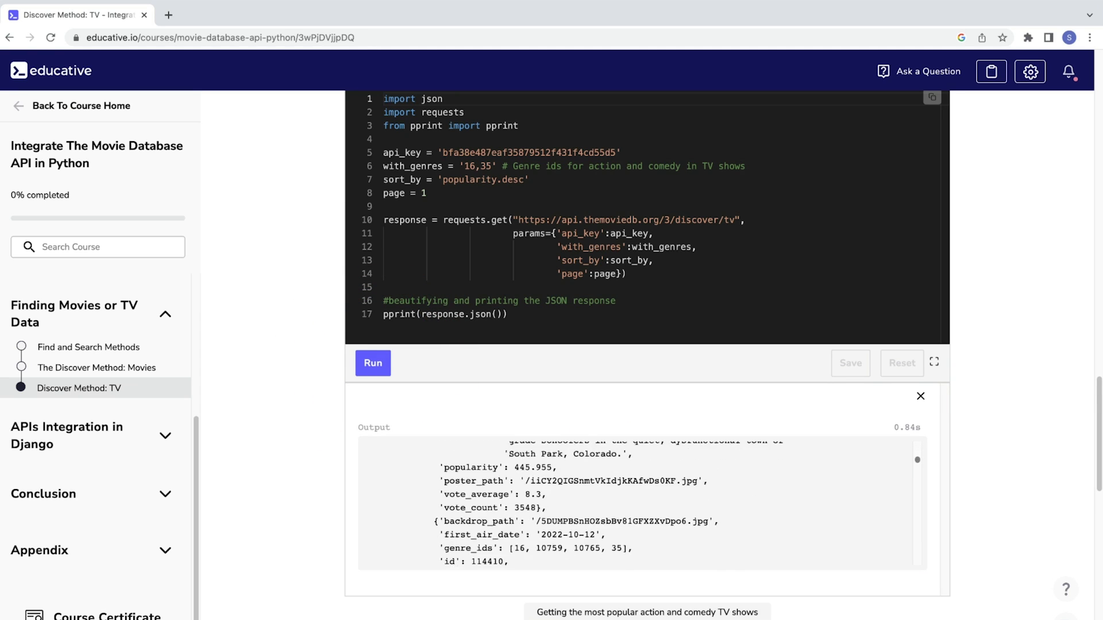